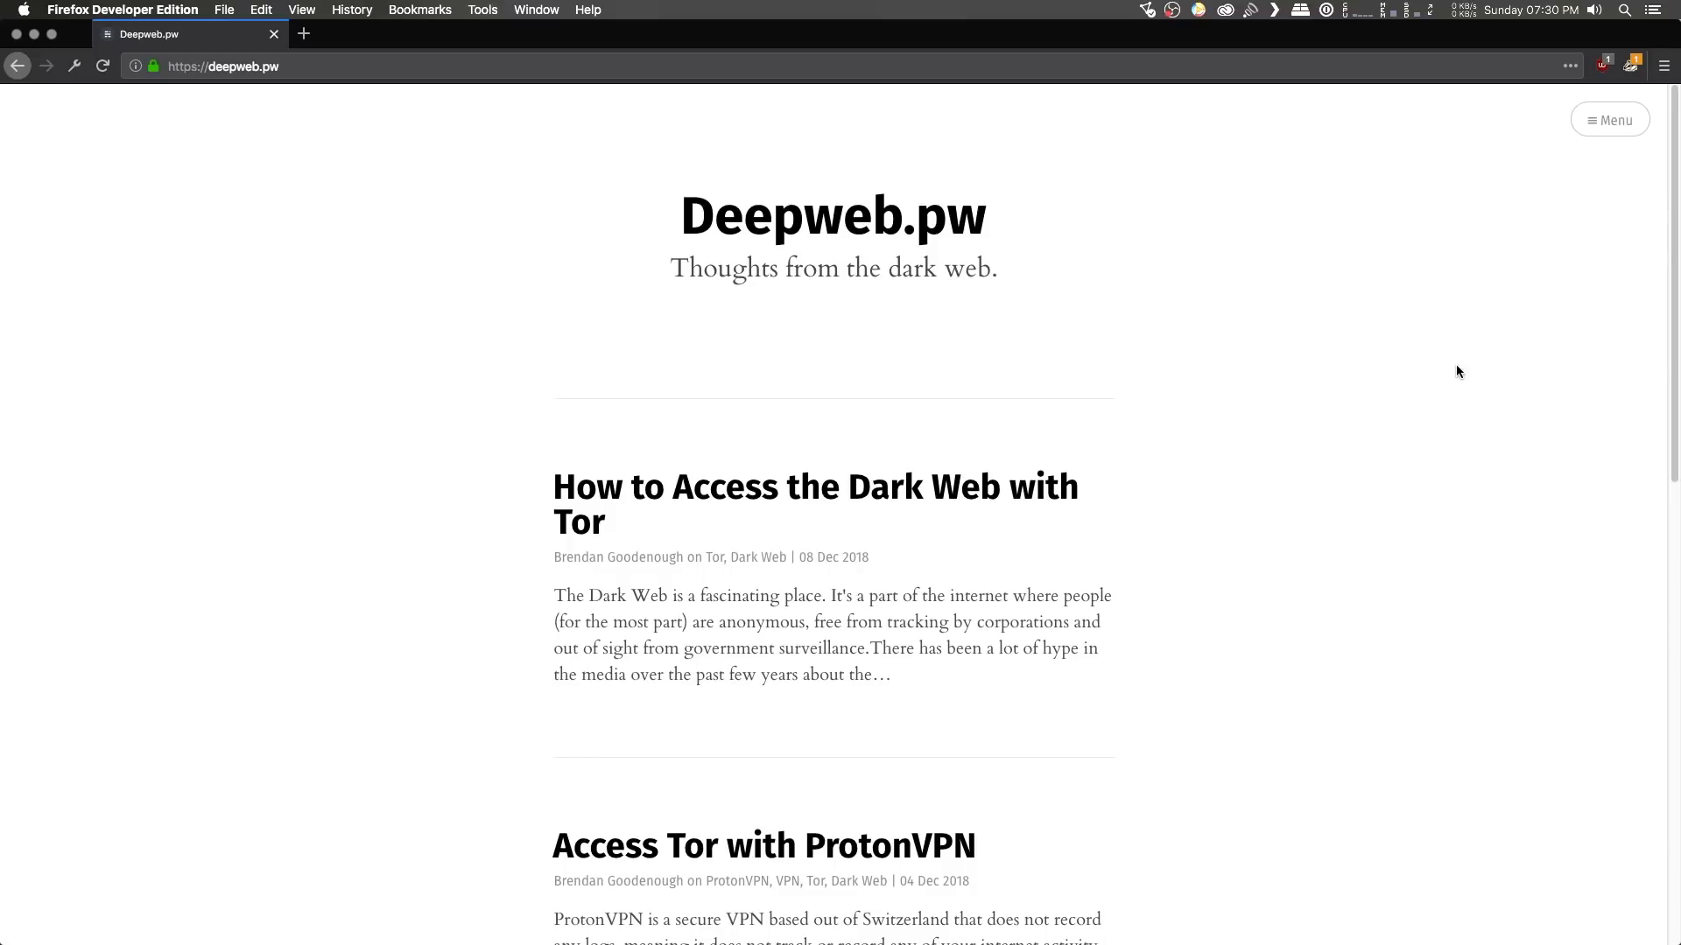
{"action": "mouse_move", "coordinate": [1443, 371]}
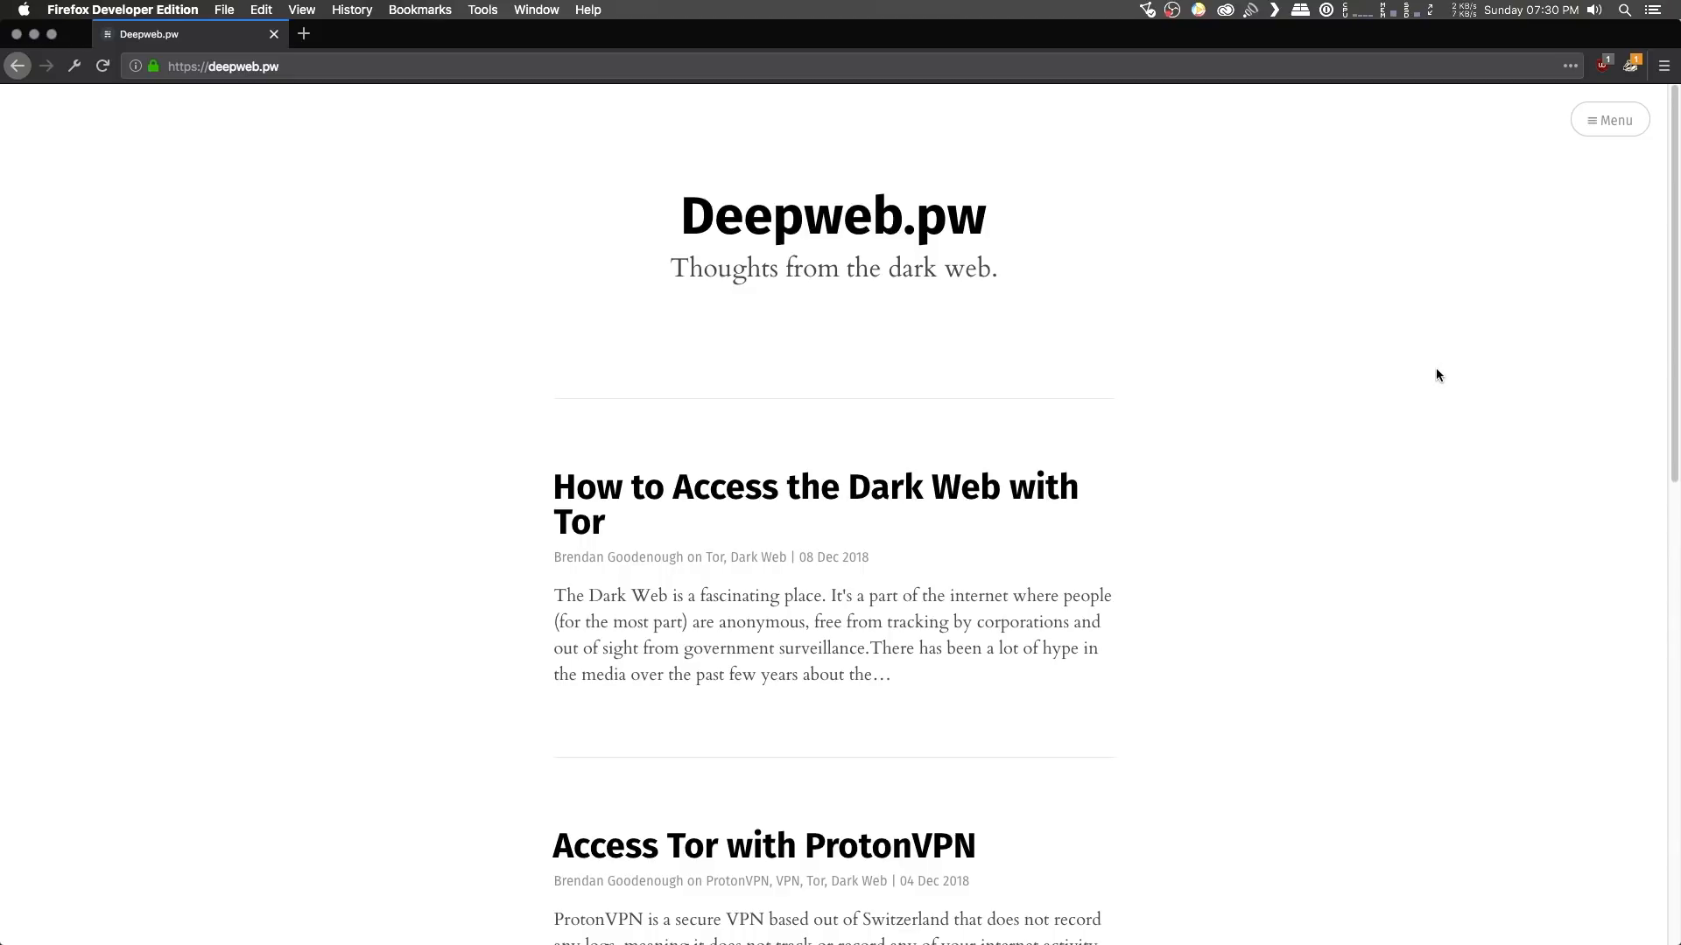
{"action": "mouse_move", "coordinate": [1345, 512]}
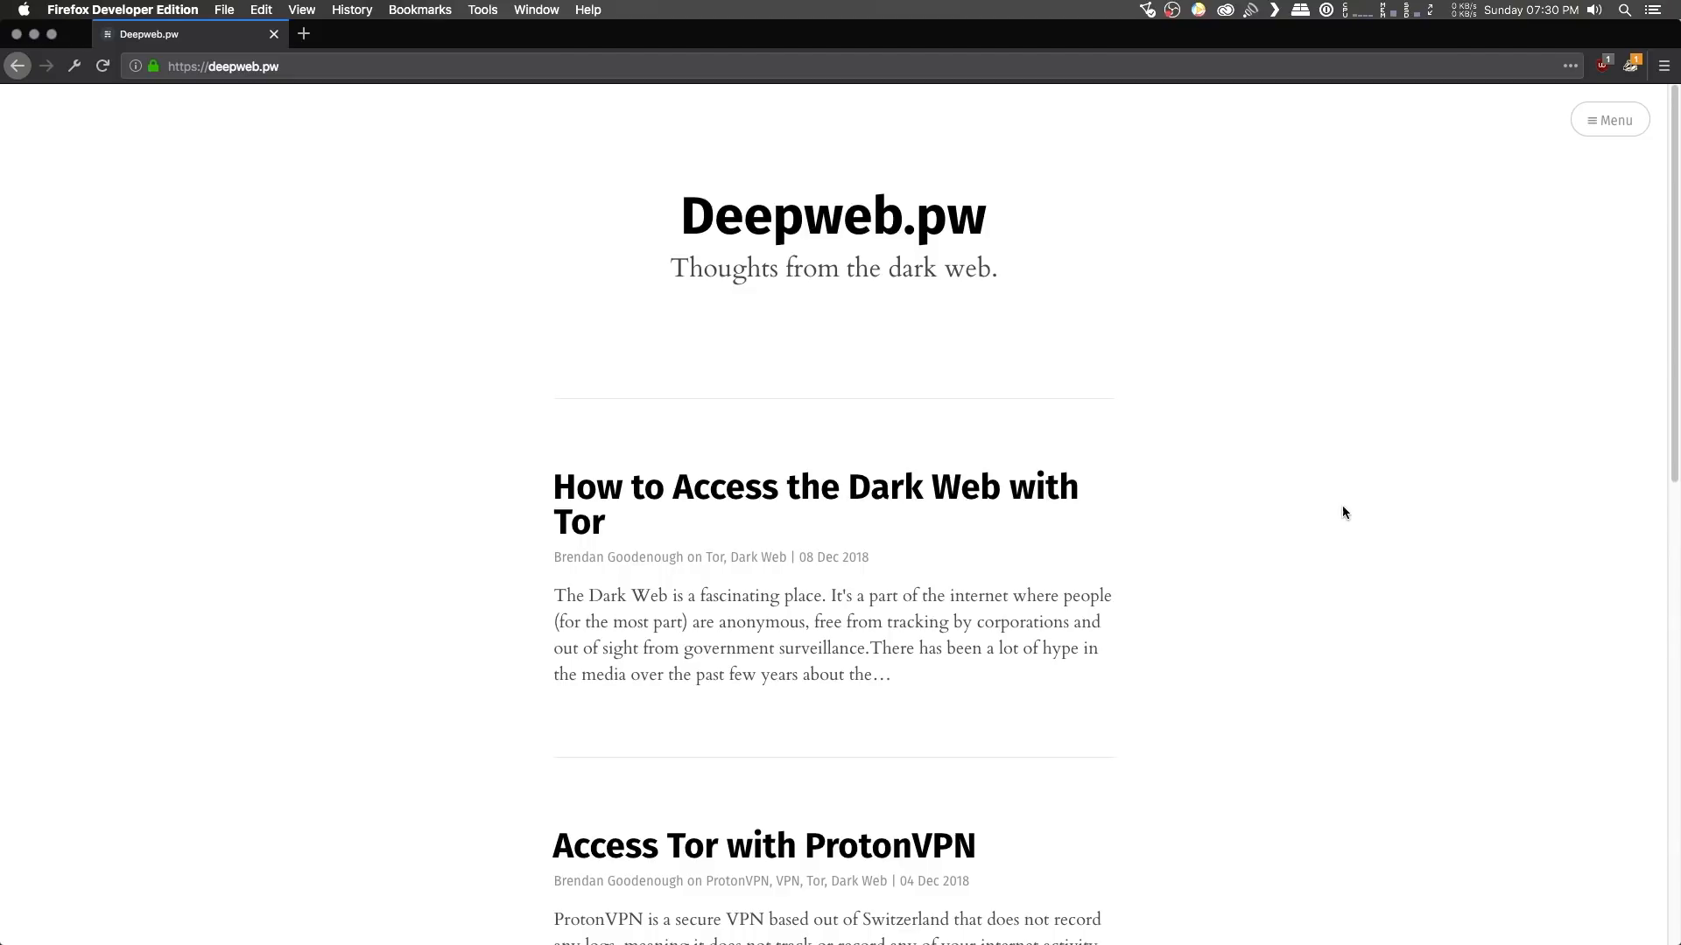
Scroll the Deepweb.pw blog down to its post list with the Tor and ProtonVPN articles.
{"action": "scroll", "scroll_direction": "down", "scroll_amount": 3}
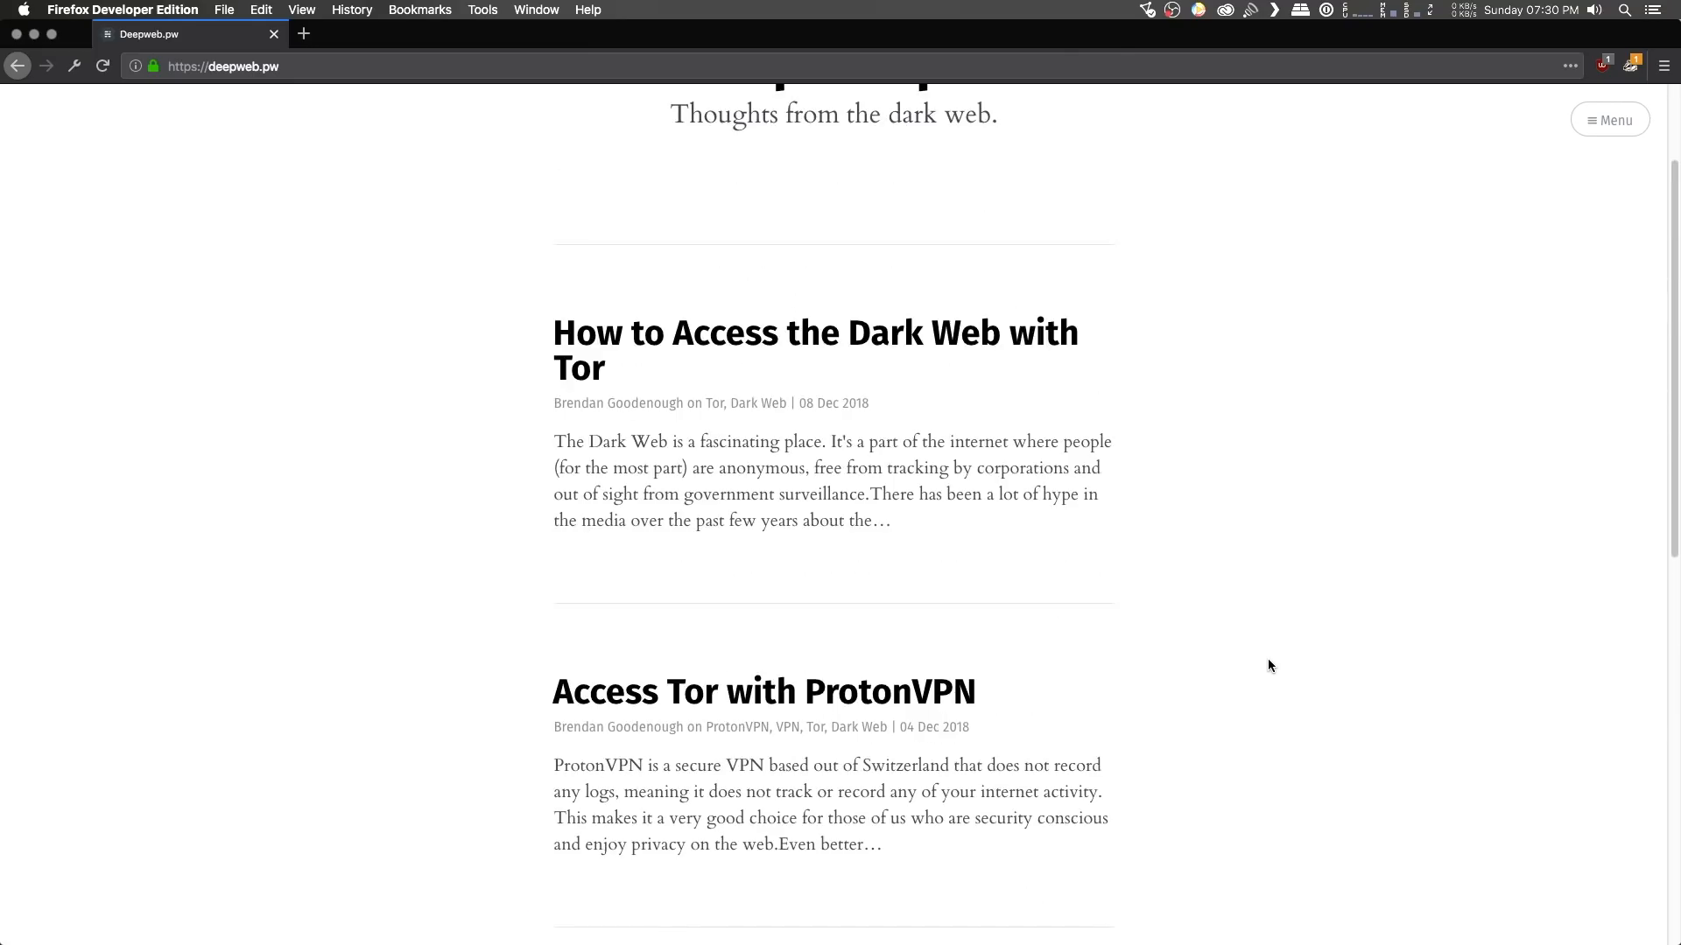
{"action": "mouse_move", "coordinate": [1262, 649]}
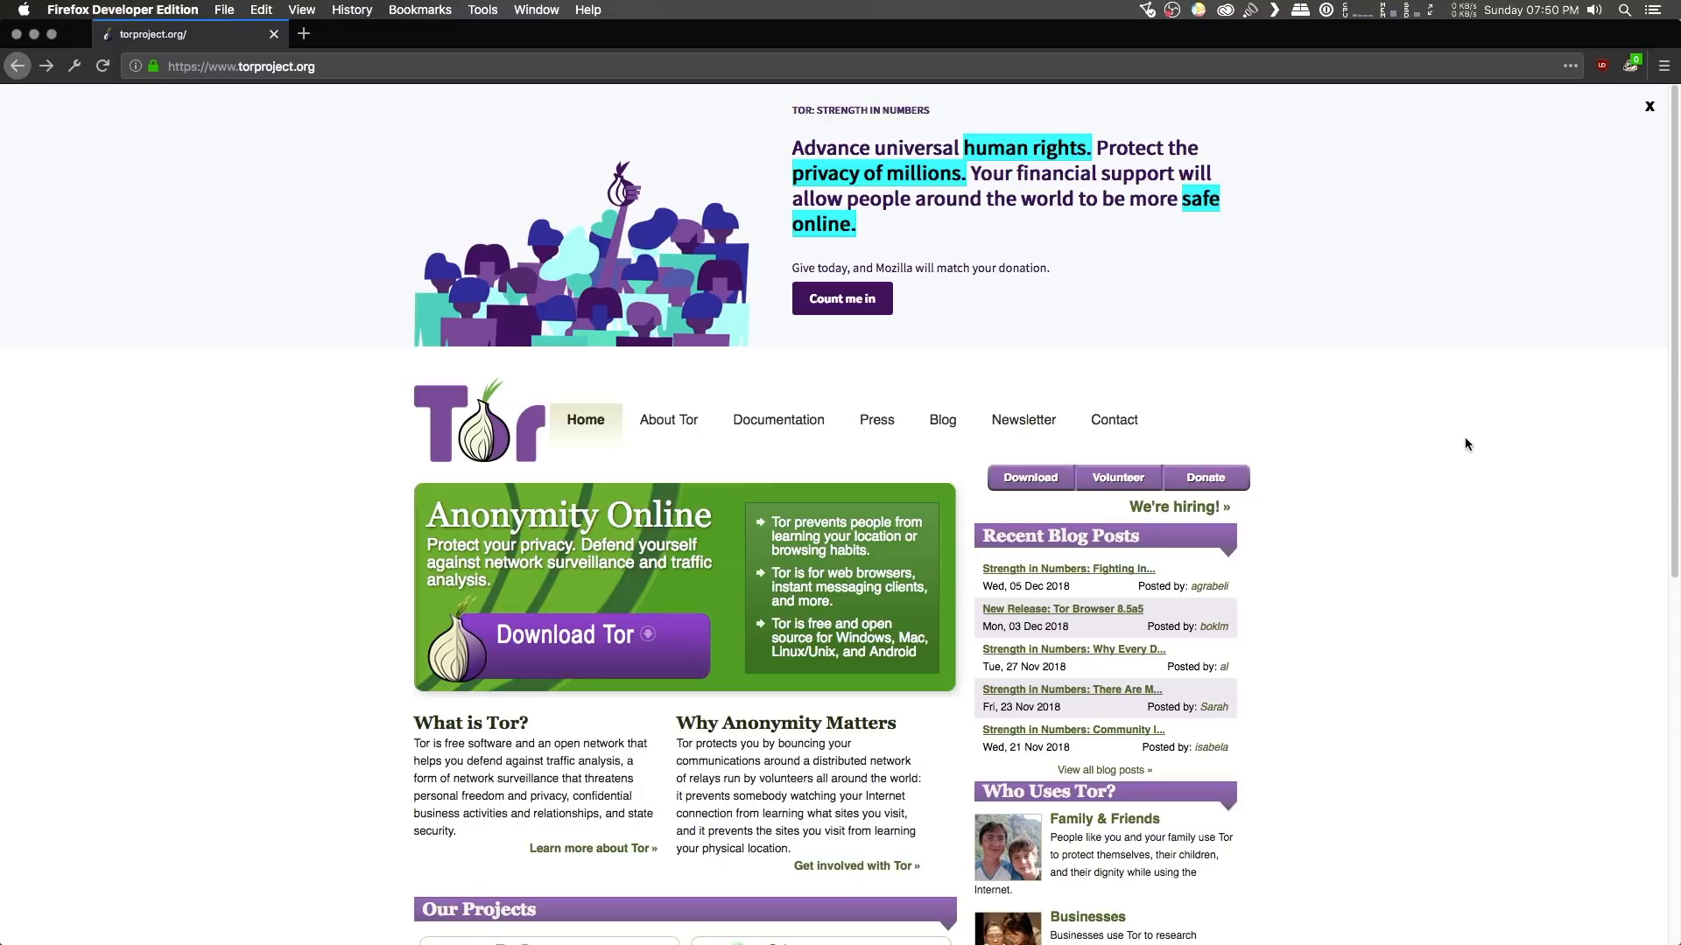
Use the purple 'Download Tor' button to reach the Tor Browser 8.0.3 for Mac download page.
{"action": "left_click", "coordinate": [564, 634]}
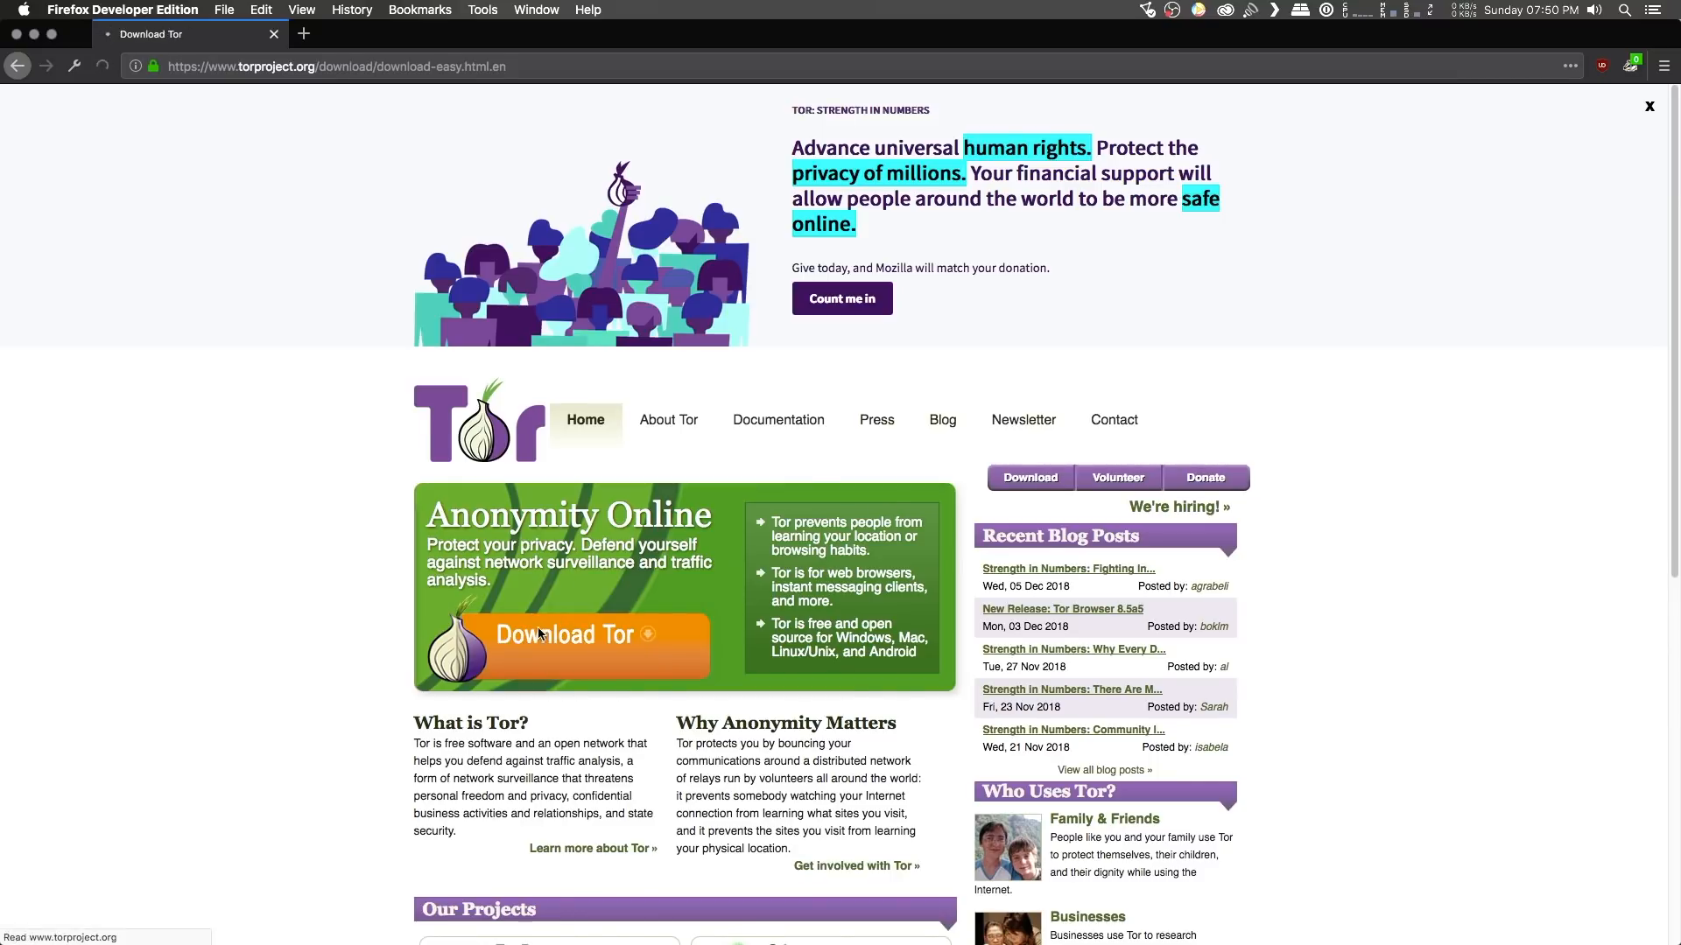
{"action": "left_click", "coordinate": [568, 635]}
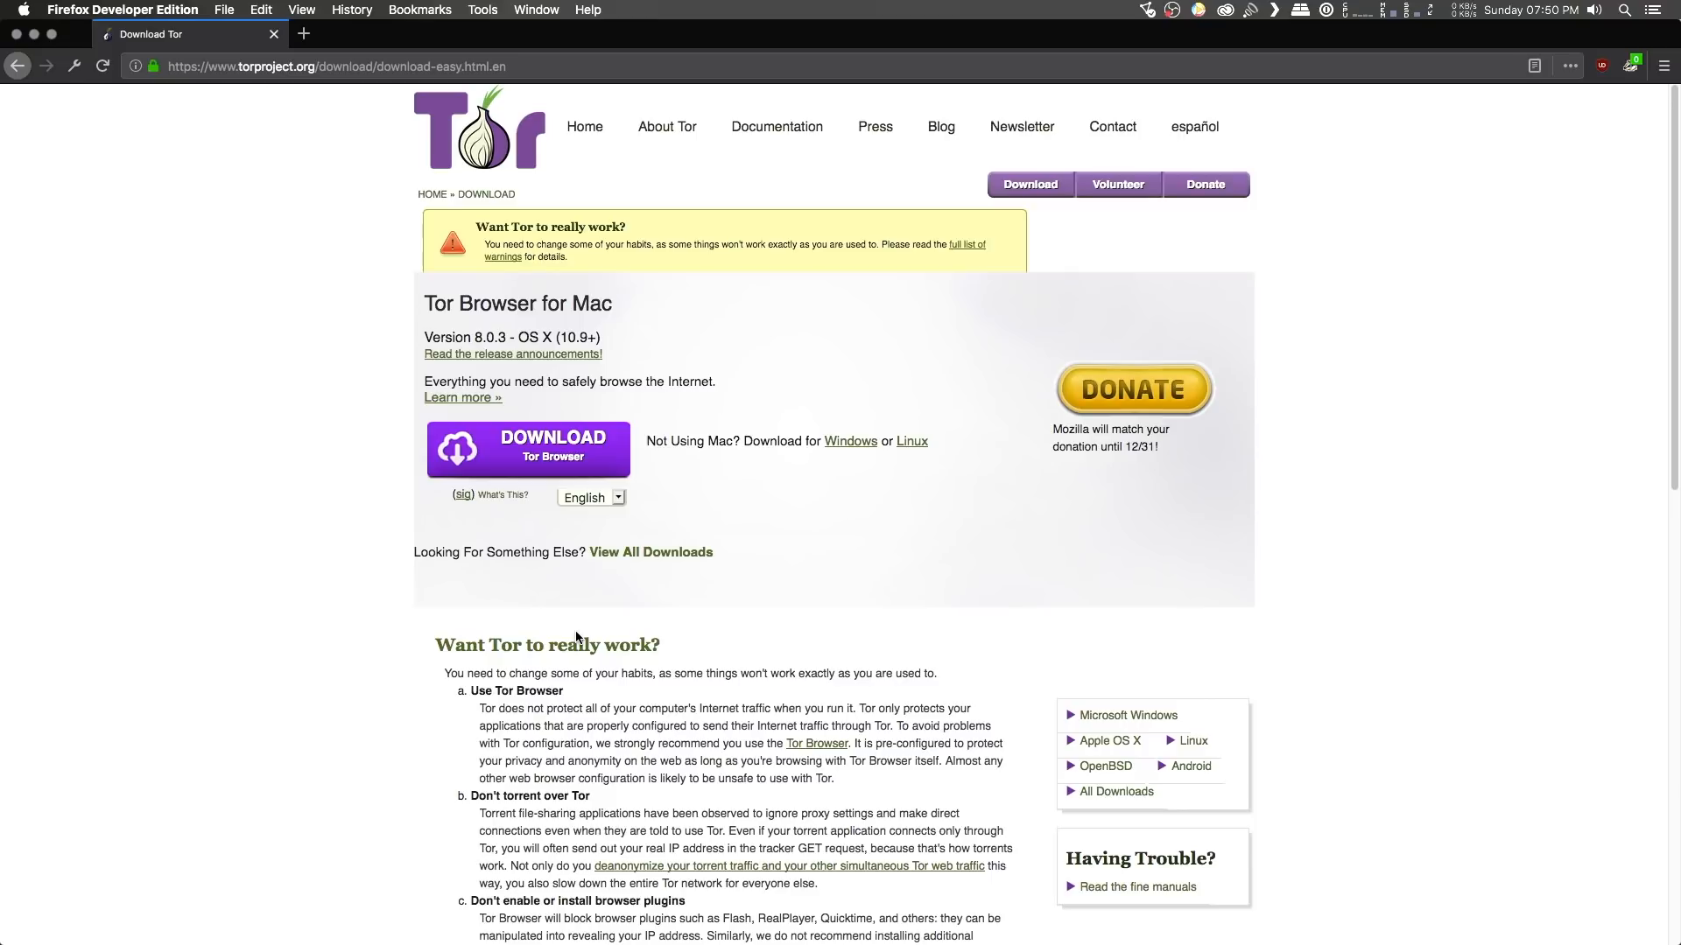
{"action": "mouse_move", "coordinate": [603, 639]}
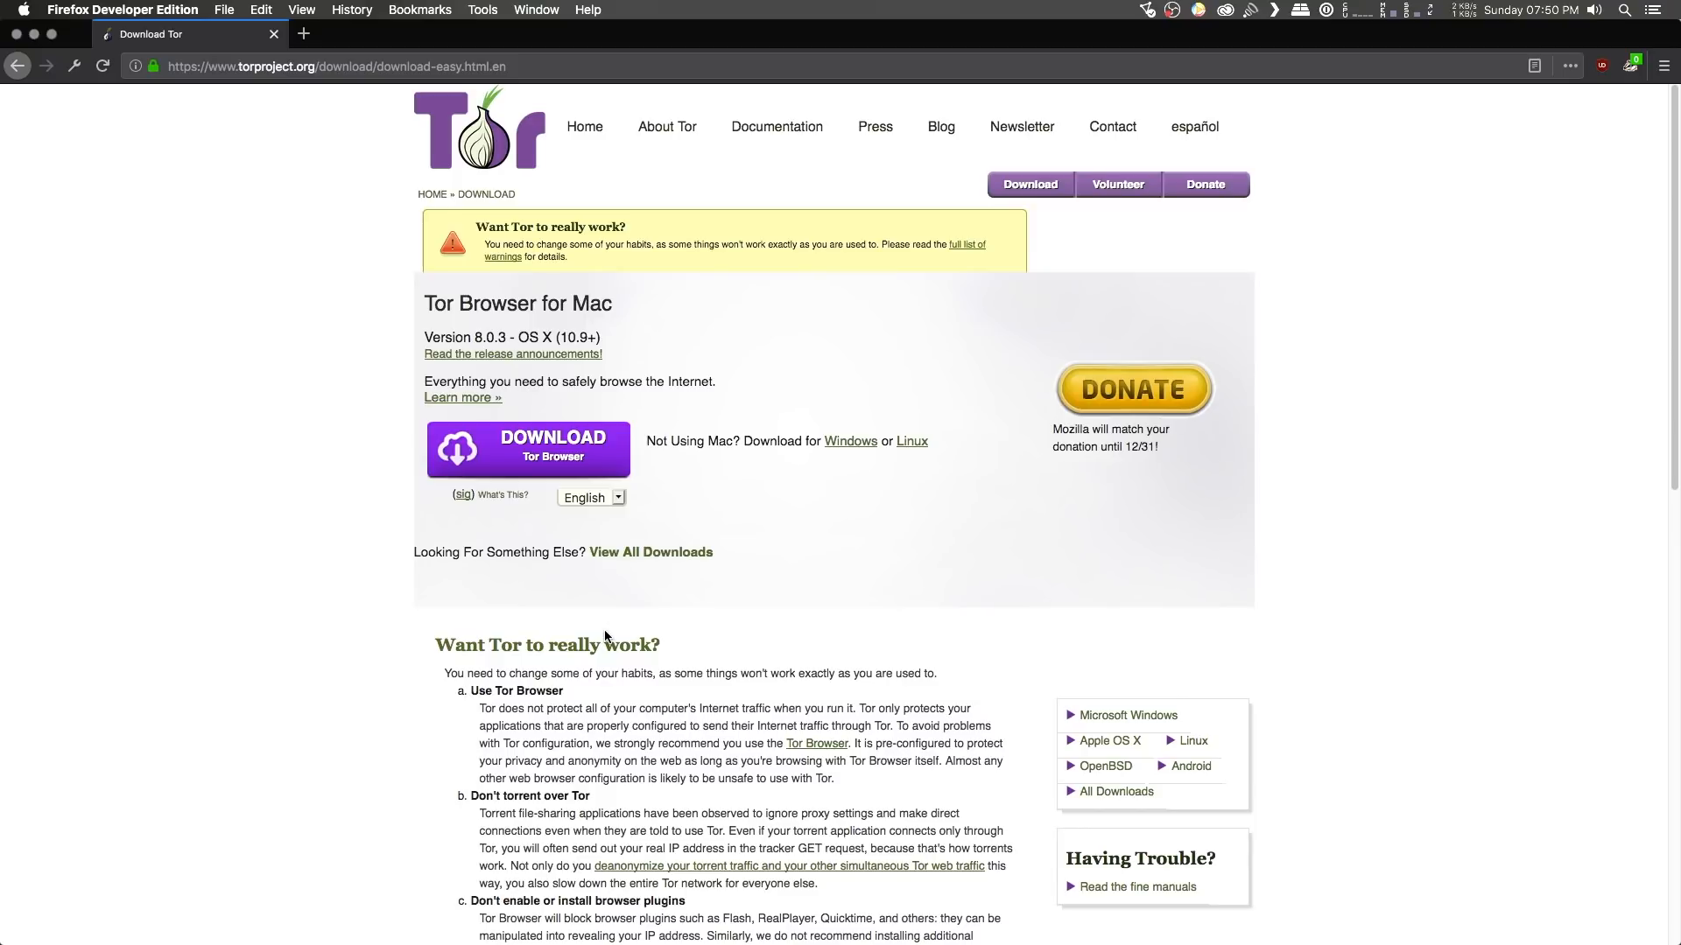
{"action": "mouse_move", "coordinate": [621, 622]}
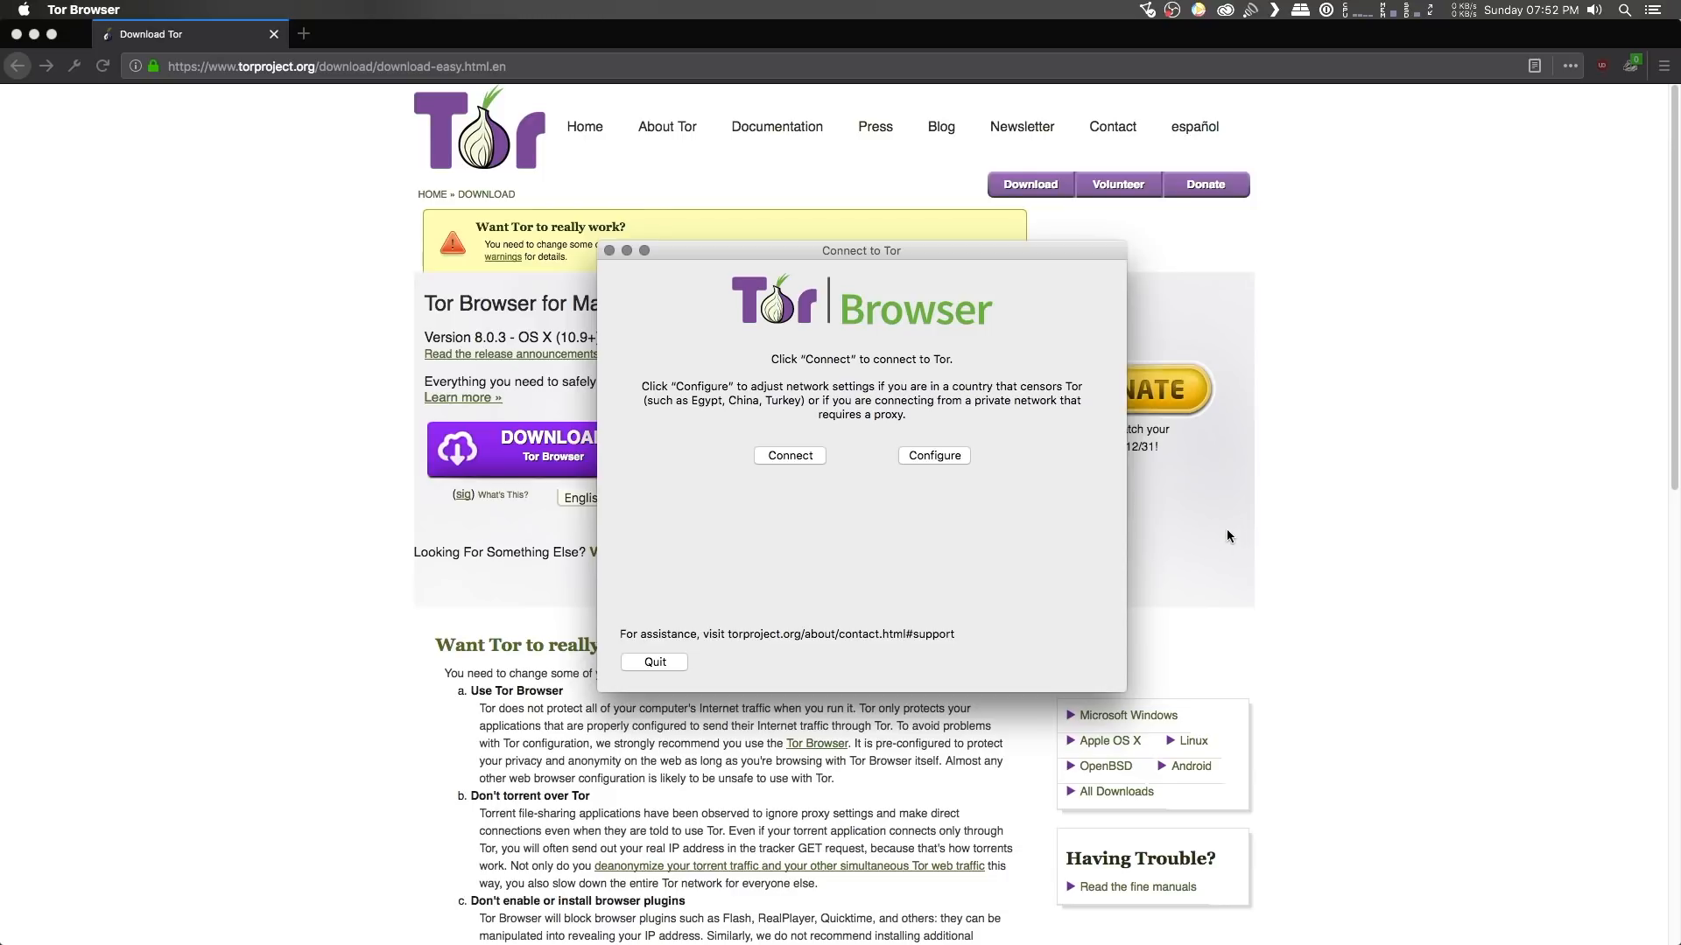
{"action": "mouse_move", "coordinate": [1142, 522]}
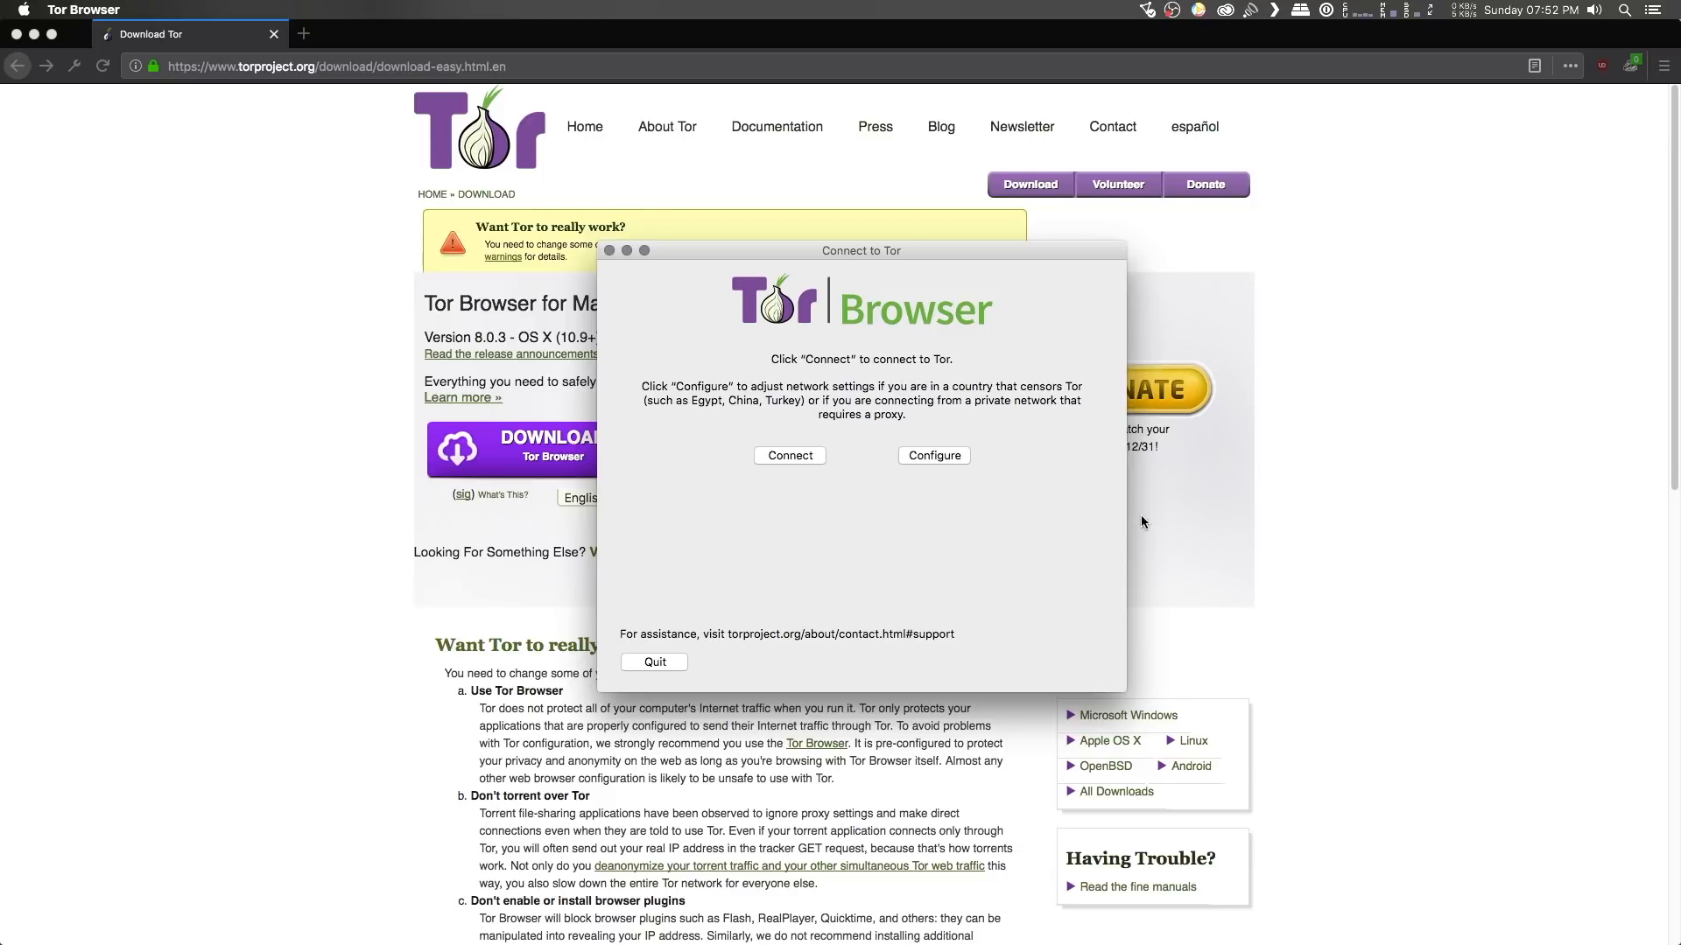
{"action": "mouse_move", "coordinate": [840, 498]}
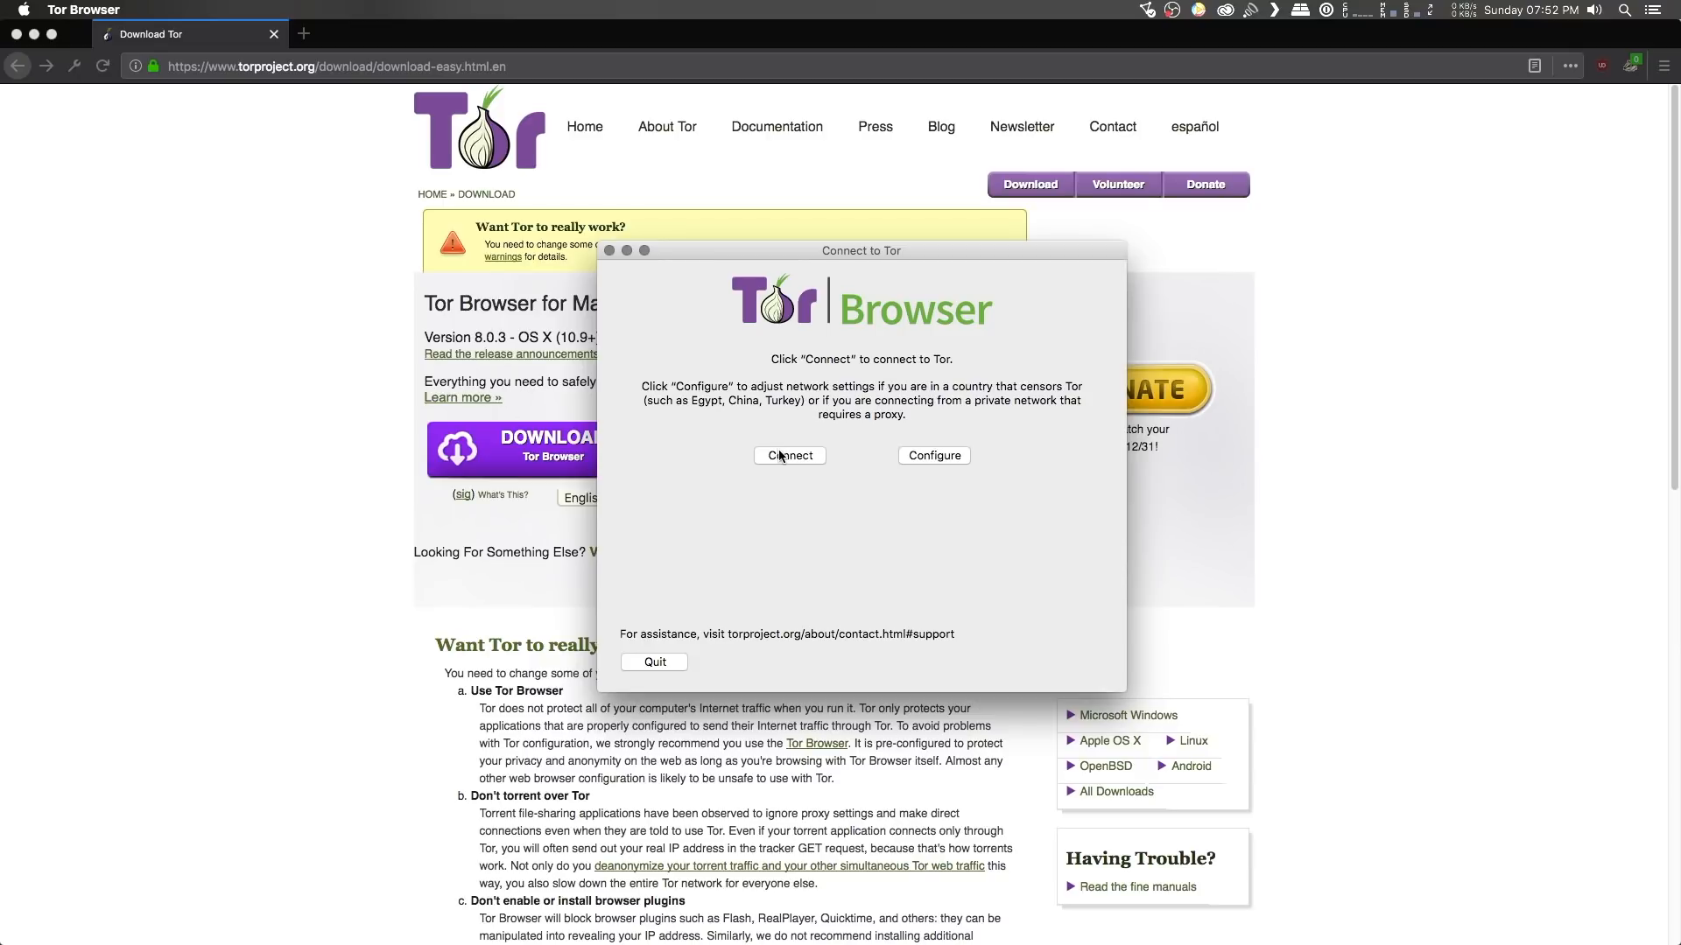
{"action": "mouse_move", "coordinate": [787, 436]}
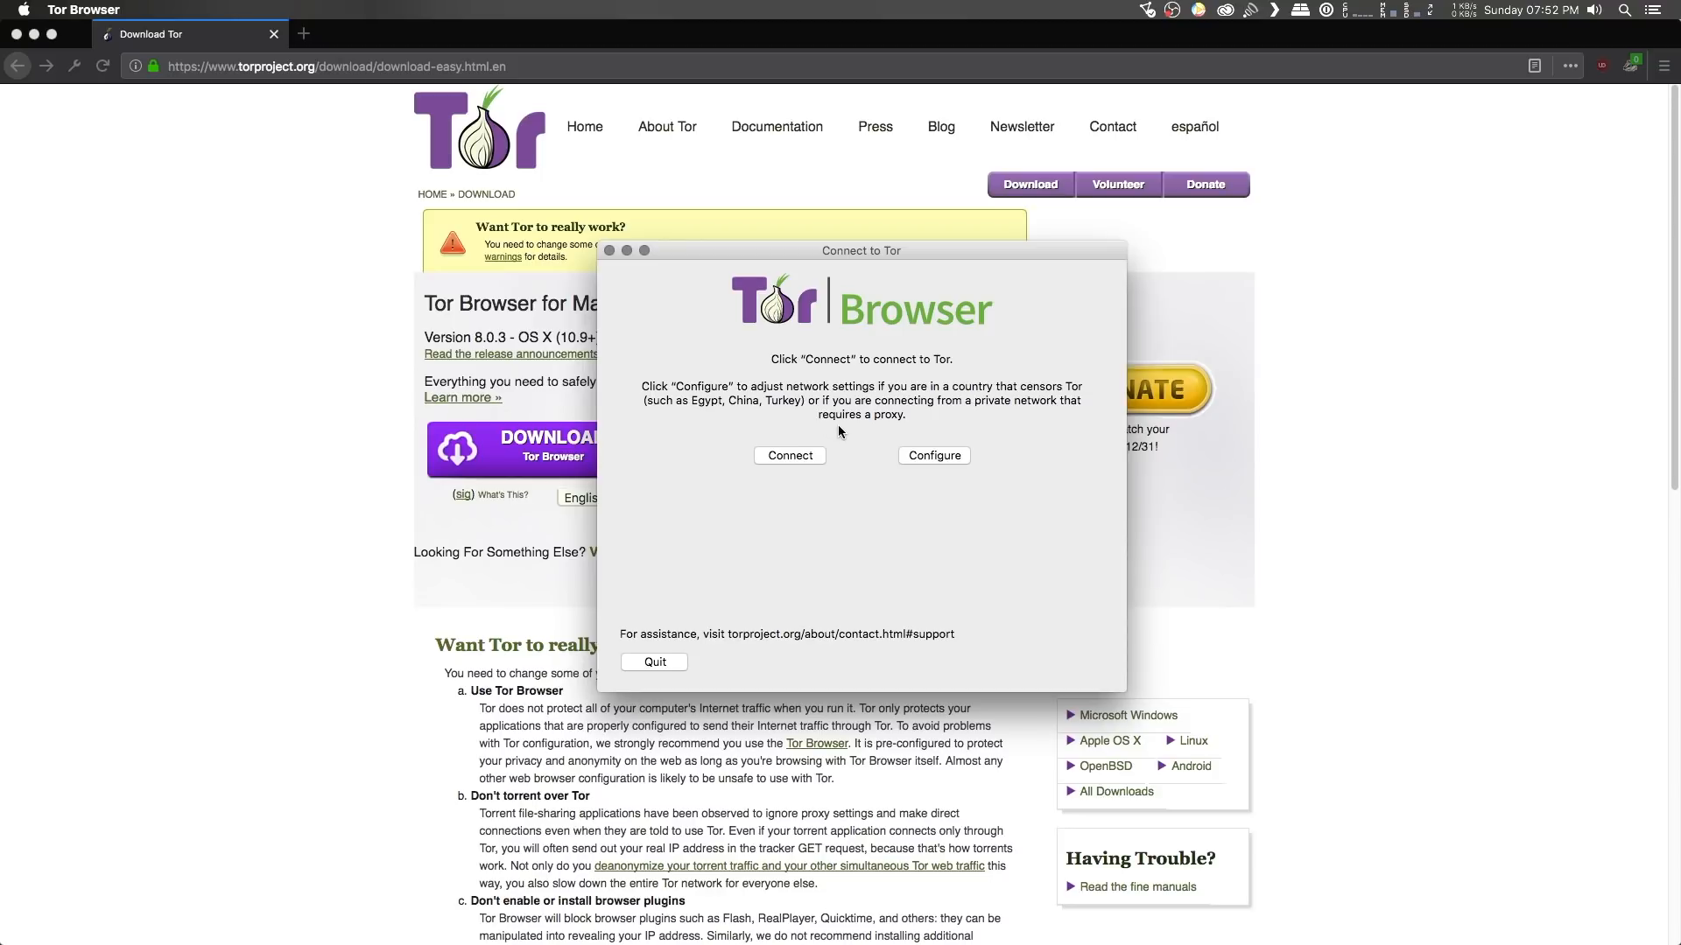
Preview the censorship and proxy options, go back without changes, and connect to Tor.
{"action": "left_click", "coordinate": [933, 455]}
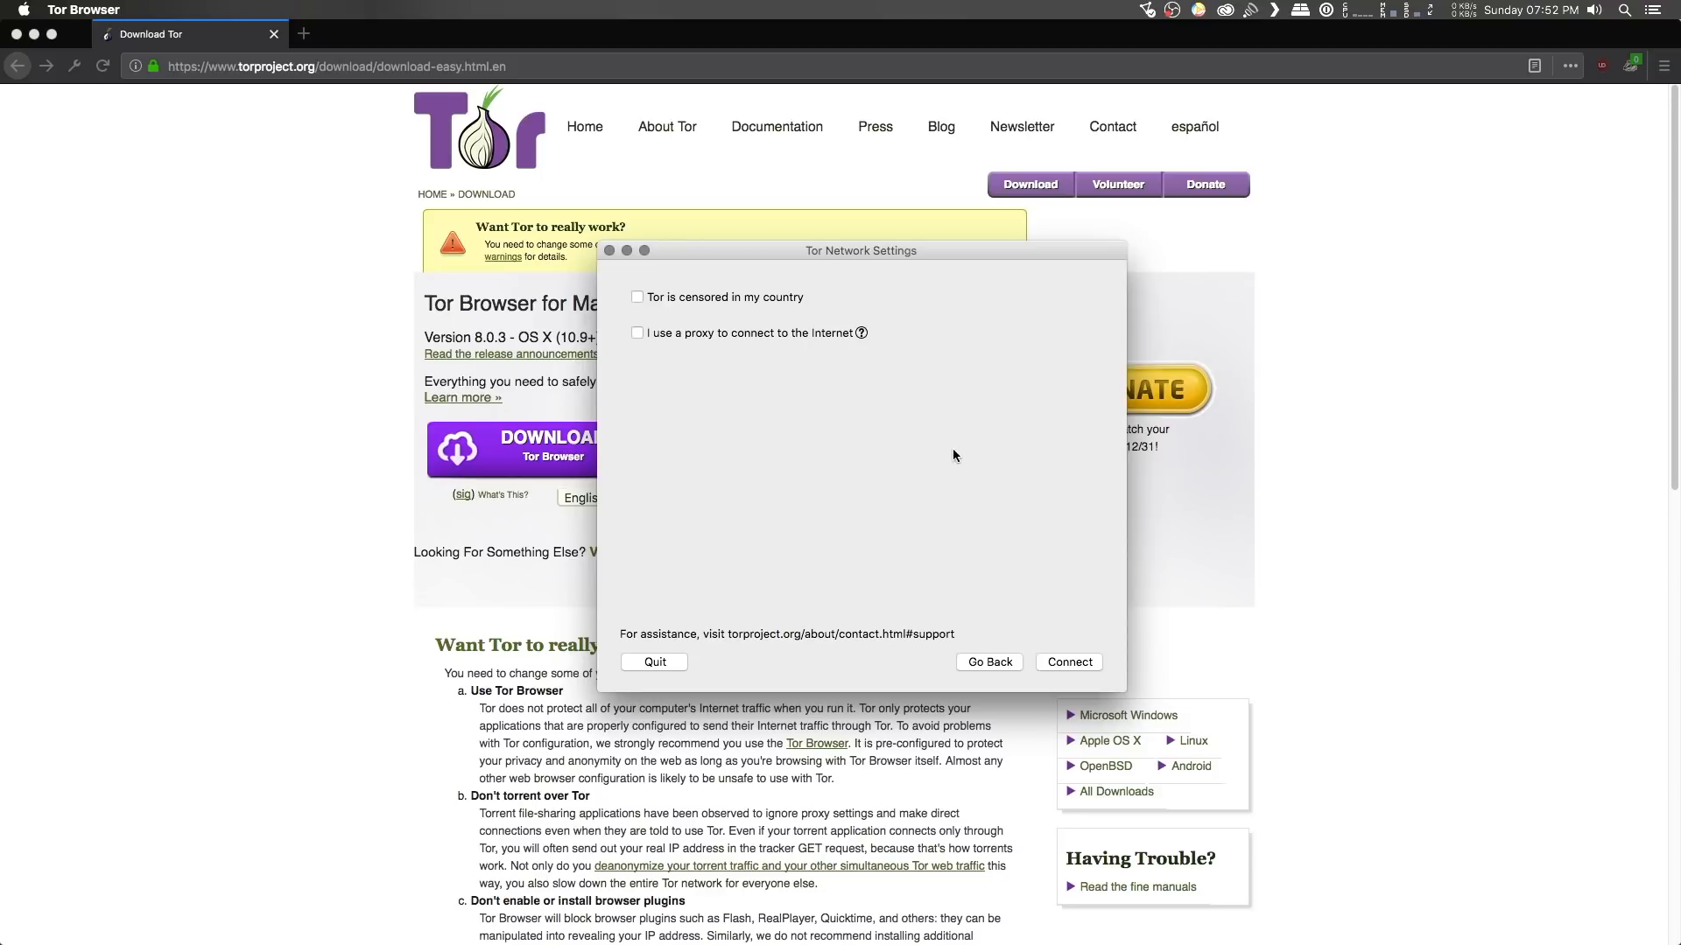
{"action": "left_click", "coordinate": [637, 296]}
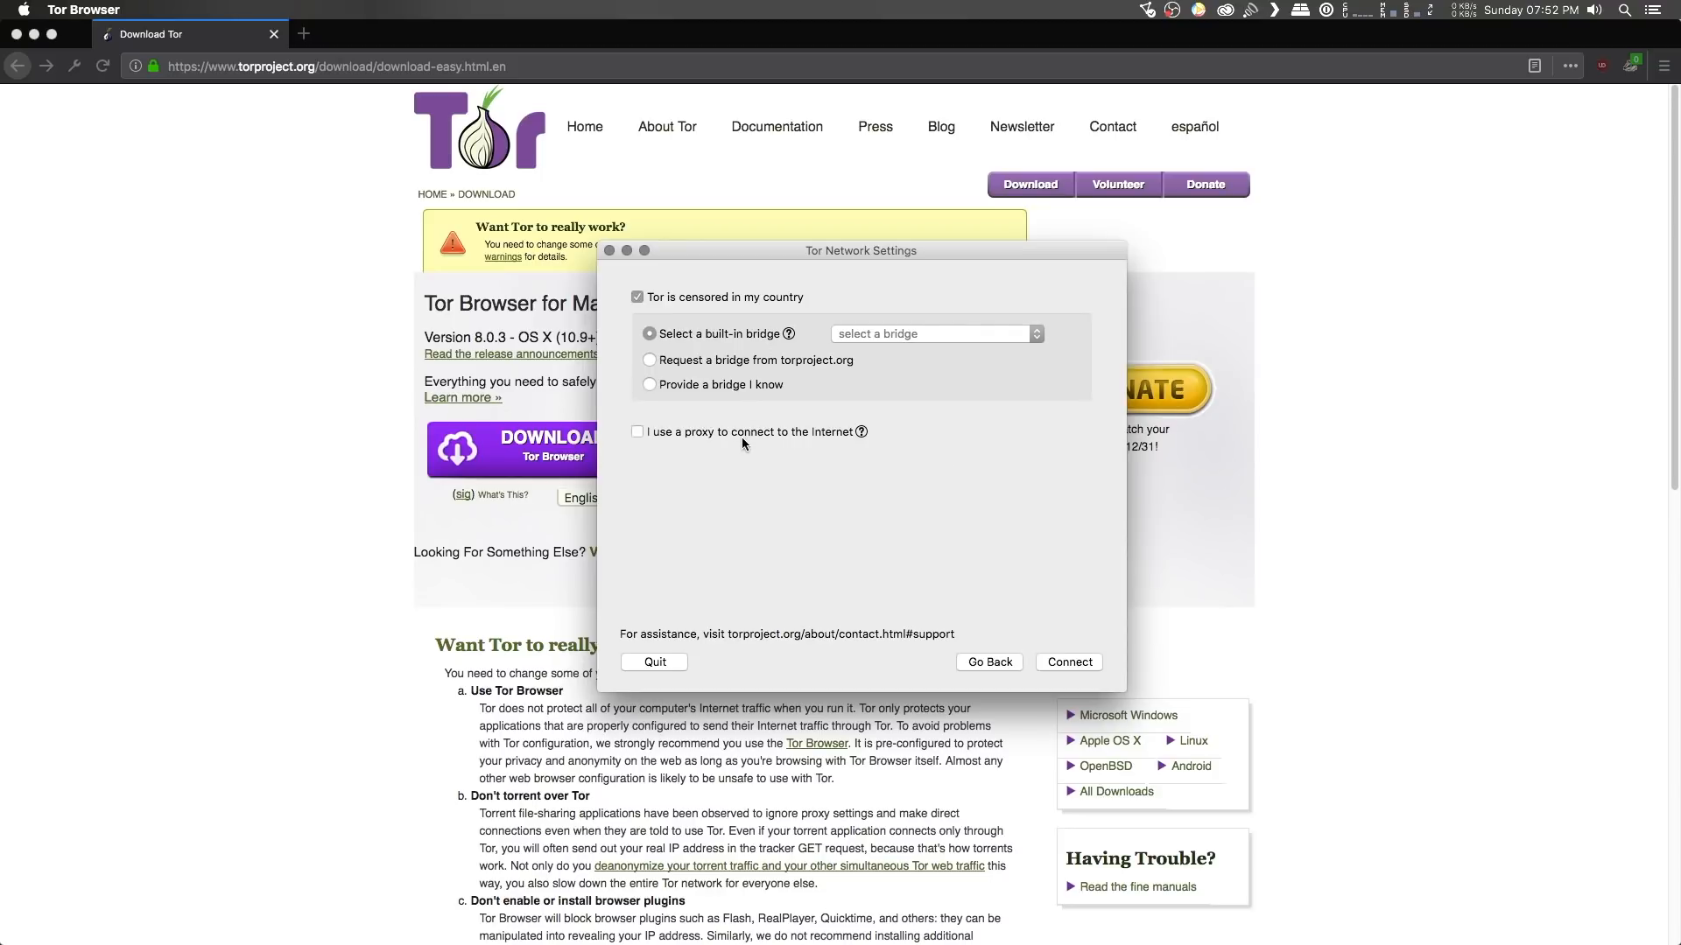
{"action": "left_click", "coordinate": [638, 432]}
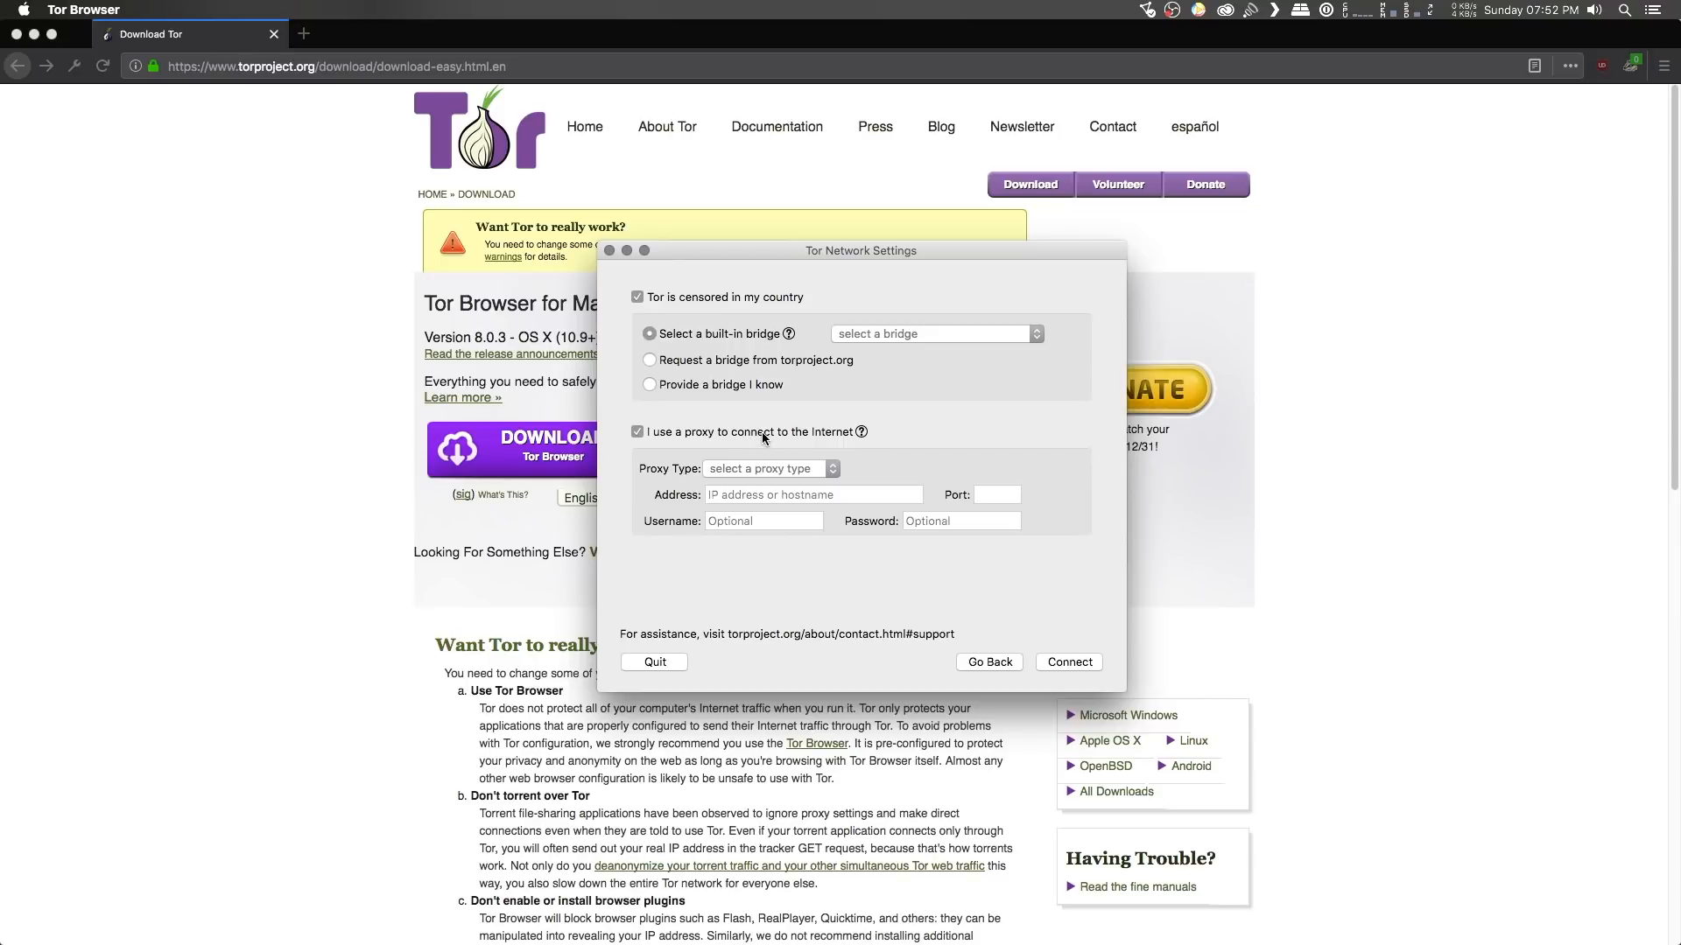
{"action": "left_click", "coordinate": [638, 431]}
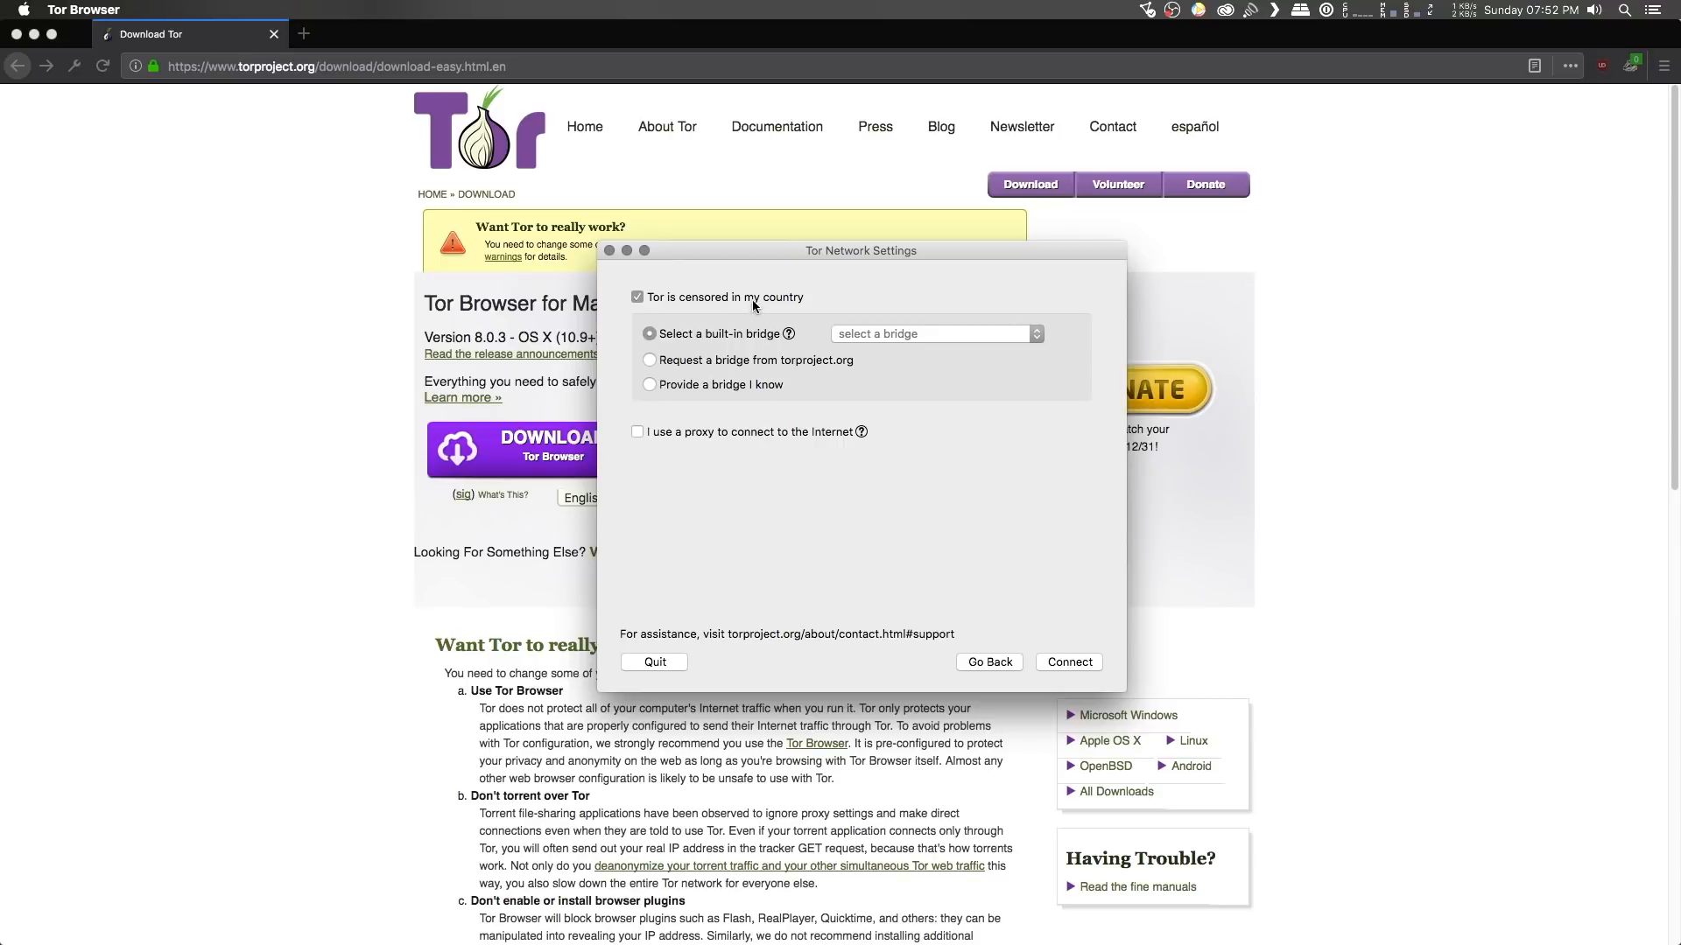
{"action": "left_click", "coordinate": [987, 662]}
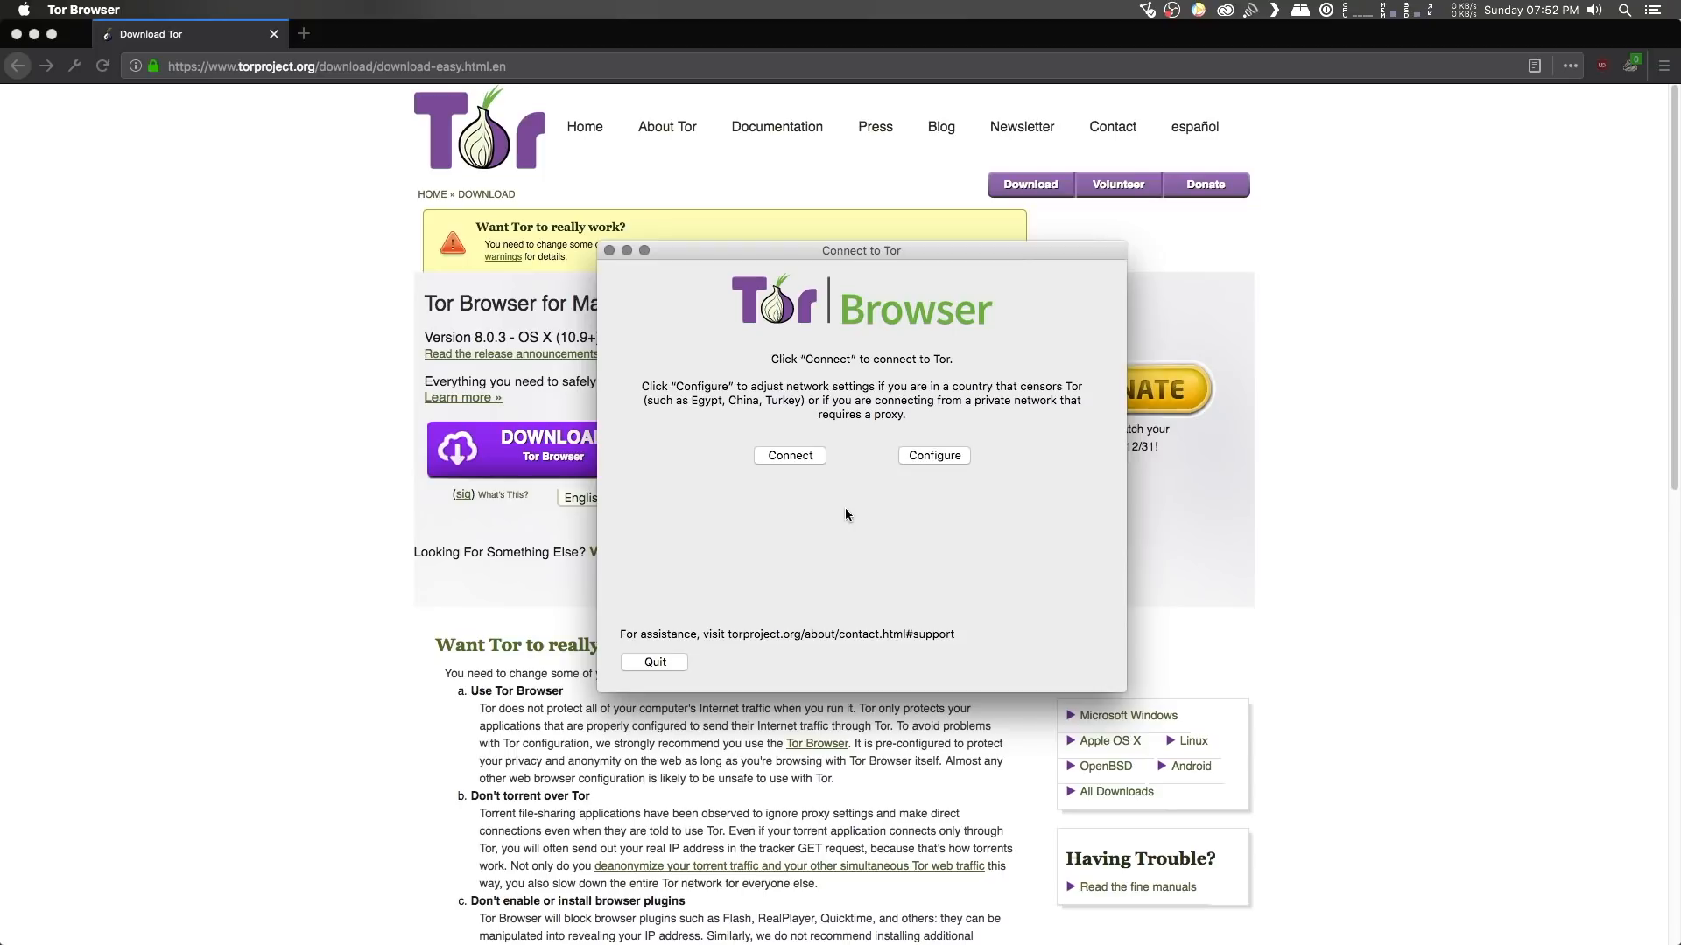
{"action": "left_click", "coordinate": [789, 455]}
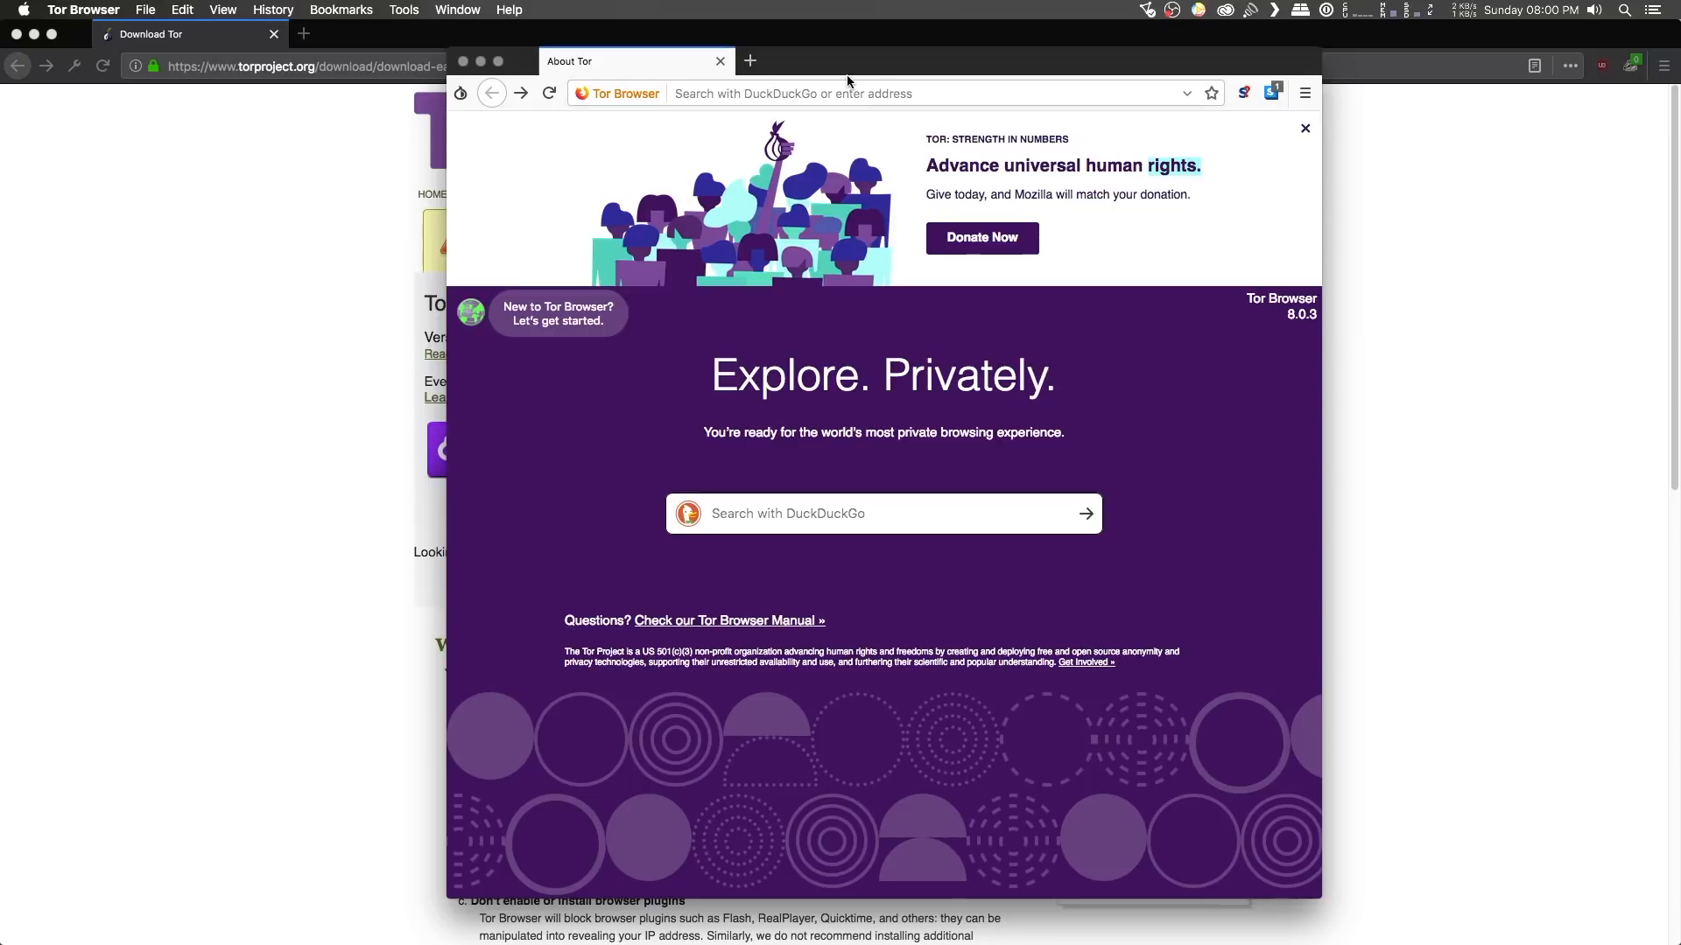
Enter check.torproject.org in the address bar to confirm the browser uses Tor.
{"action": "type", "text": "c"}
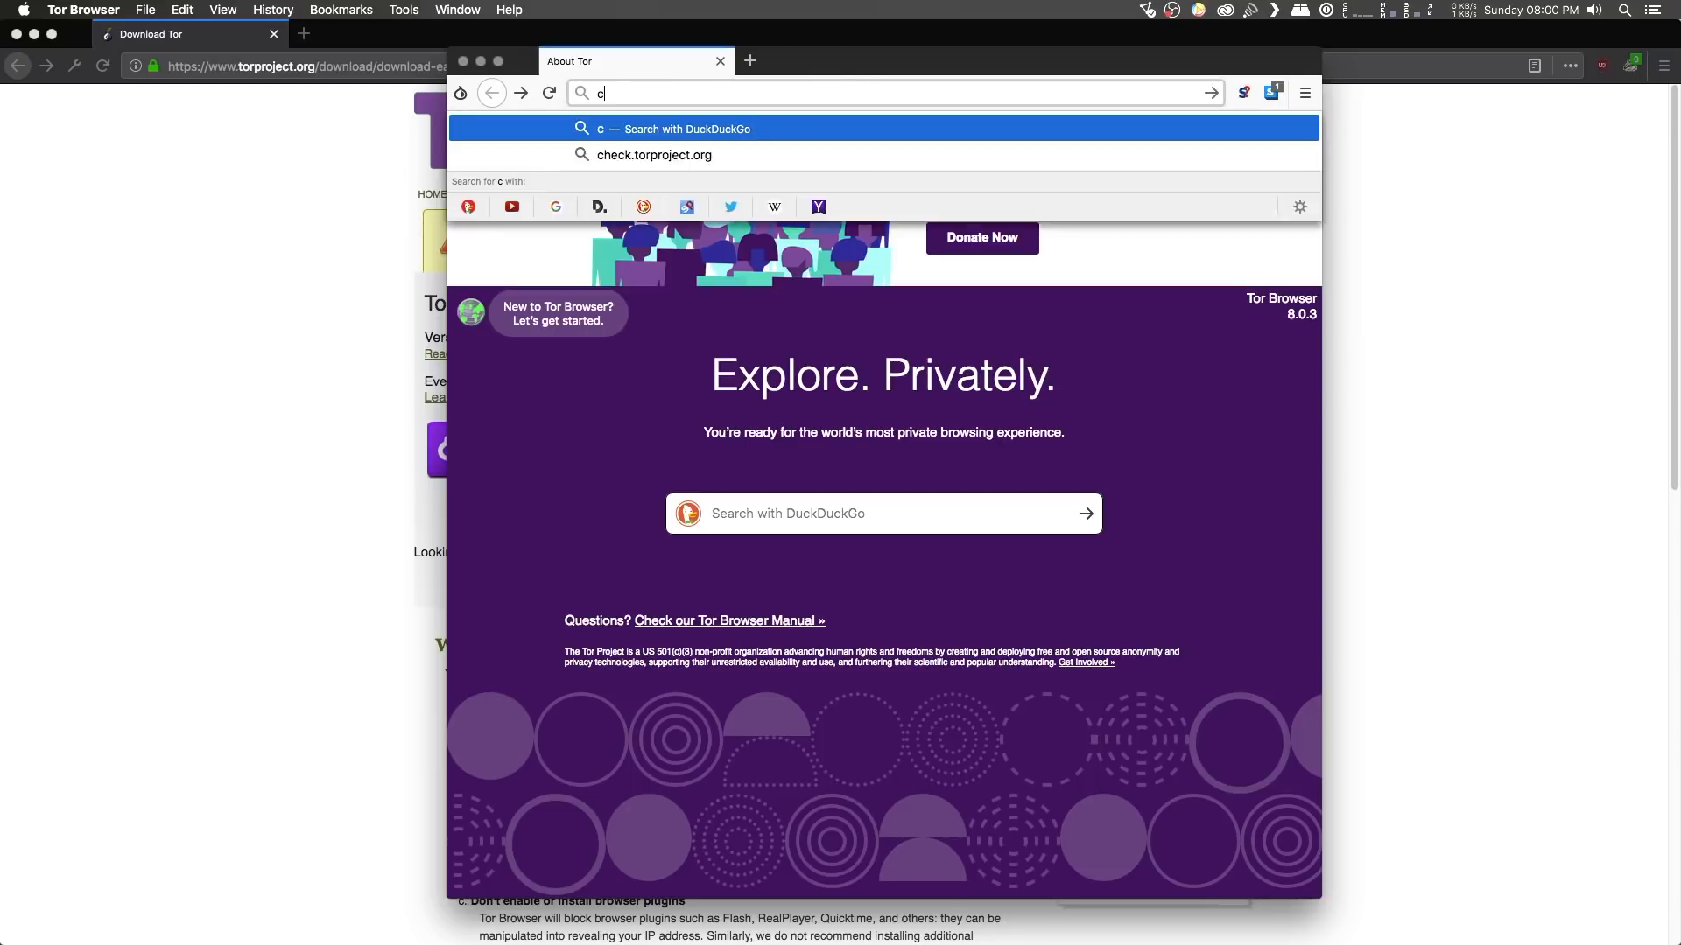
{"action": "type", "text": "heck.torproject.org"}
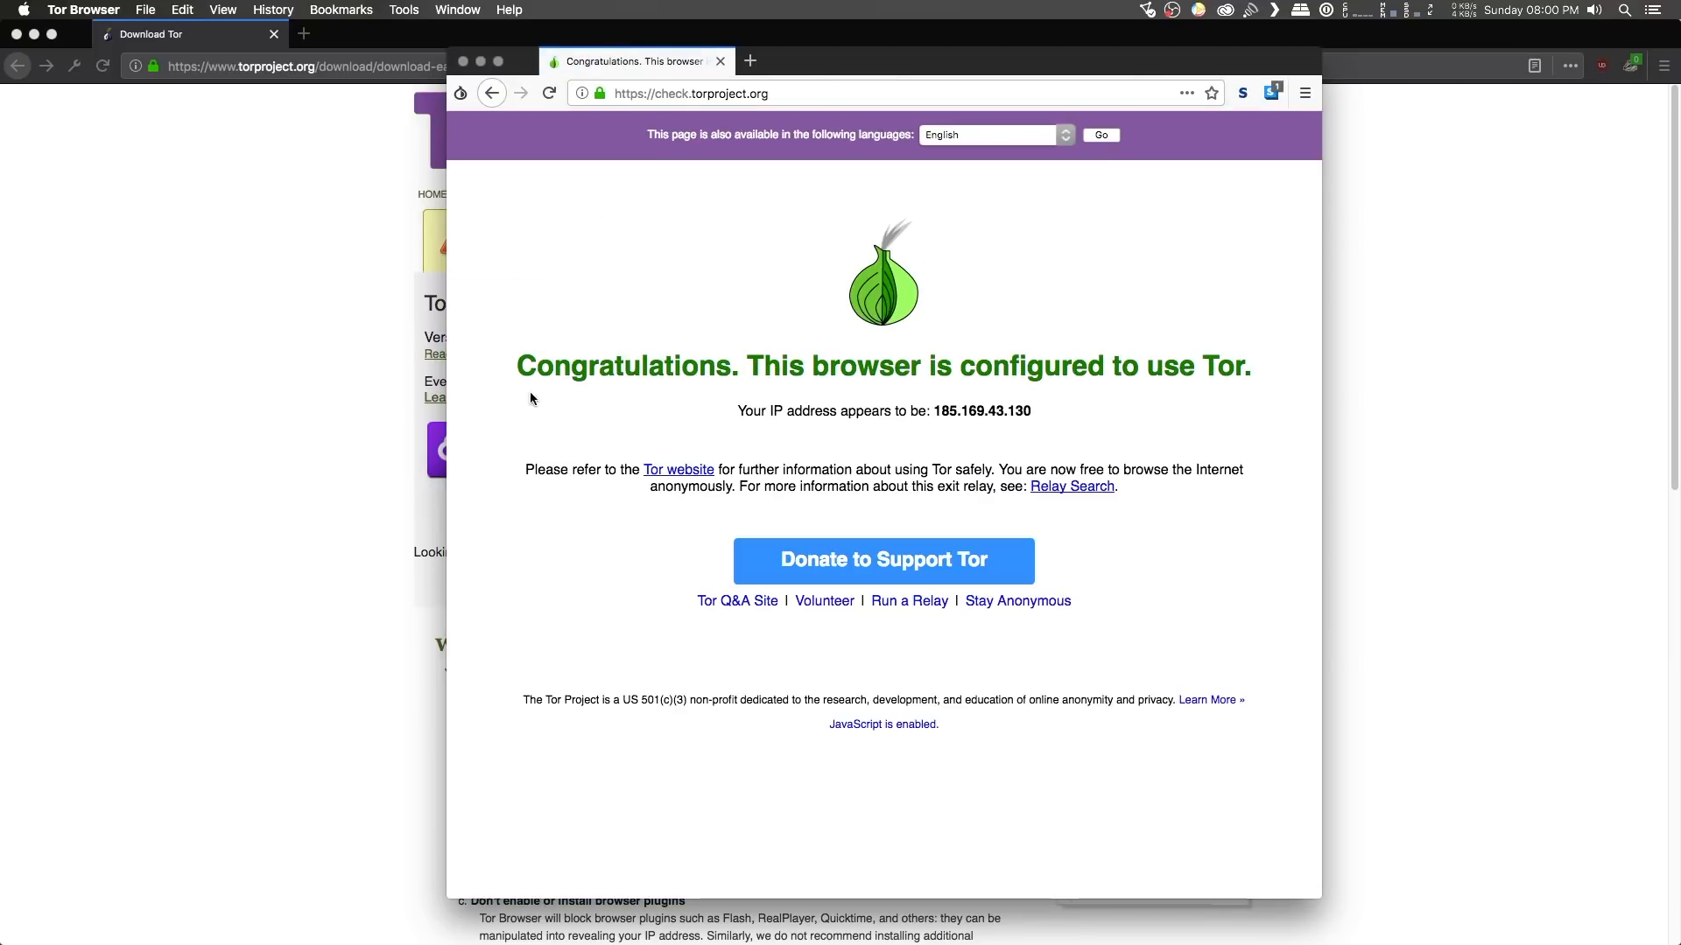
{"action": "left_click_drag", "start_coordinate": [517, 367], "coordinate": [1108, 367]}
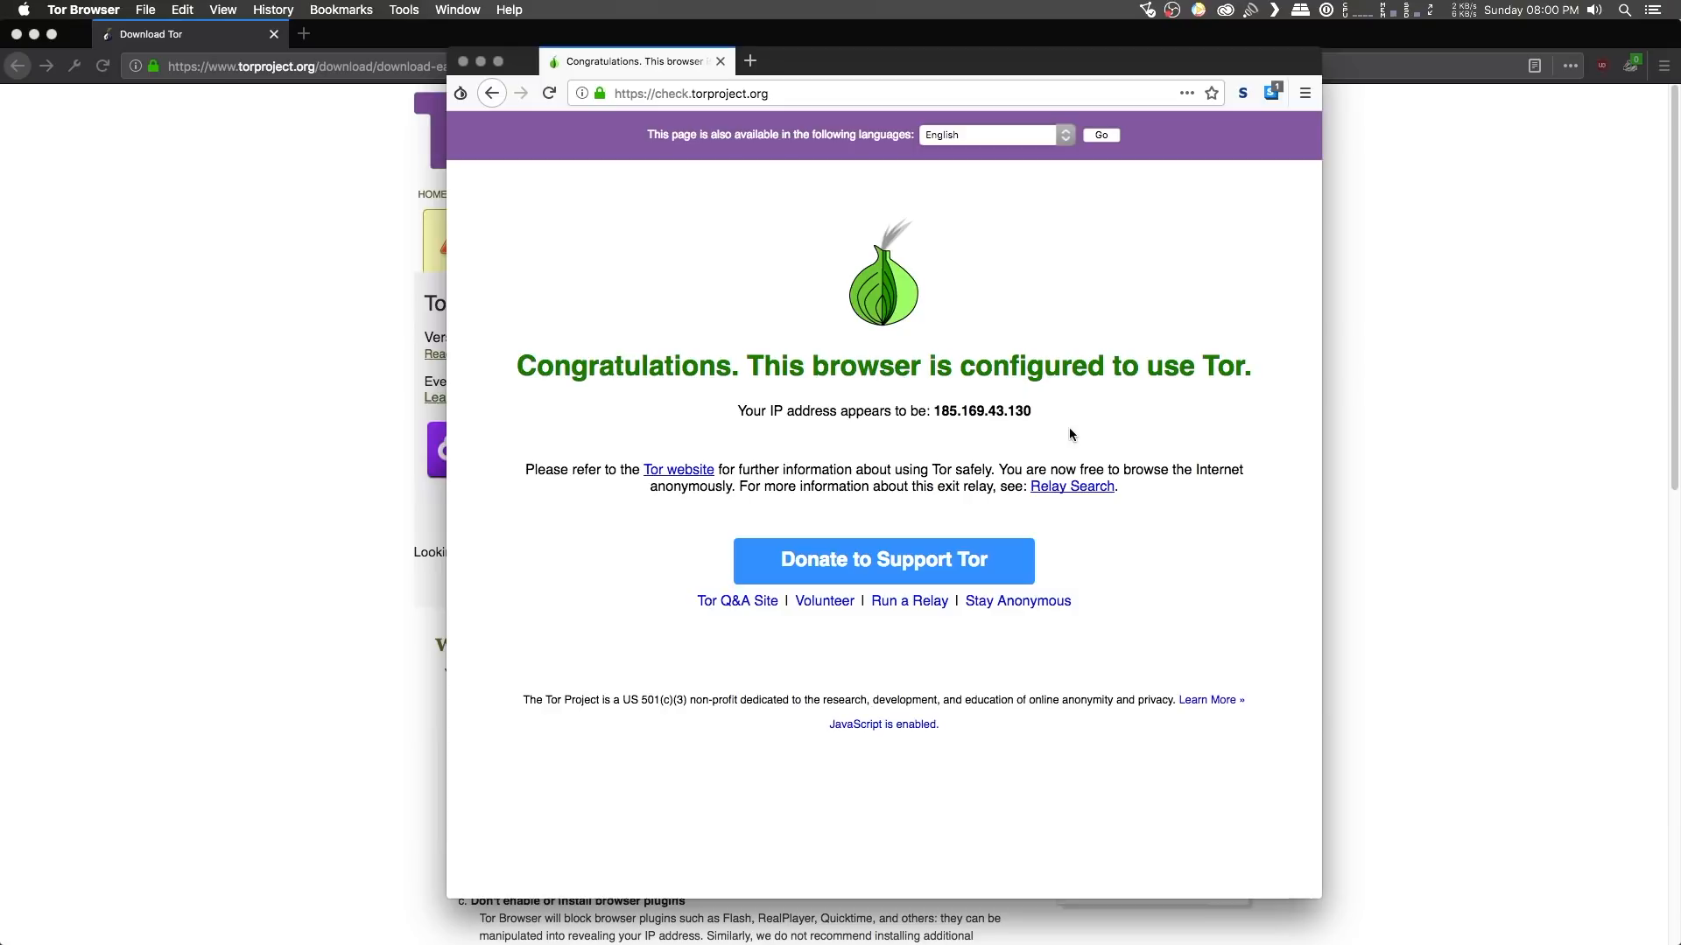
{"action": "mouse_move", "coordinate": [508, 161]}
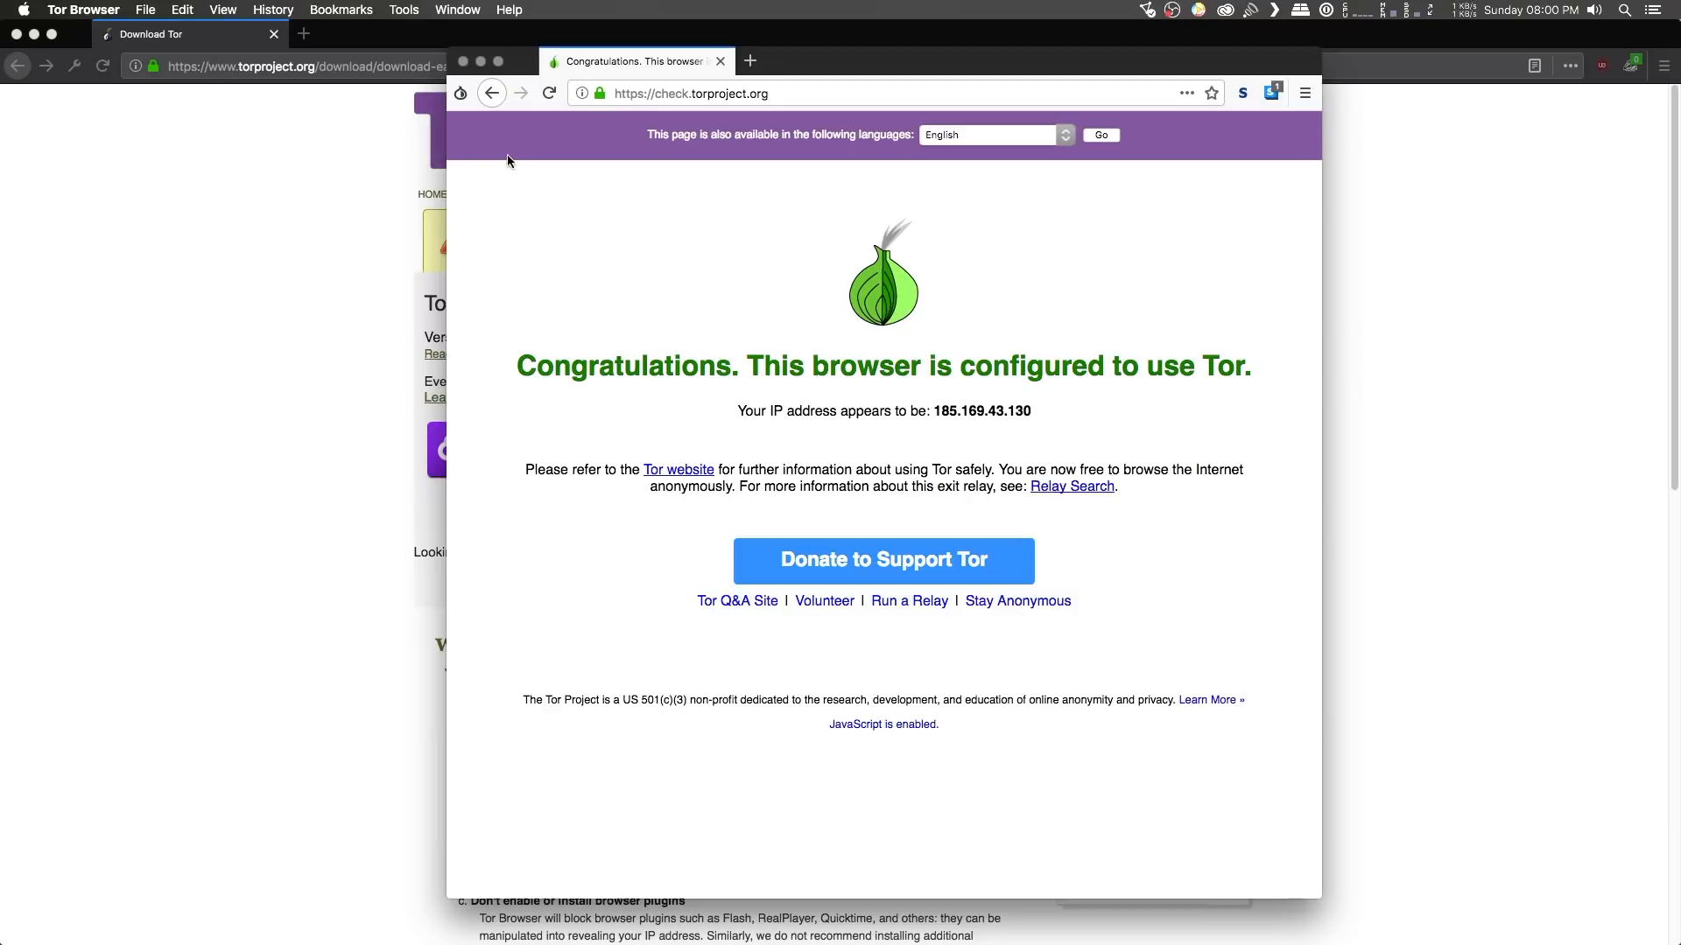
Choose Security Settings… from the onion menu, showing the level at Standard.
{"action": "left_click", "coordinate": [461, 93]}
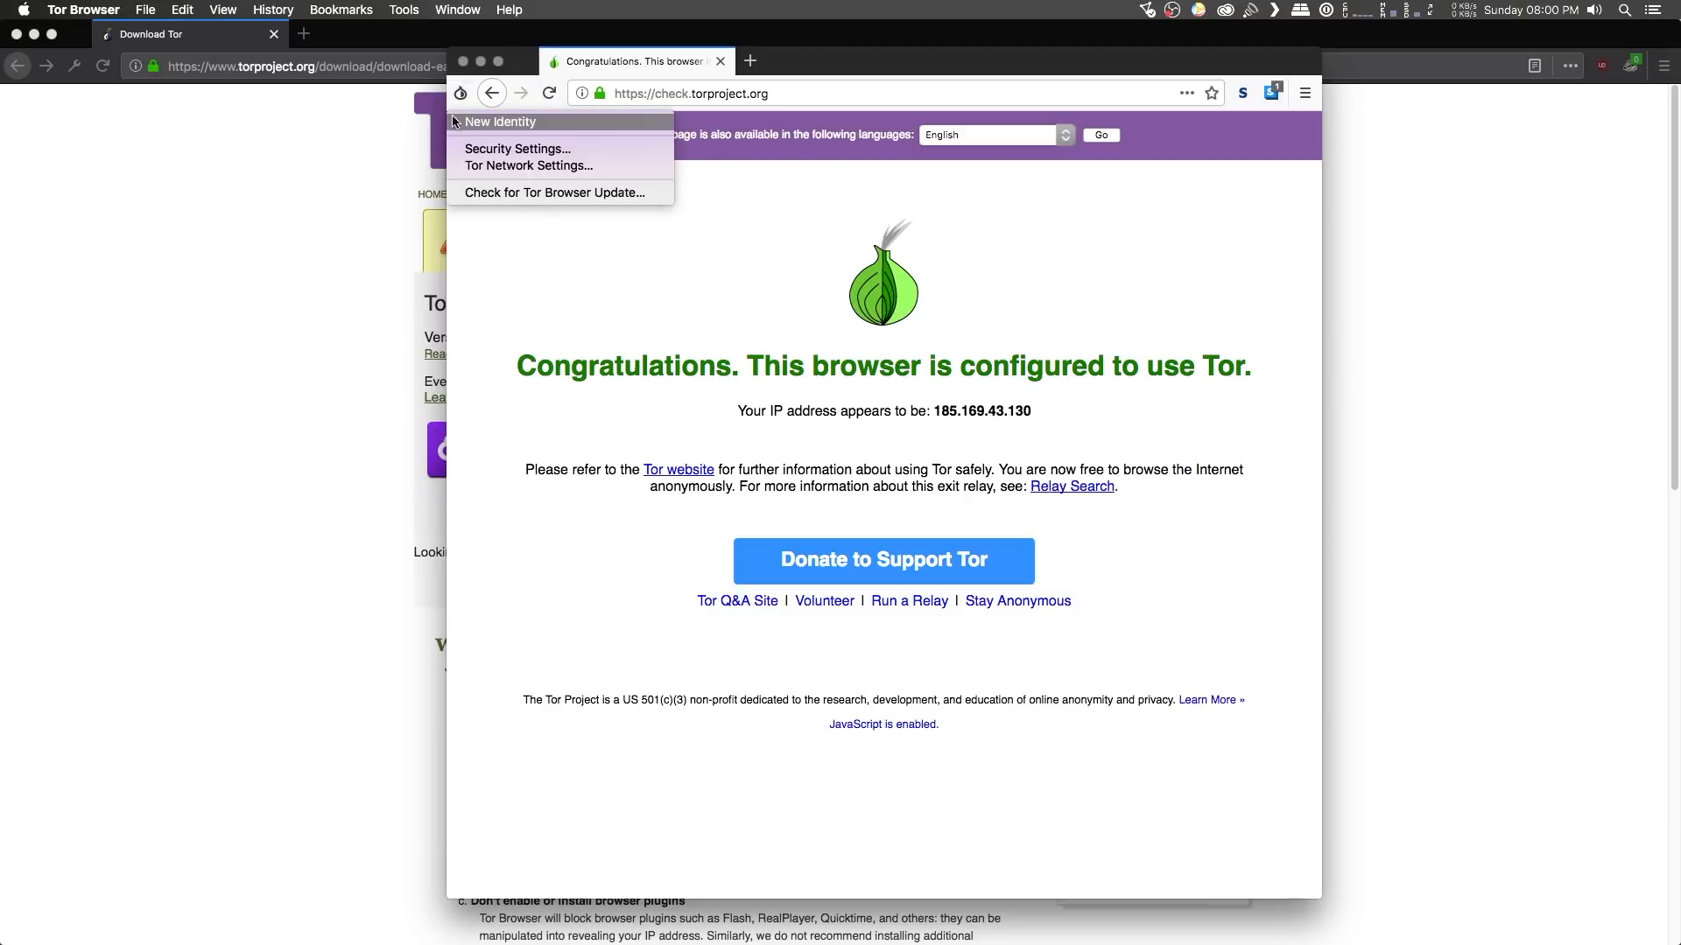
{"action": "mouse_move", "coordinate": [616, 121]}
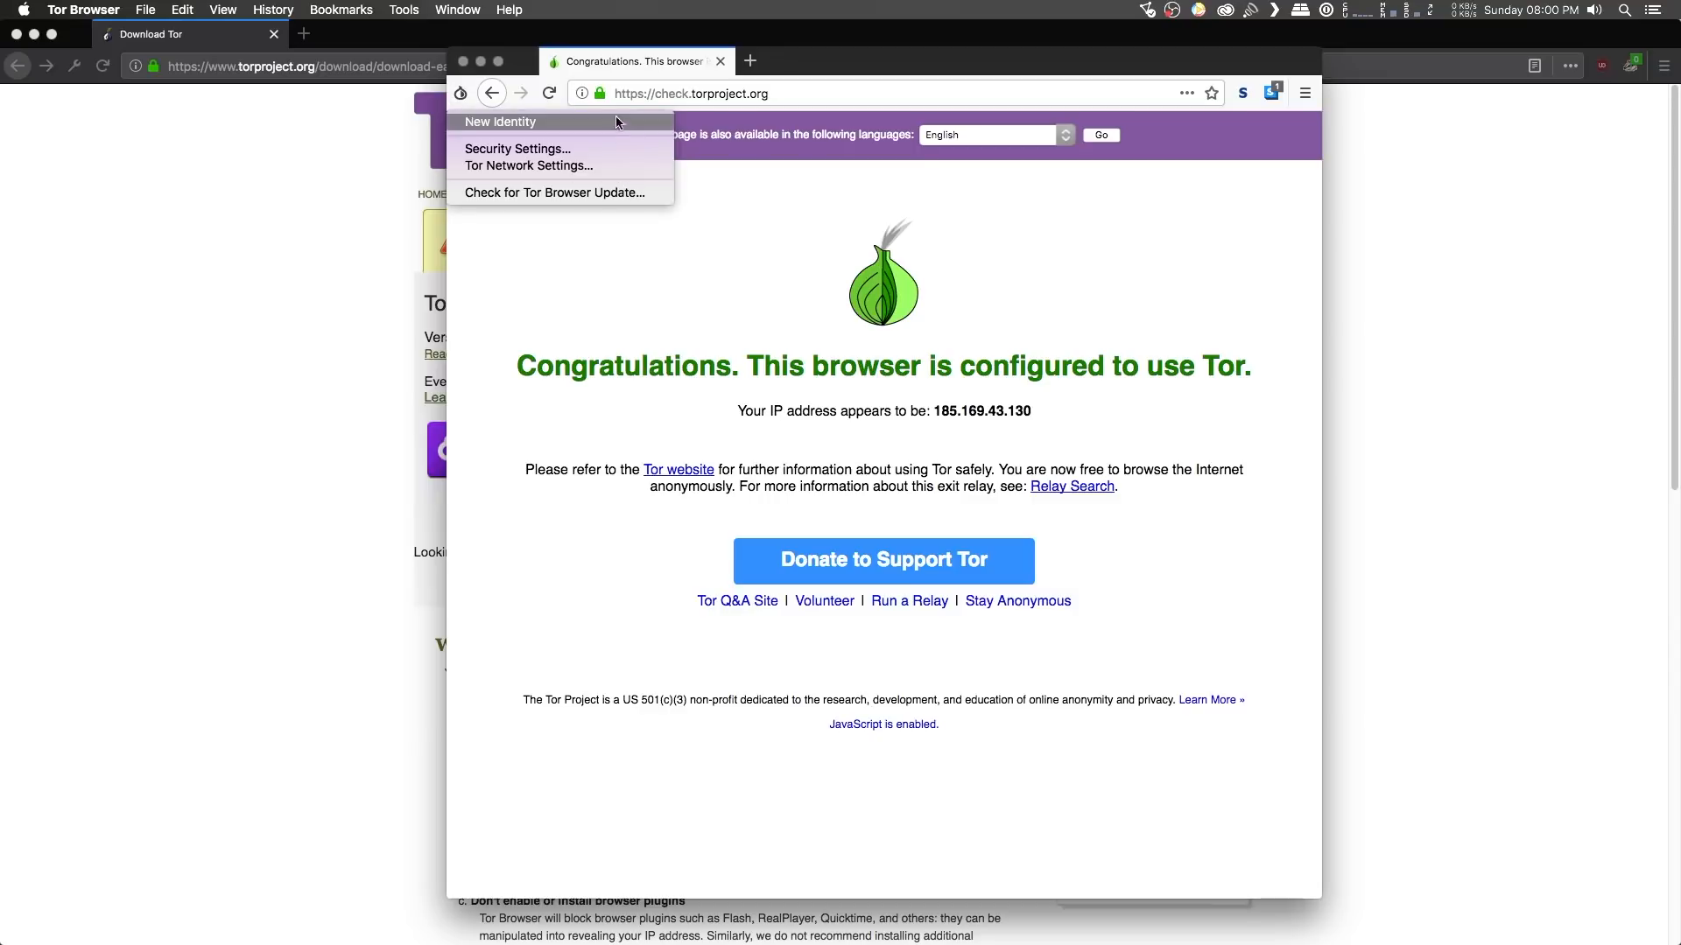
{"action": "mouse_move", "coordinate": [572, 125]}
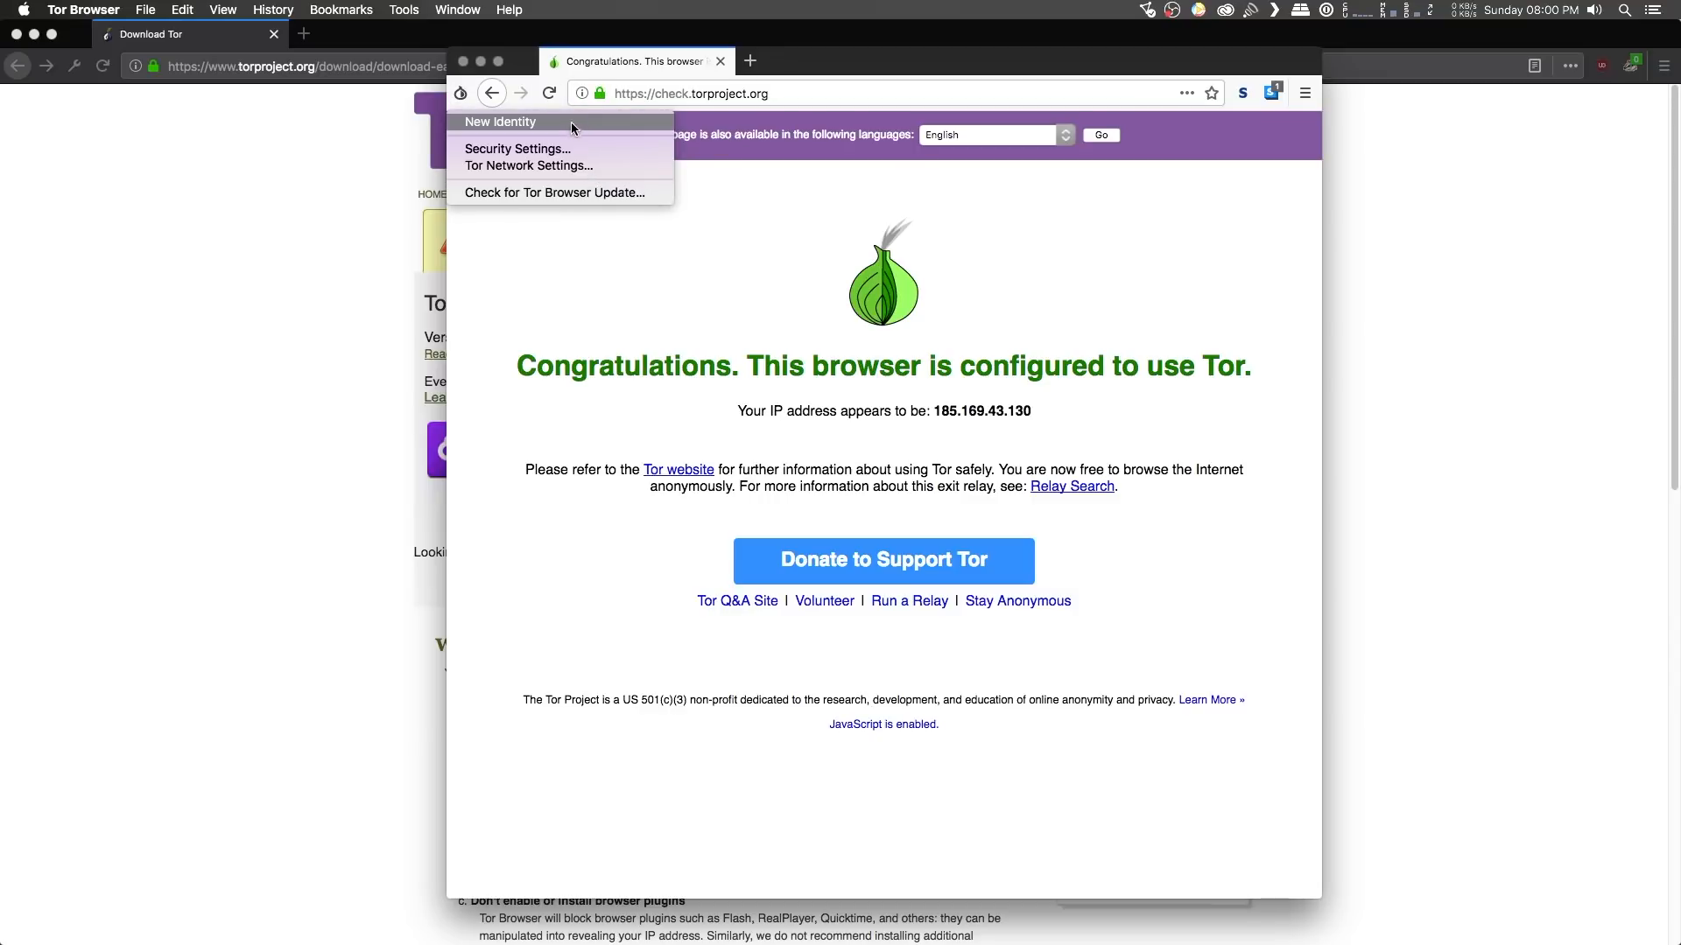
{"action": "mouse_move", "coordinate": [547, 125]}
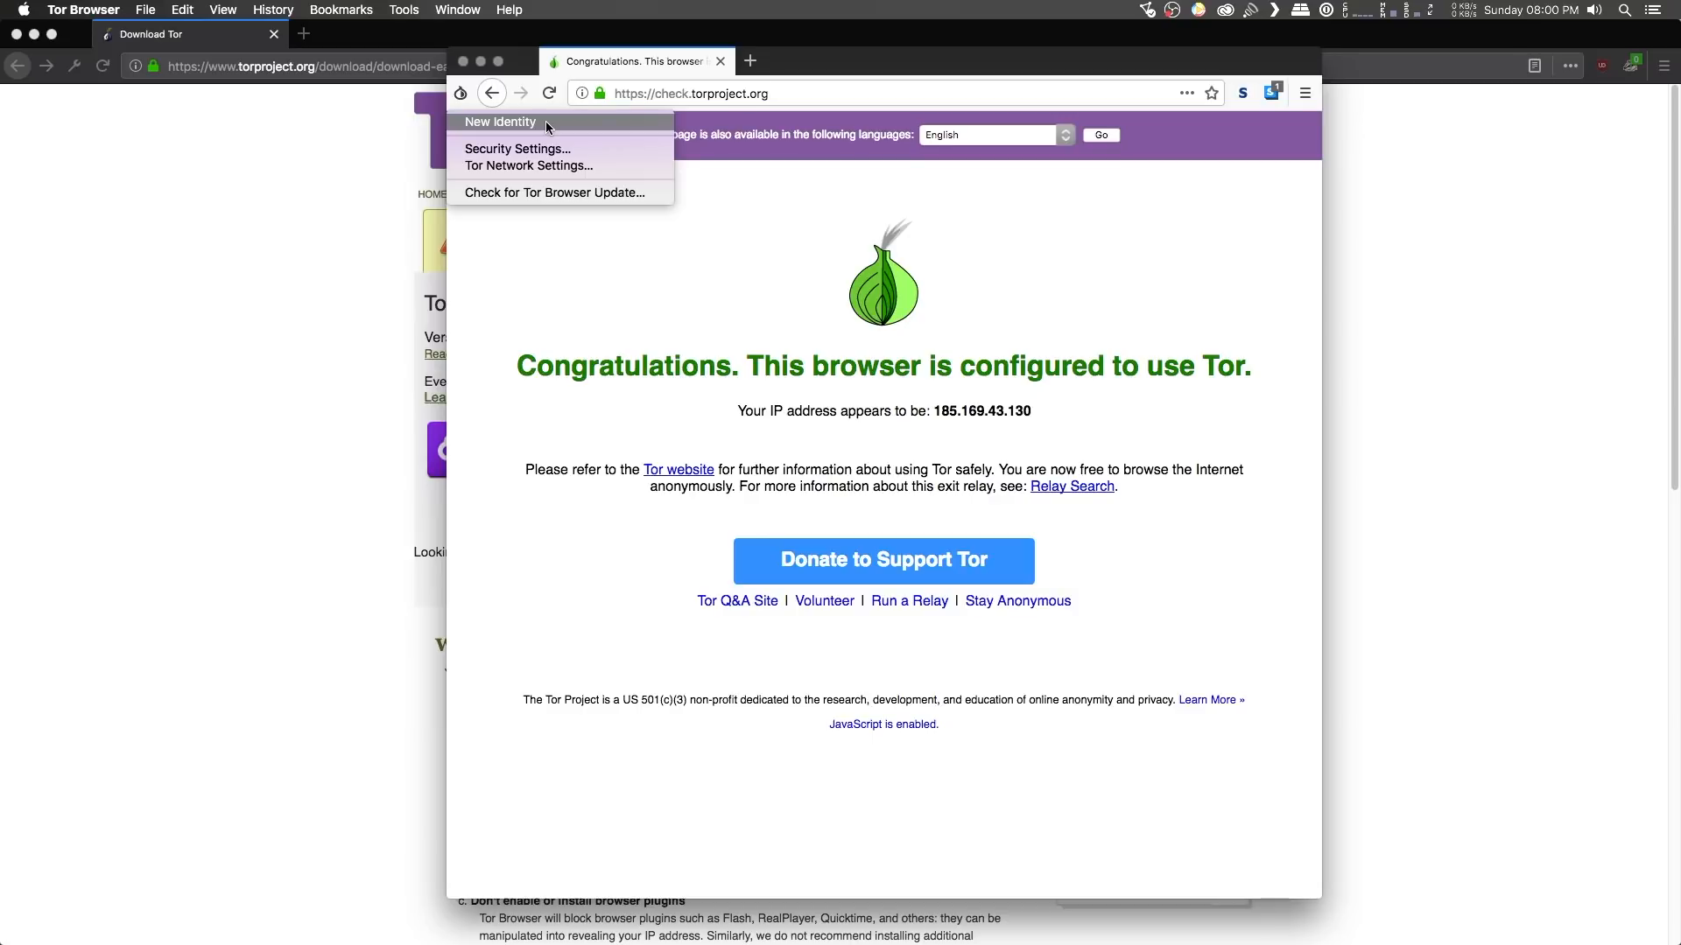
{"action": "mouse_move", "coordinate": [534, 150]}
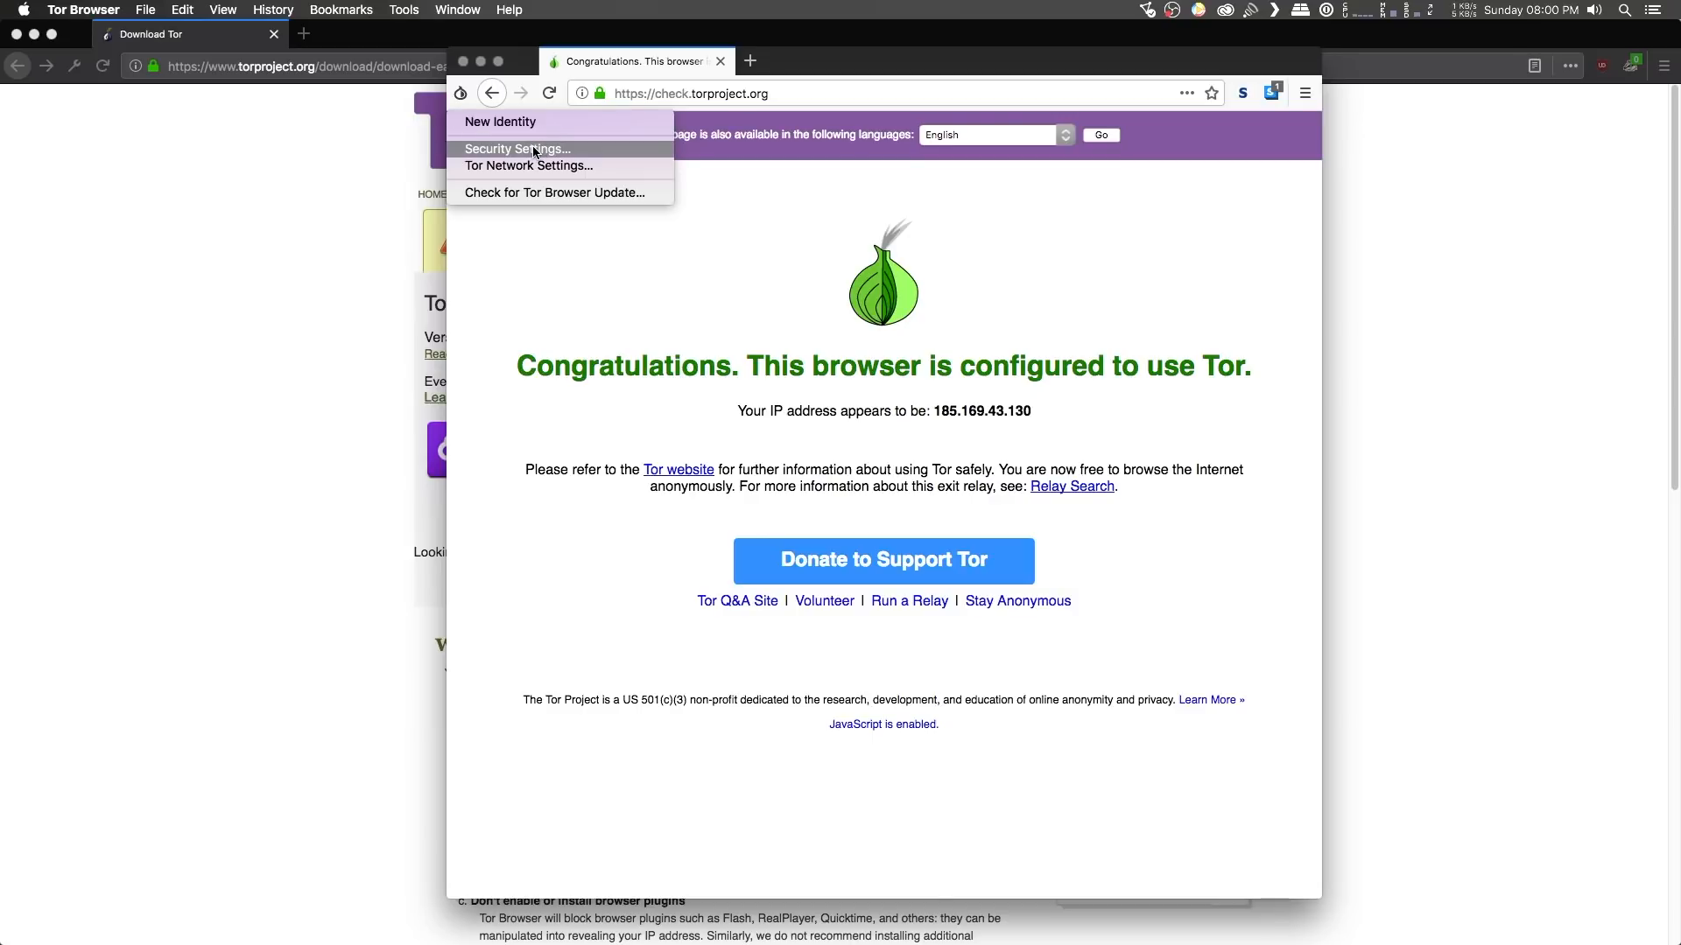
{"action": "left_click", "coordinate": [516, 148]}
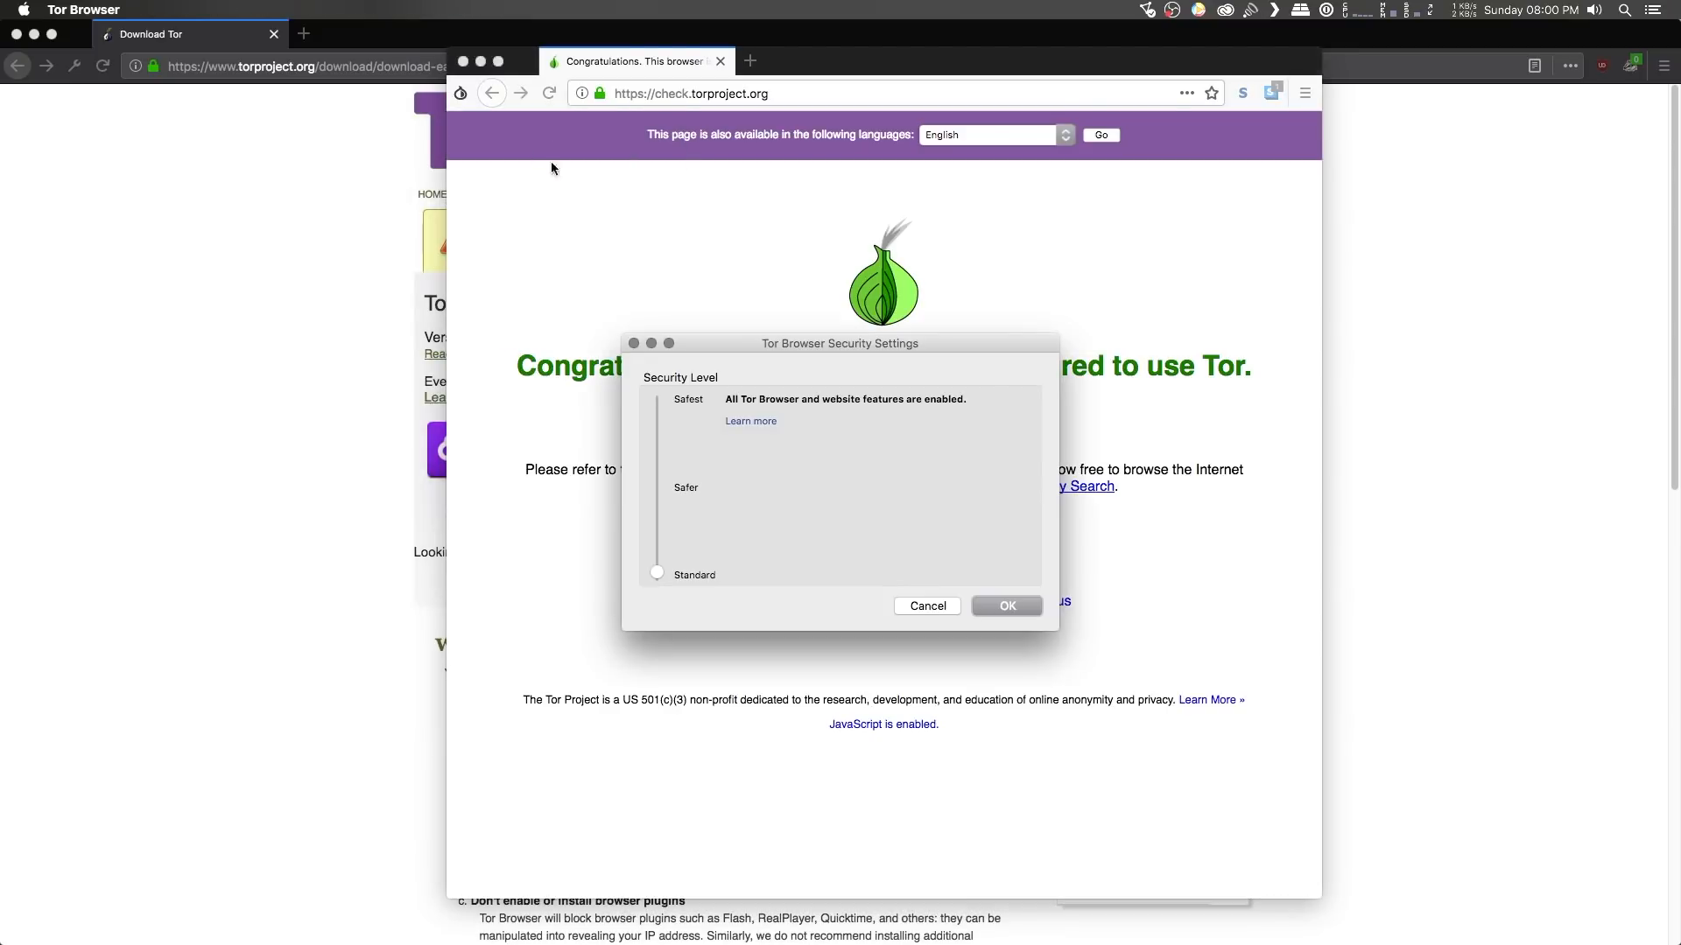
{"action": "mouse_move", "coordinate": [771, 581]}
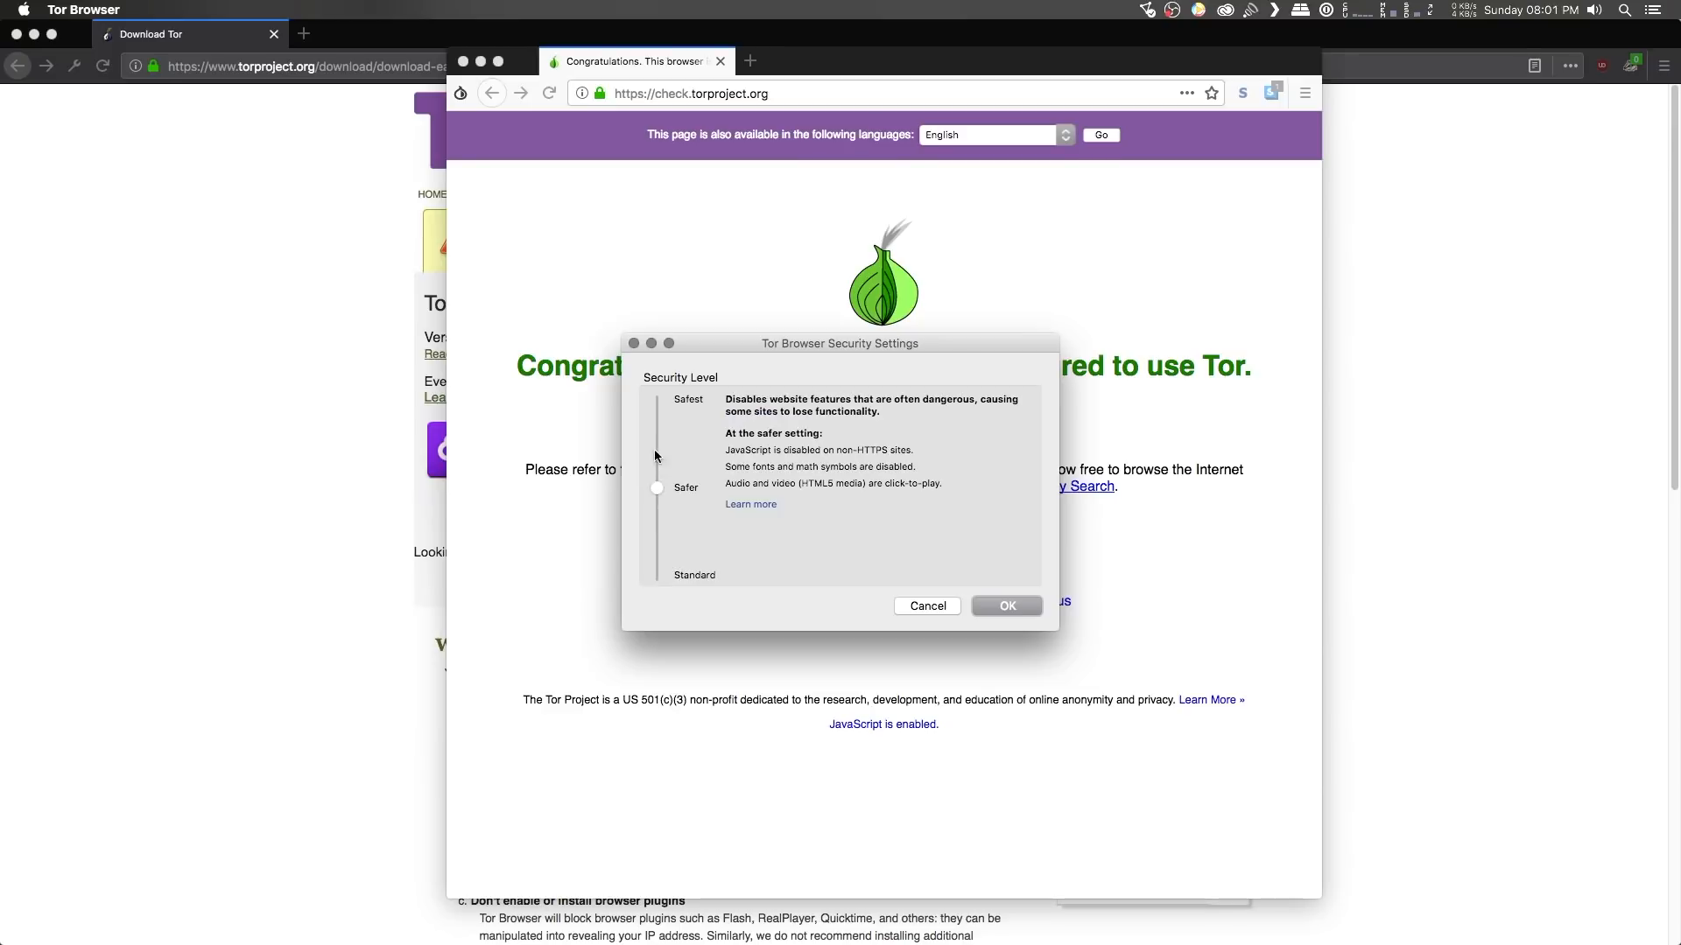
Raise the Security Level slider above Standard toward Safest.
{"action": "left_click", "coordinate": [656, 402]}
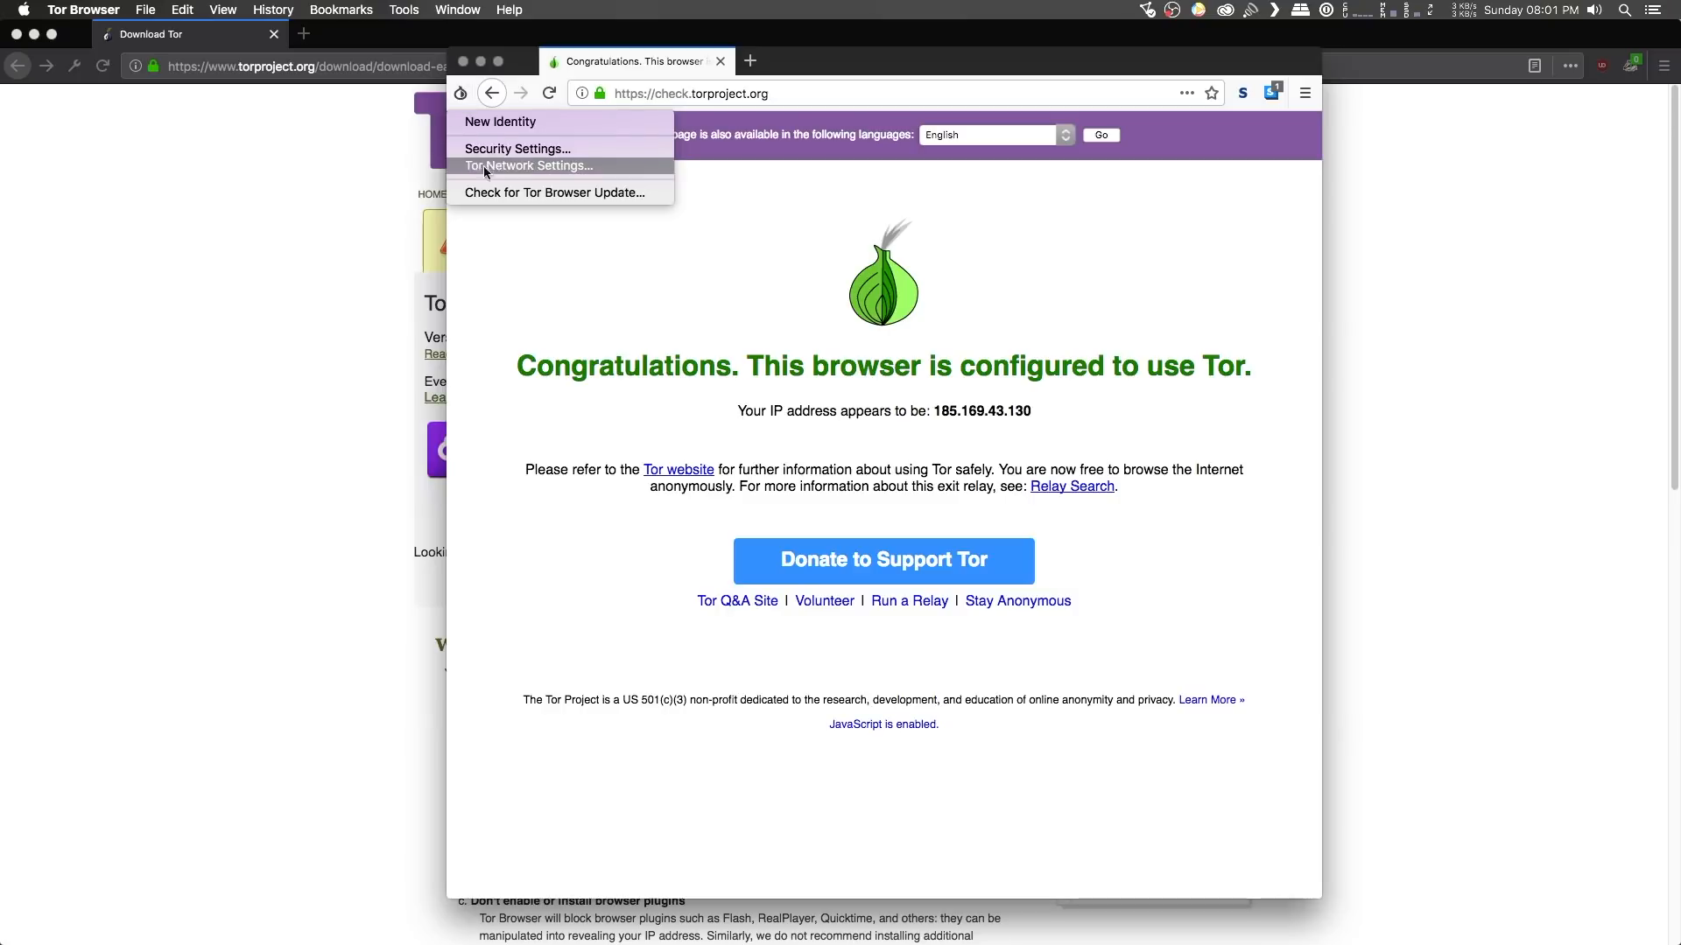
{"action": "mouse_move", "coordinate": [591, 177]}
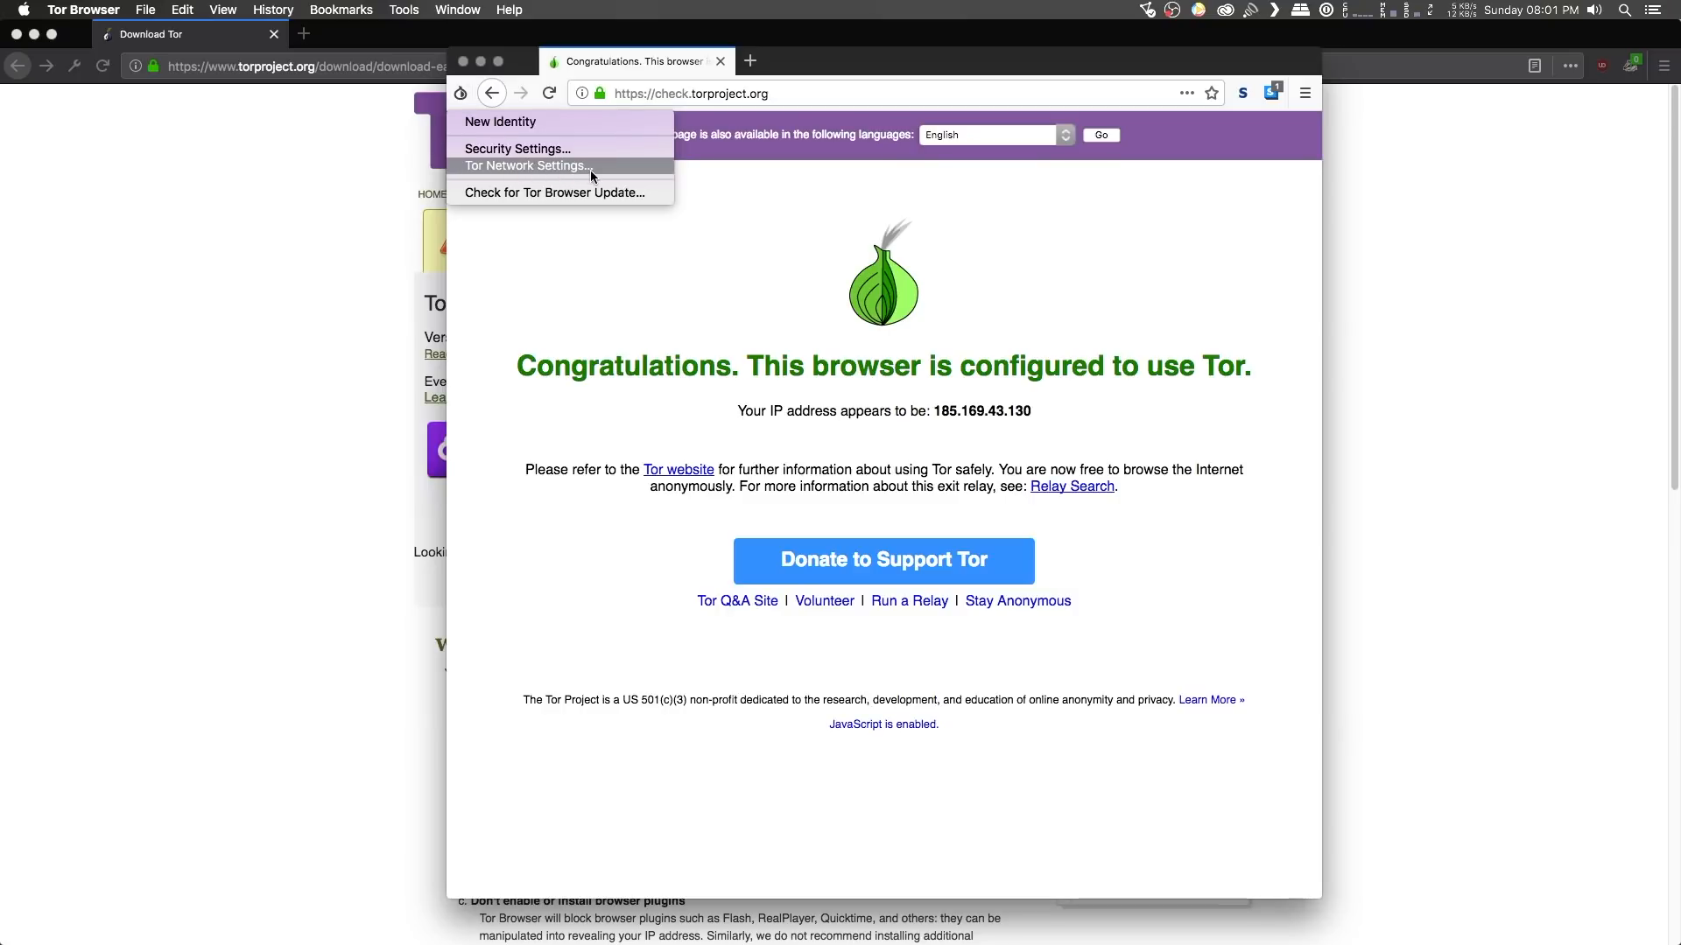
{"action": "left_click", "coordinate": [526, 165]}
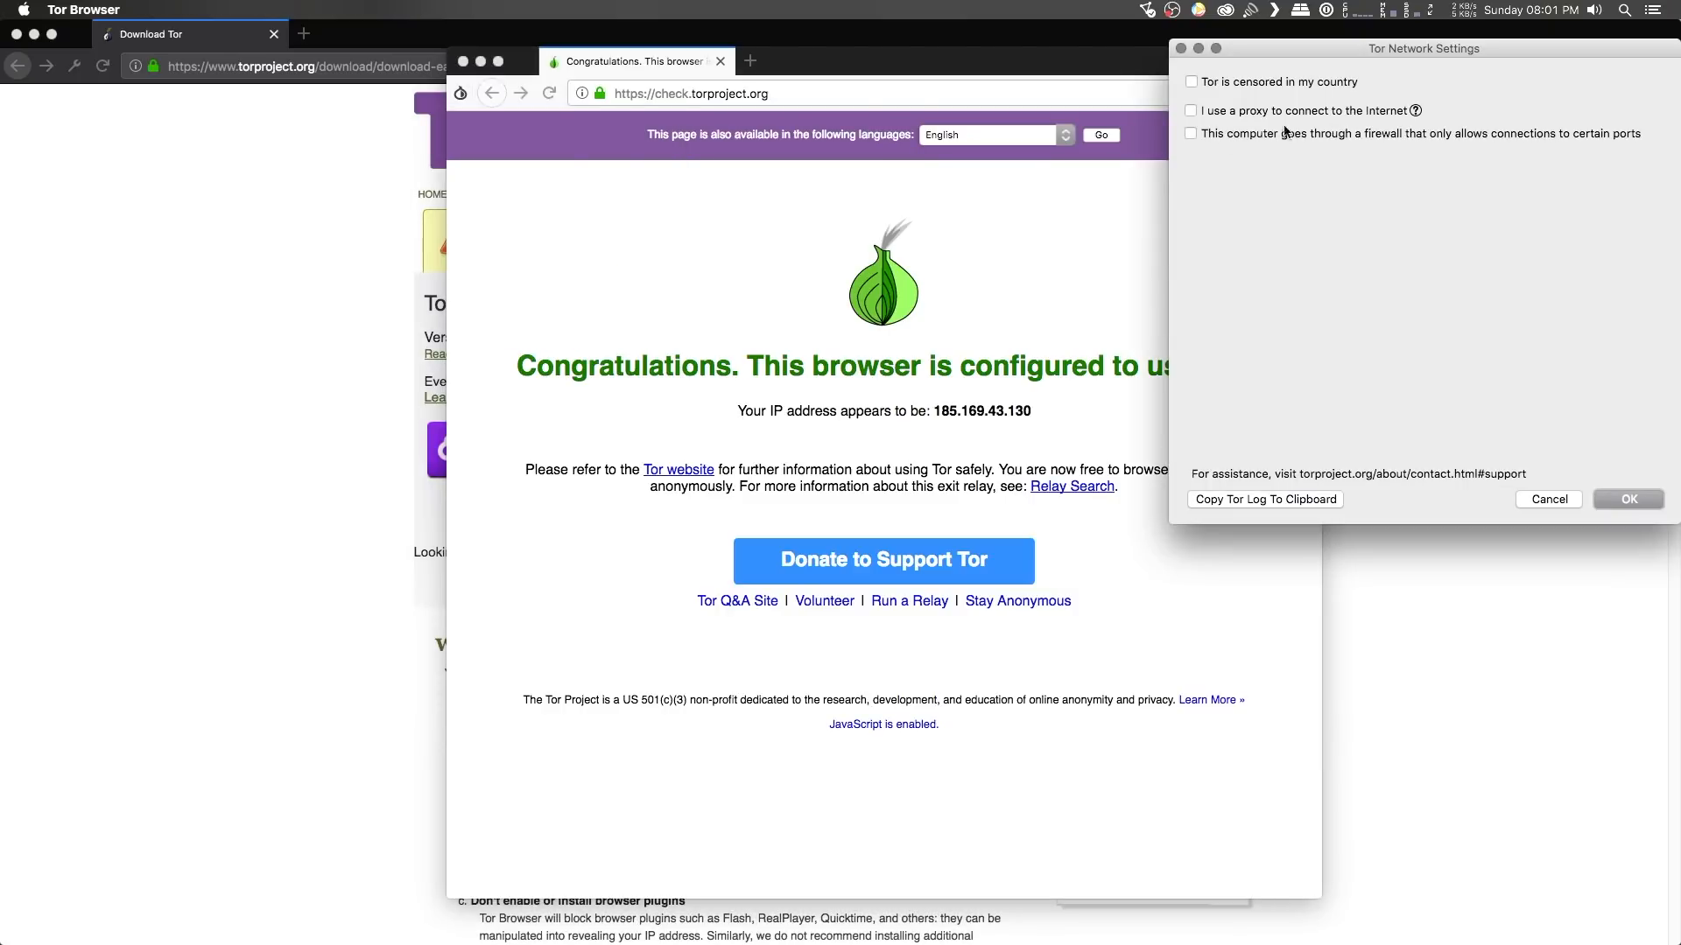
{"action": "left_click_drag", "start_coordinate": [1424, 48], "coordinate": [923, 249]}
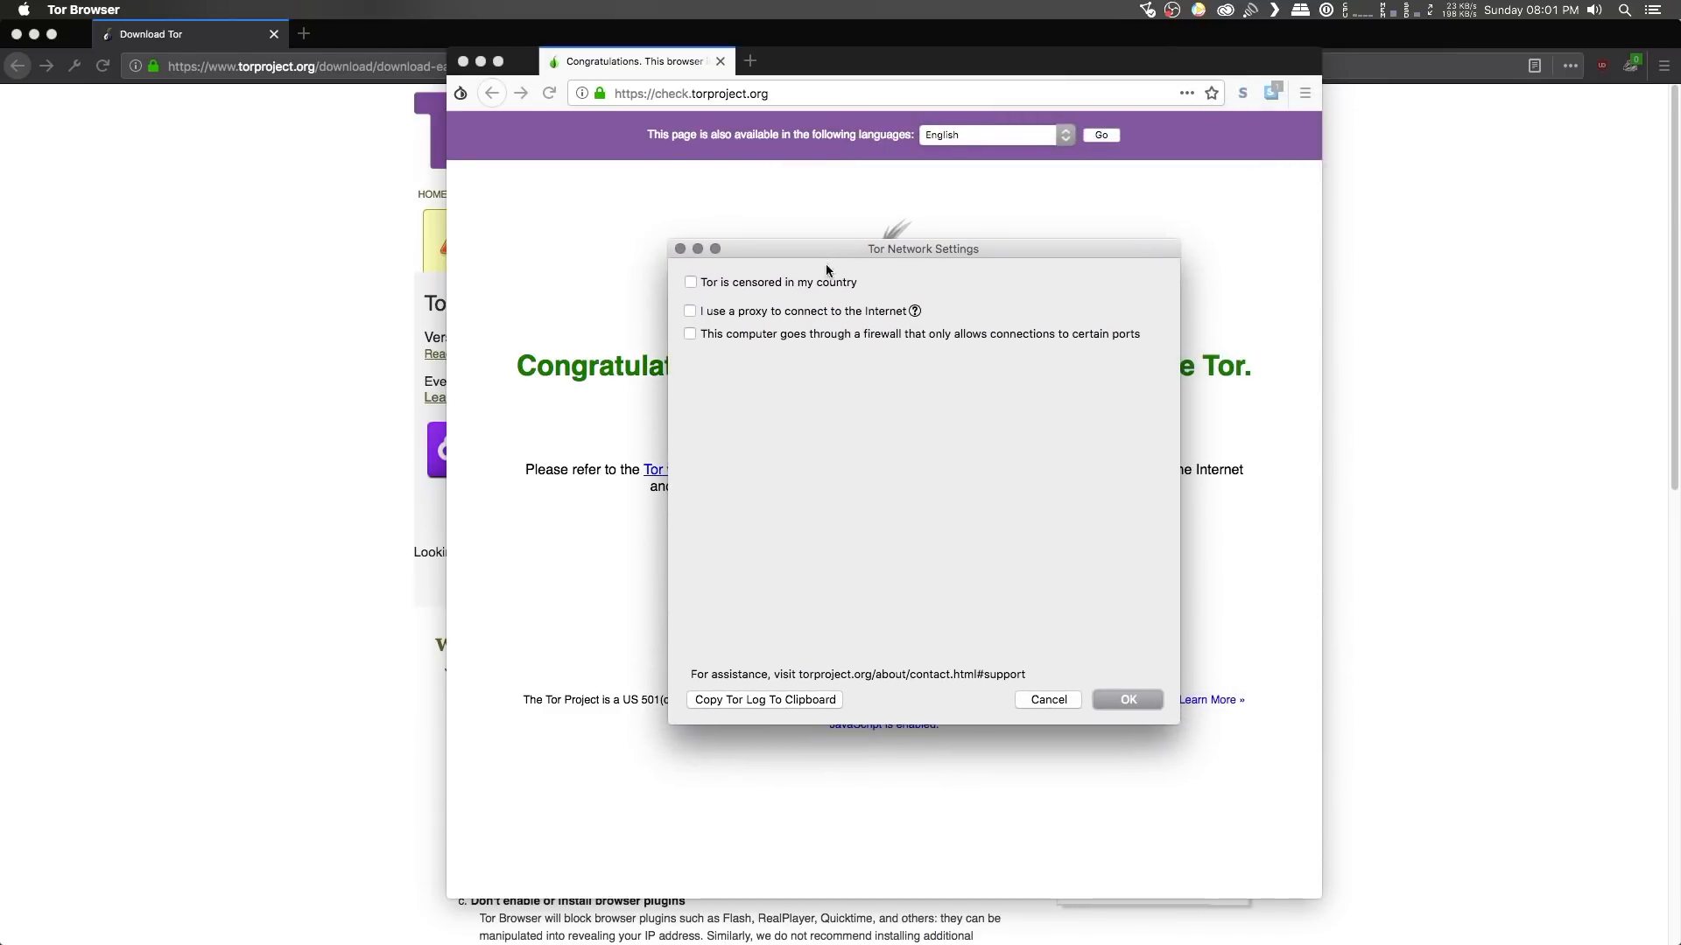
{"action": "mouse_move", "coordinate": [753, 298]}
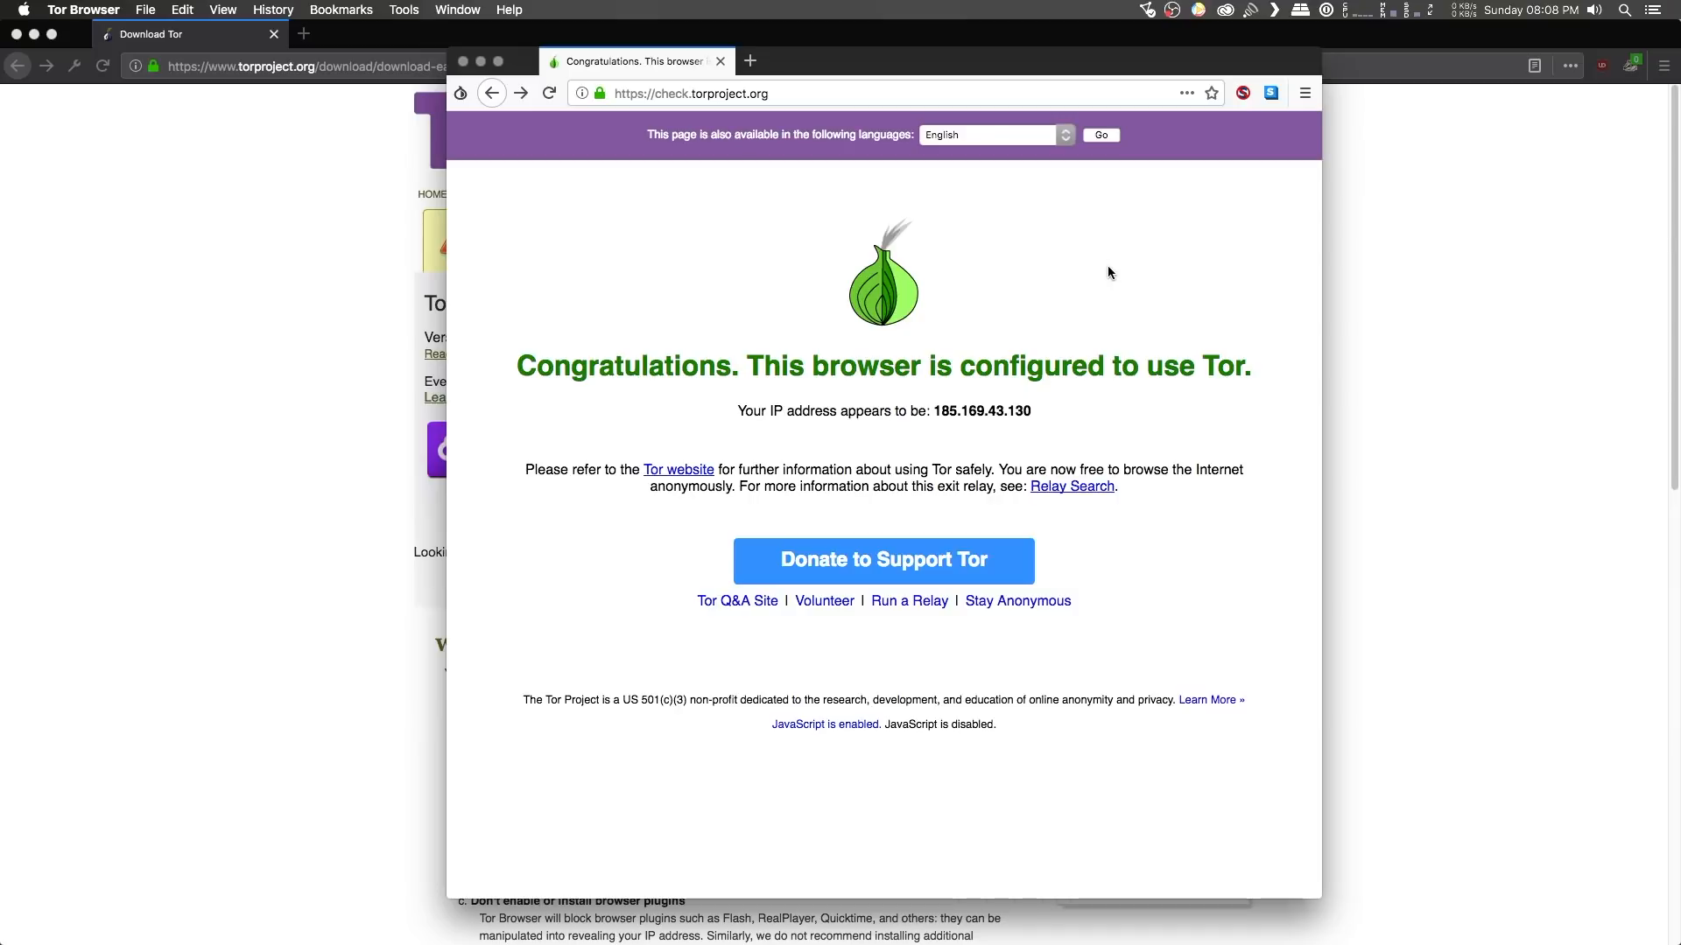
{"action": "mouse_move", "coordinate": [1119, 268]}
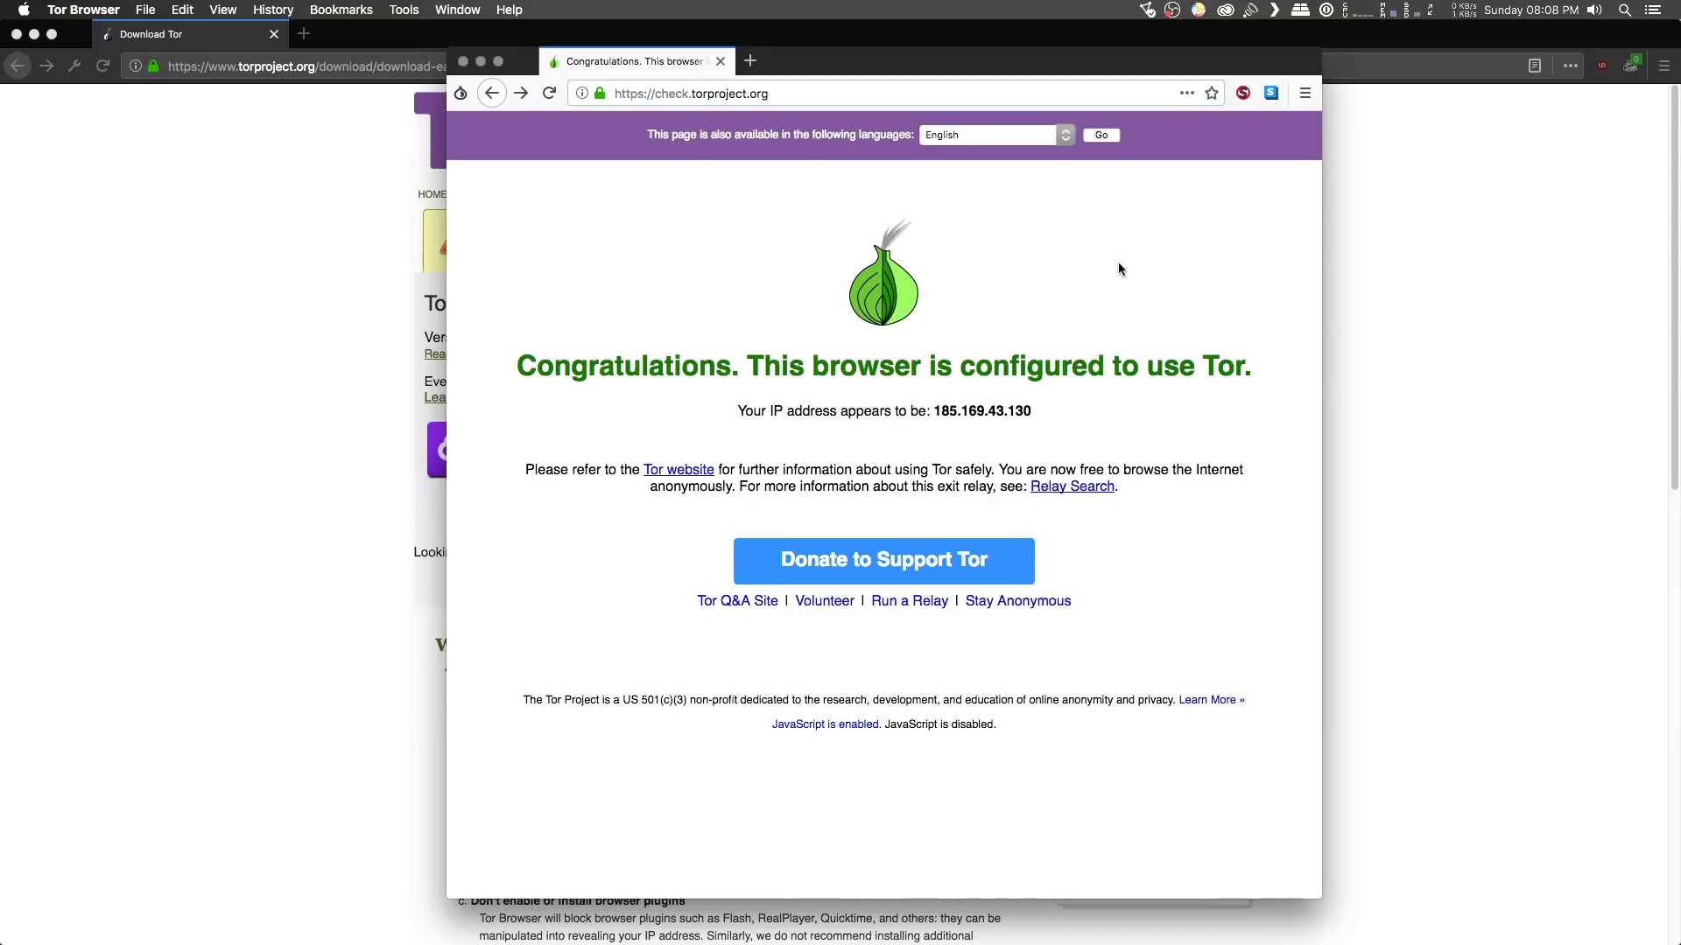
Go to deepweb.pw, open the Onion Links post, and scroll to its Onions section.
{"action": "left_click", "coordinate": [692, 93]}
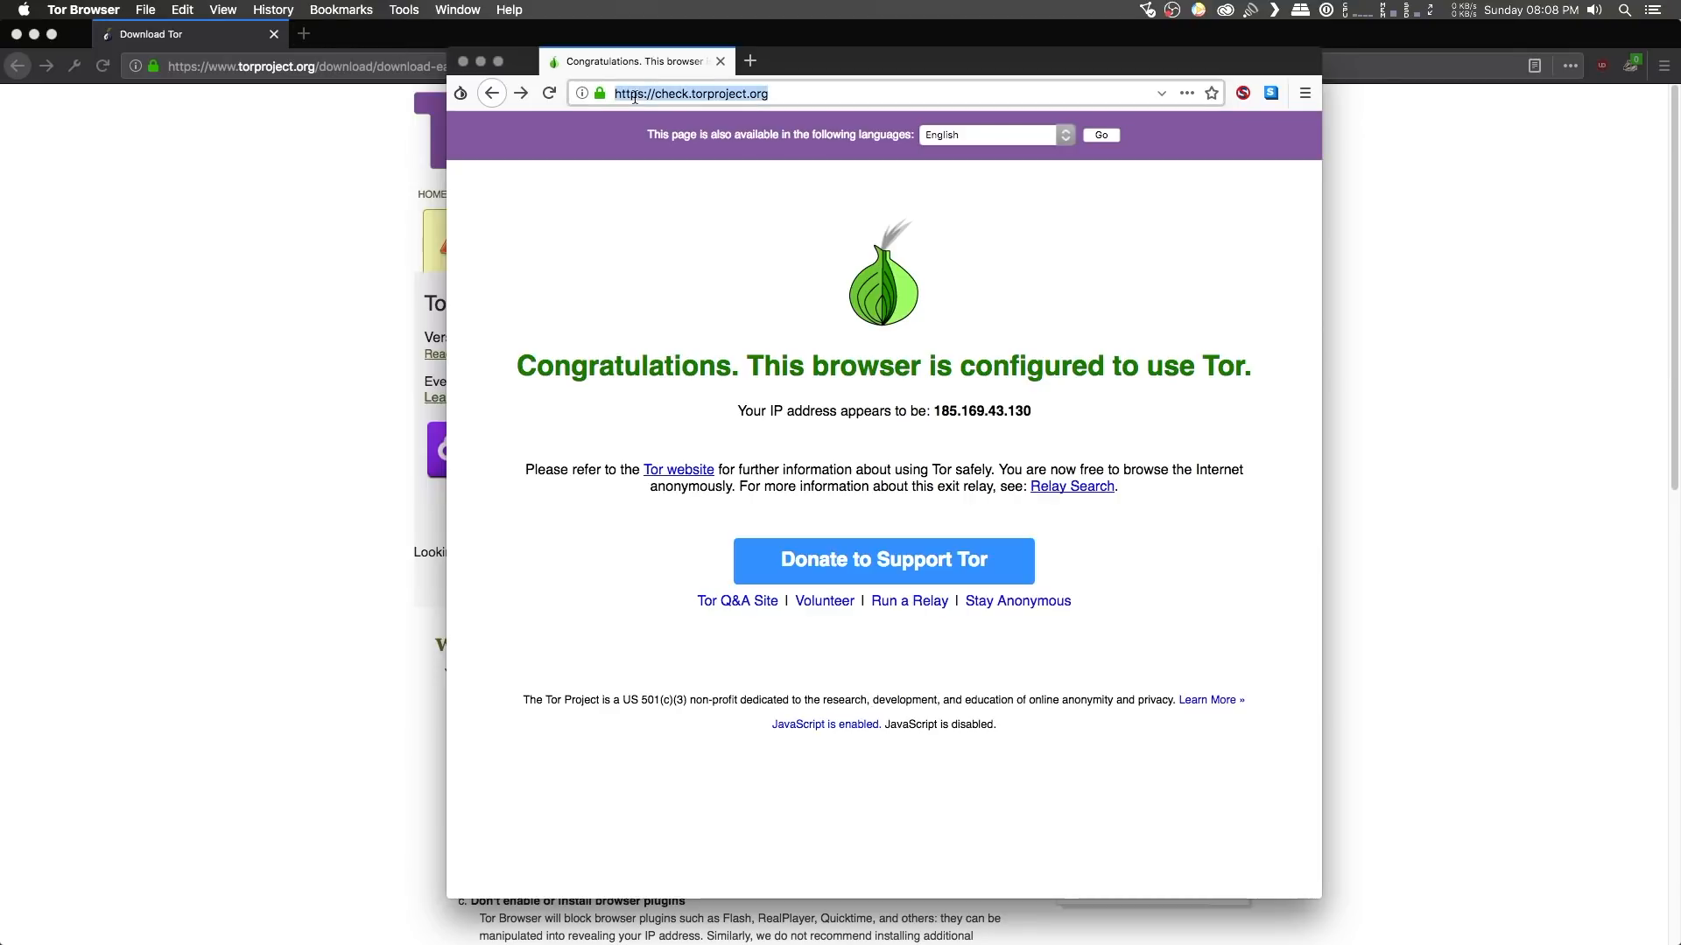
{"action": "type", "text": "deepweb.pw"}
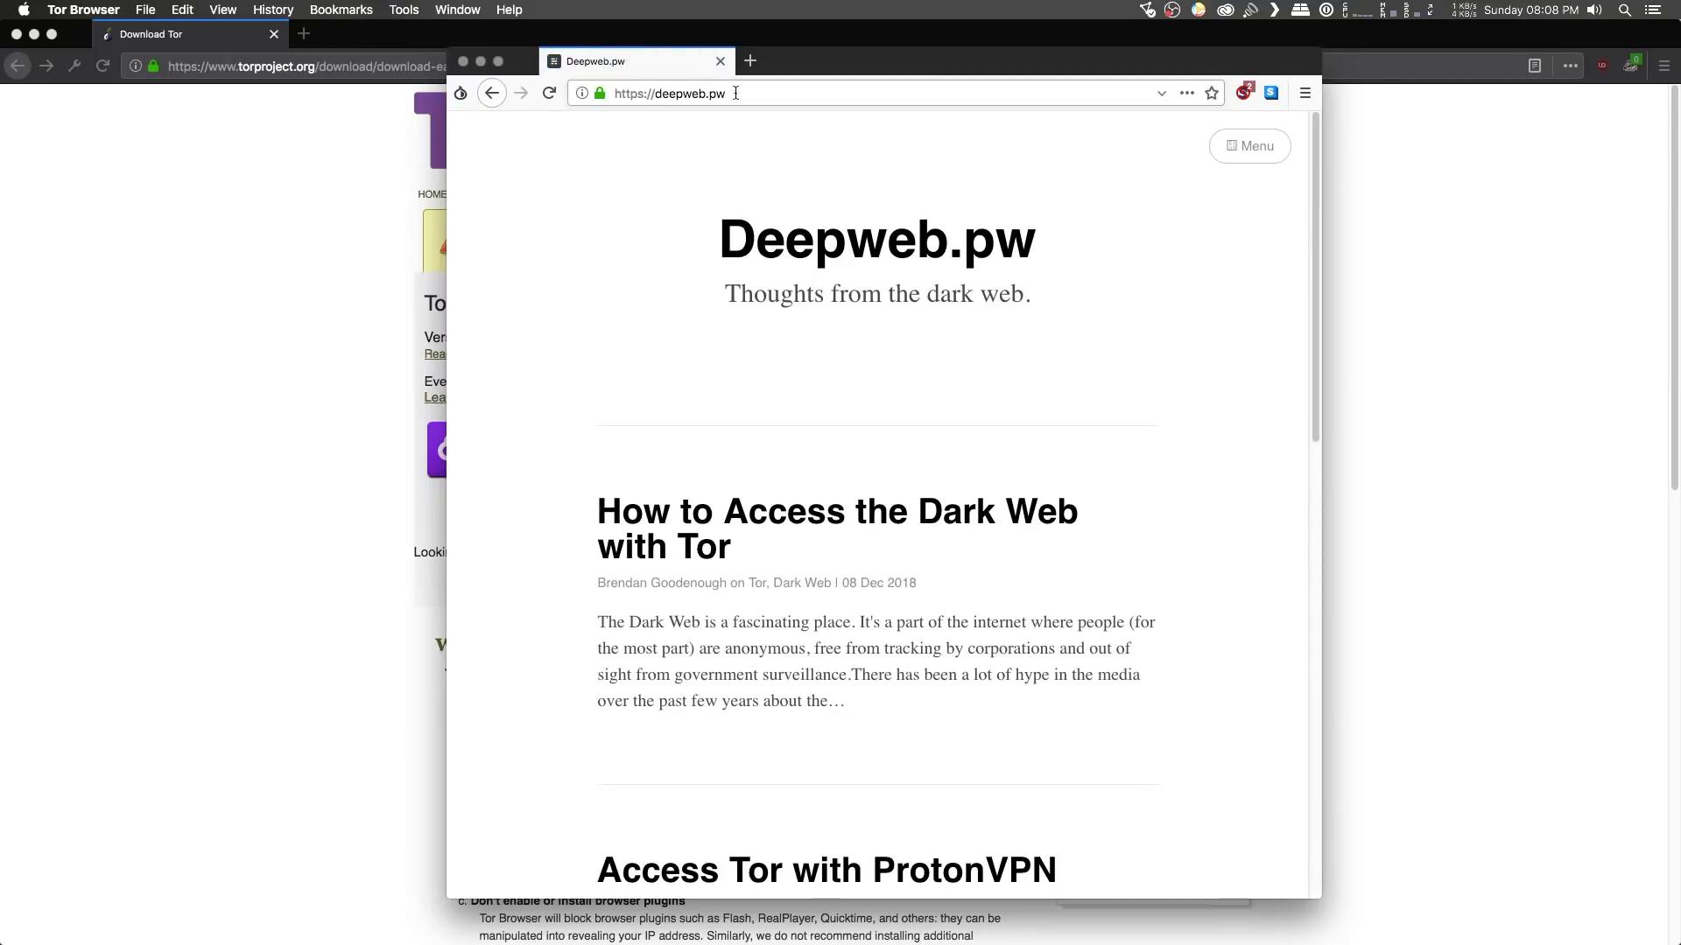
{"action": "scroll", "scroll_direction": "down", "scroll_amount": 3}
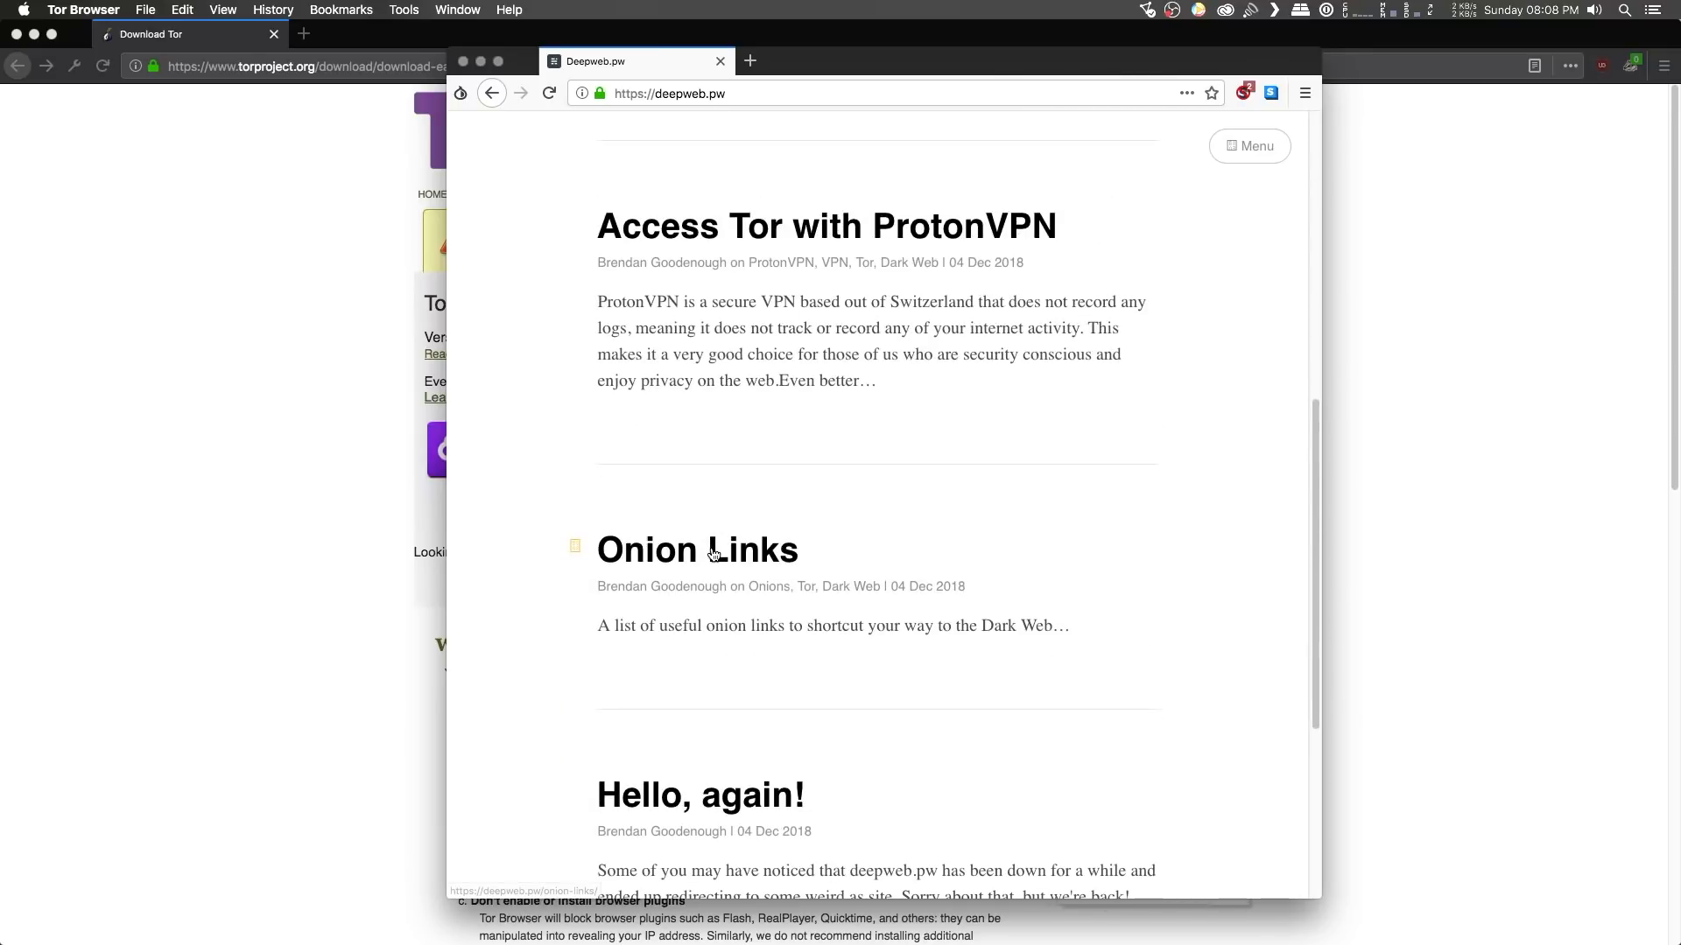
{"action": "left_click", "coordinate": [697, 549]}
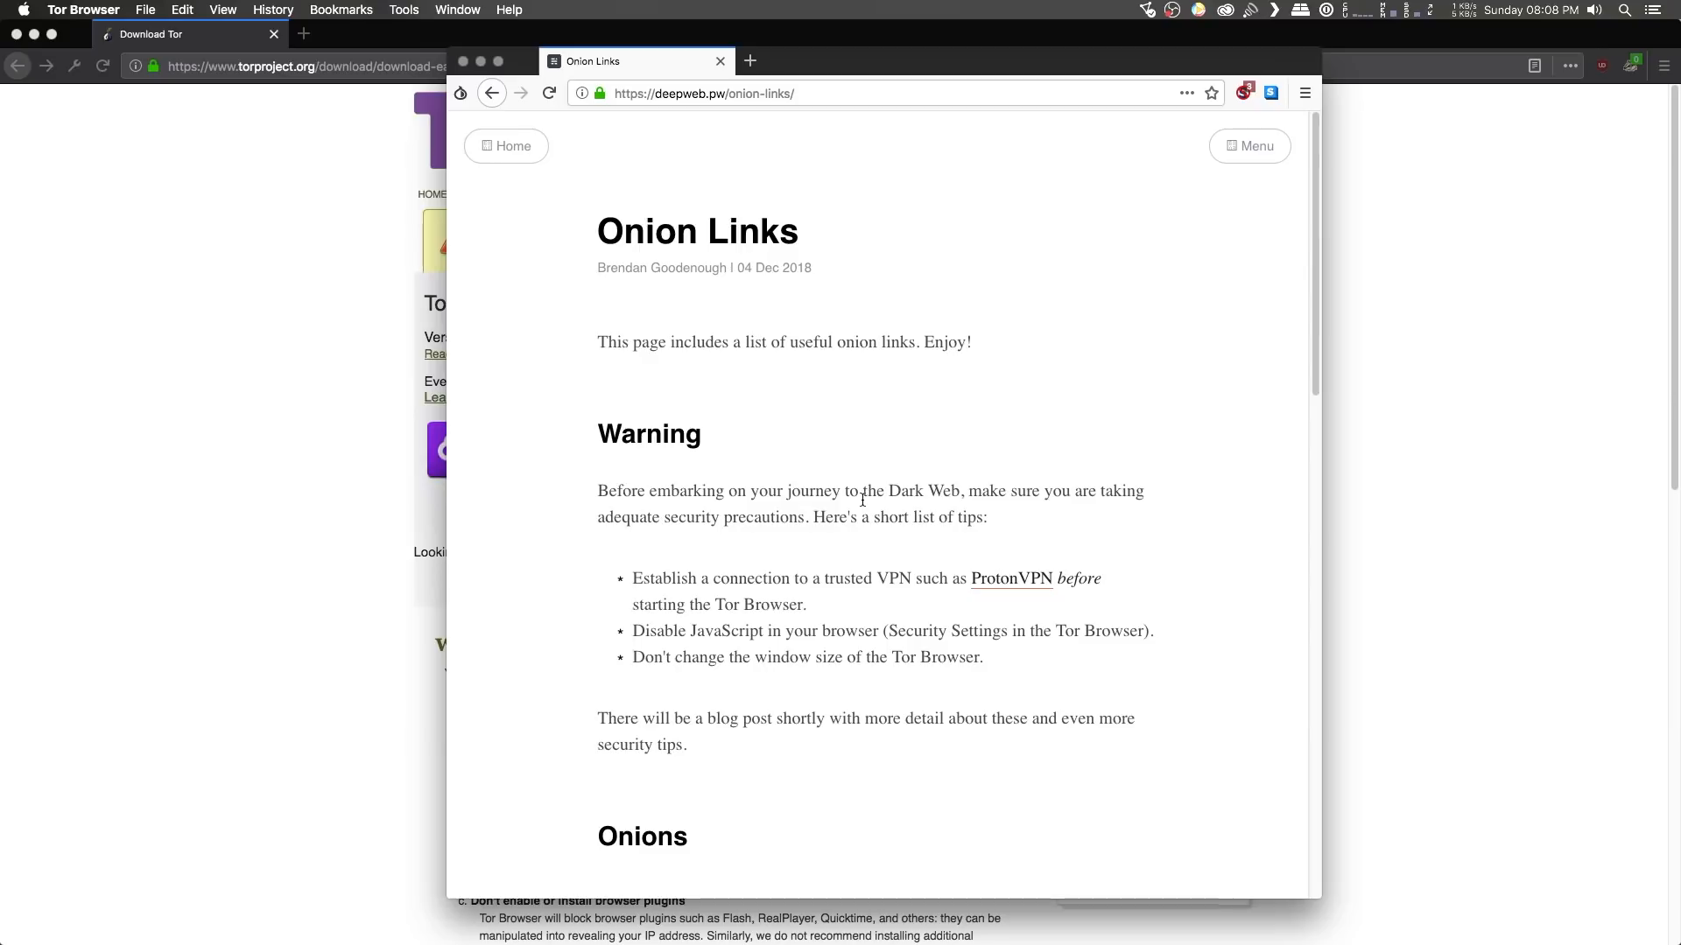
{"action": "mouse_move", "coordinate": [848, 538]}
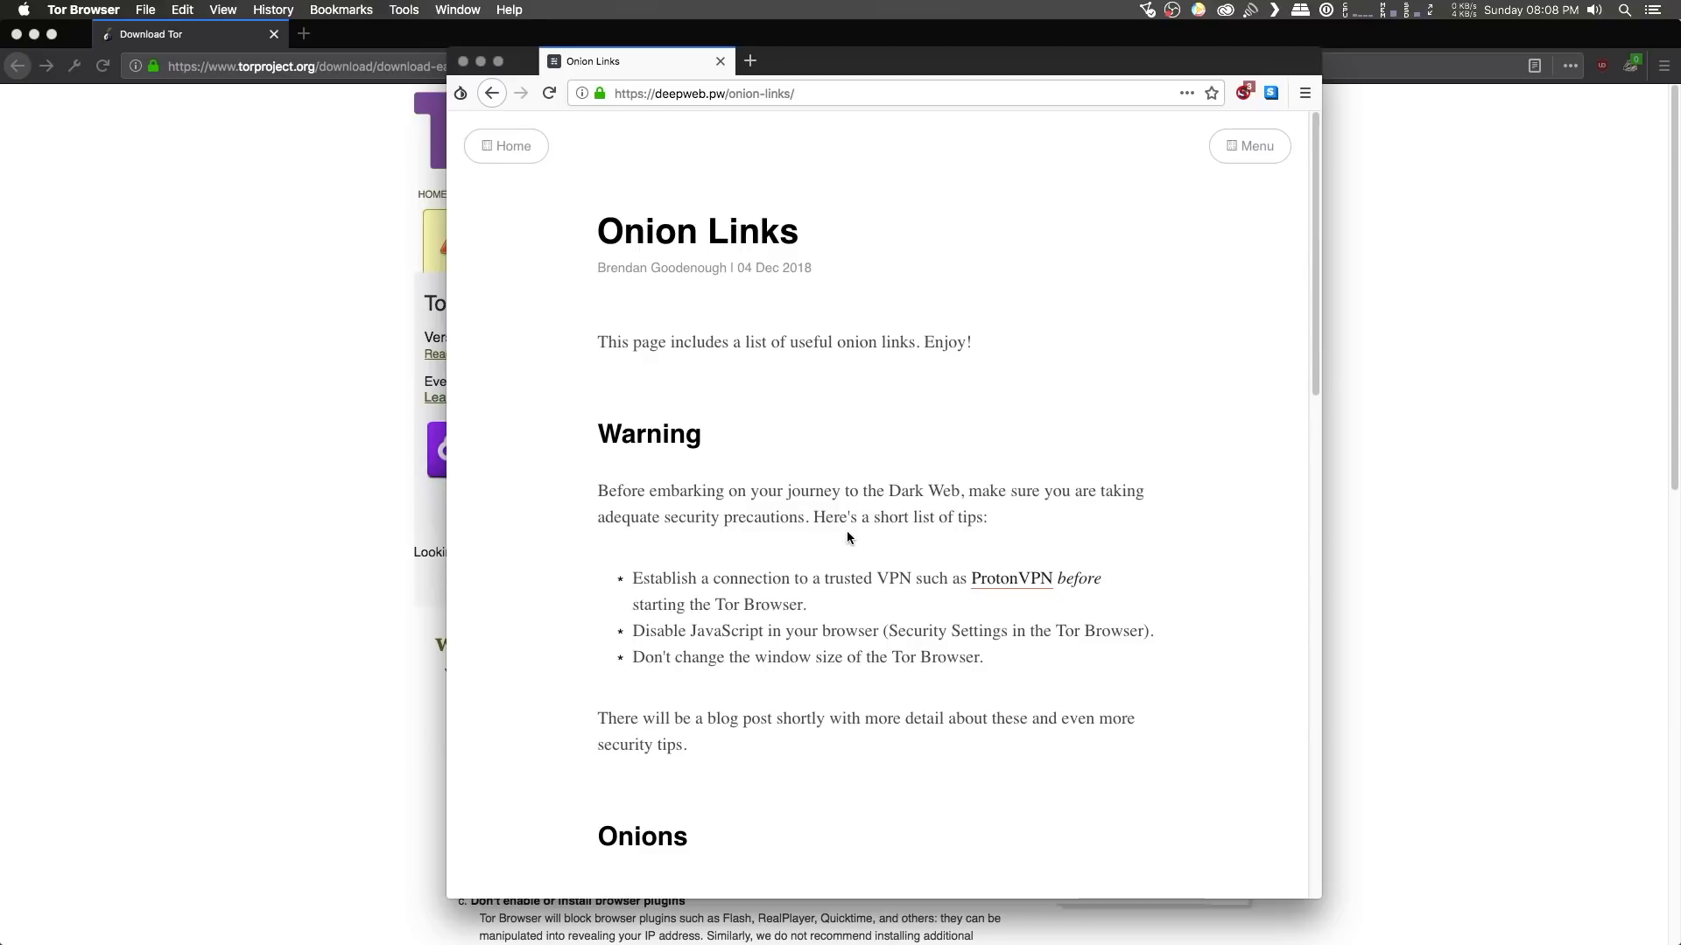
{"action": "scroll", "scroll_direction": "down", "scroll_amount": 3}
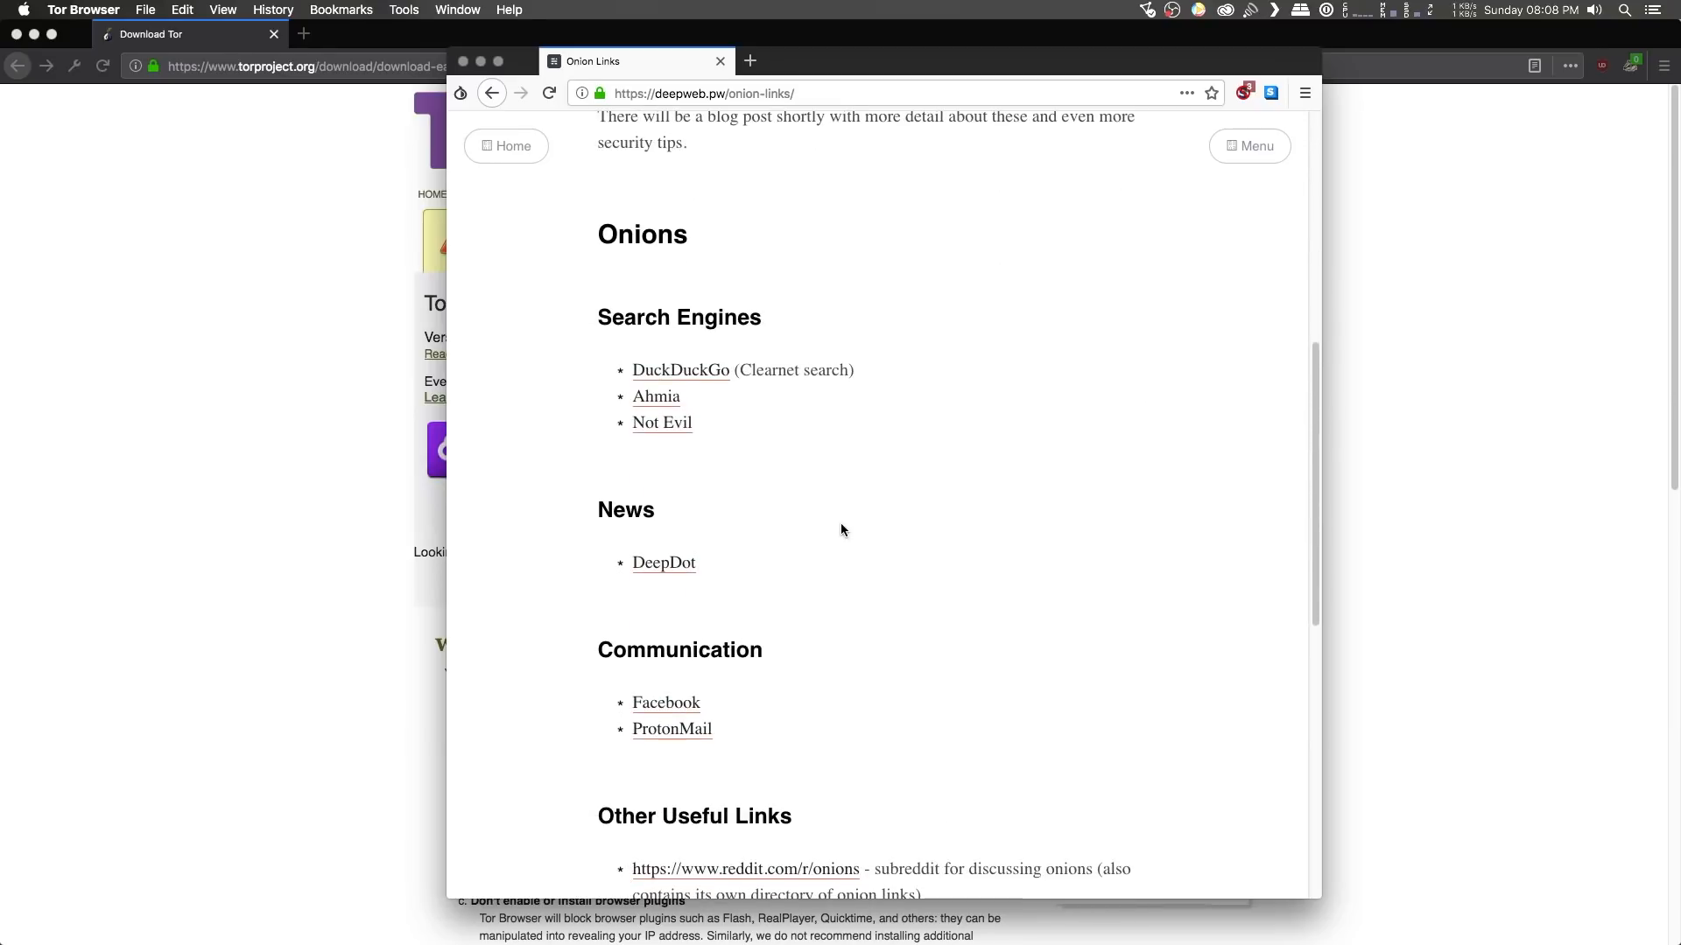
{"action": "scroll", "scroll_direction": "down", "scroll_amount": 3}
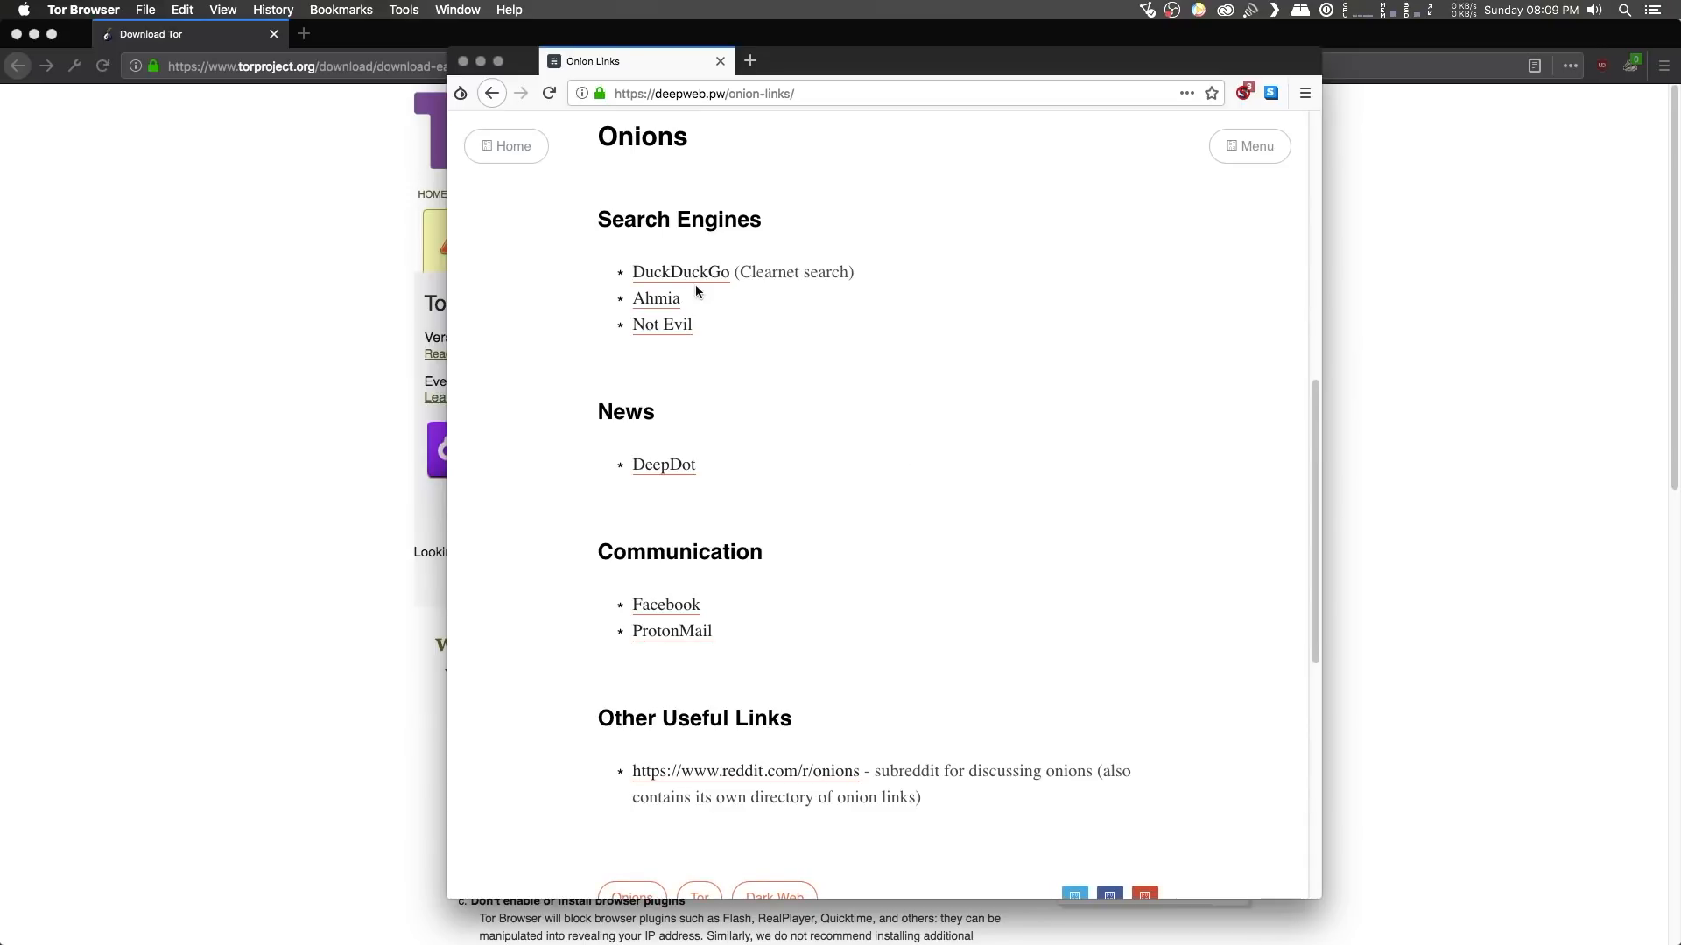
{"action": "mouse_move", "coordinate": [681, 271]}
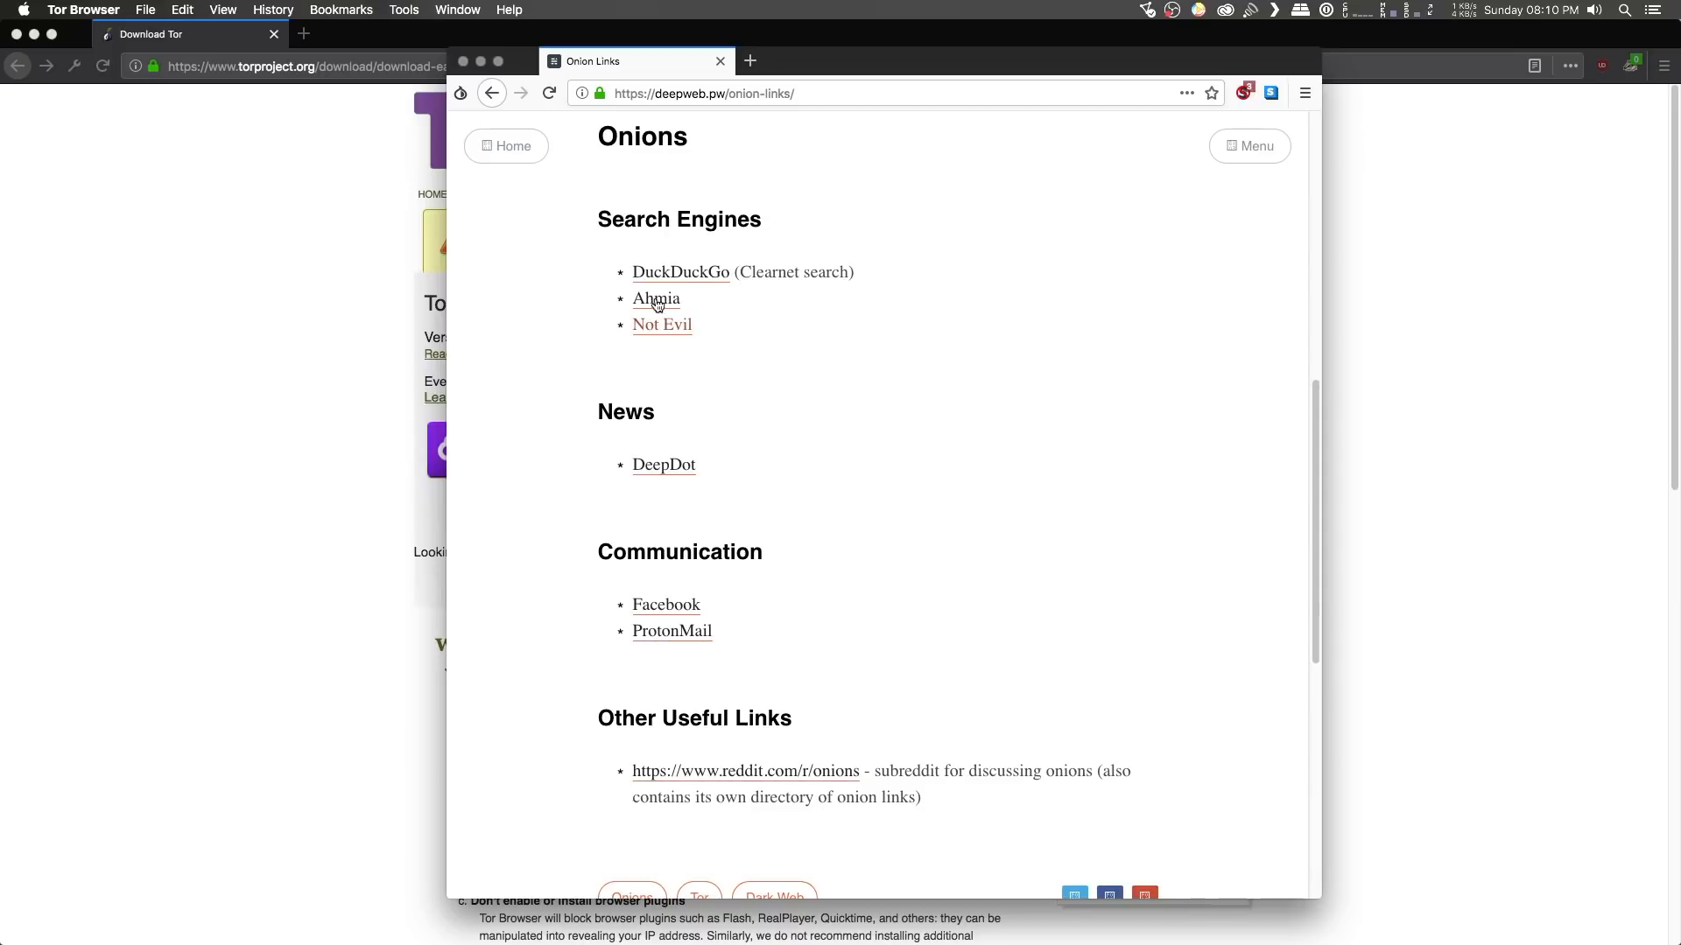
Open the DuckDuckGo link from the Search Engines list in a new tab.
{"action": "left_click", "coordinate": [655, 298]}
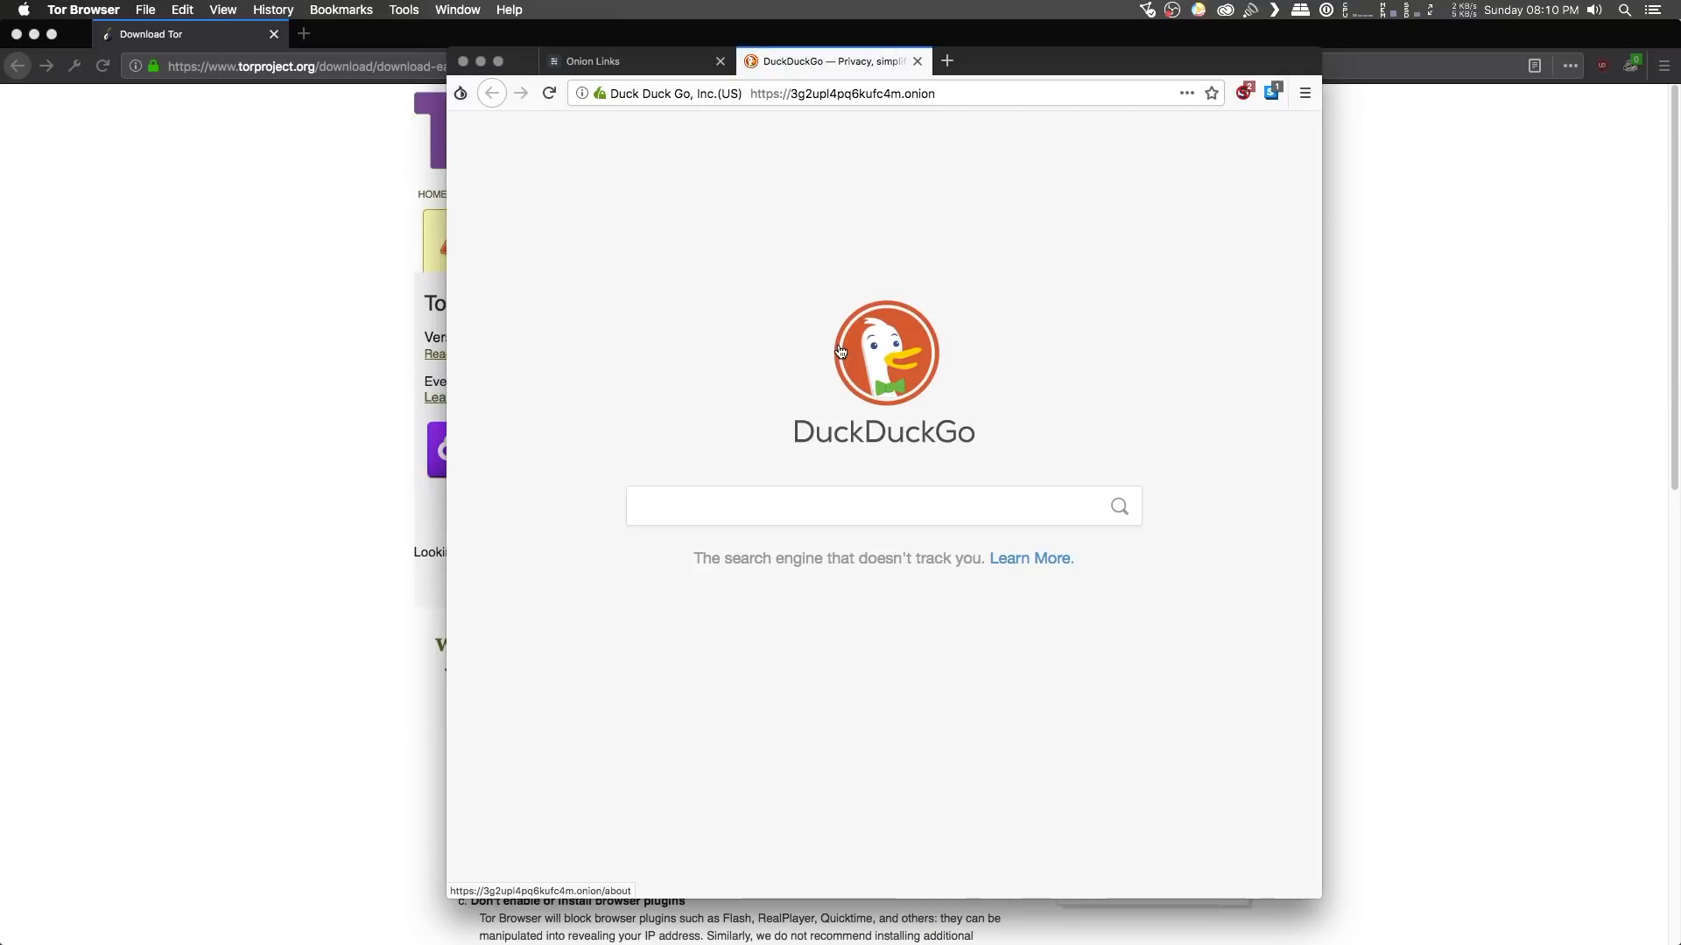
{"action": "mouse_move", "coordinate": [1241, 105]}
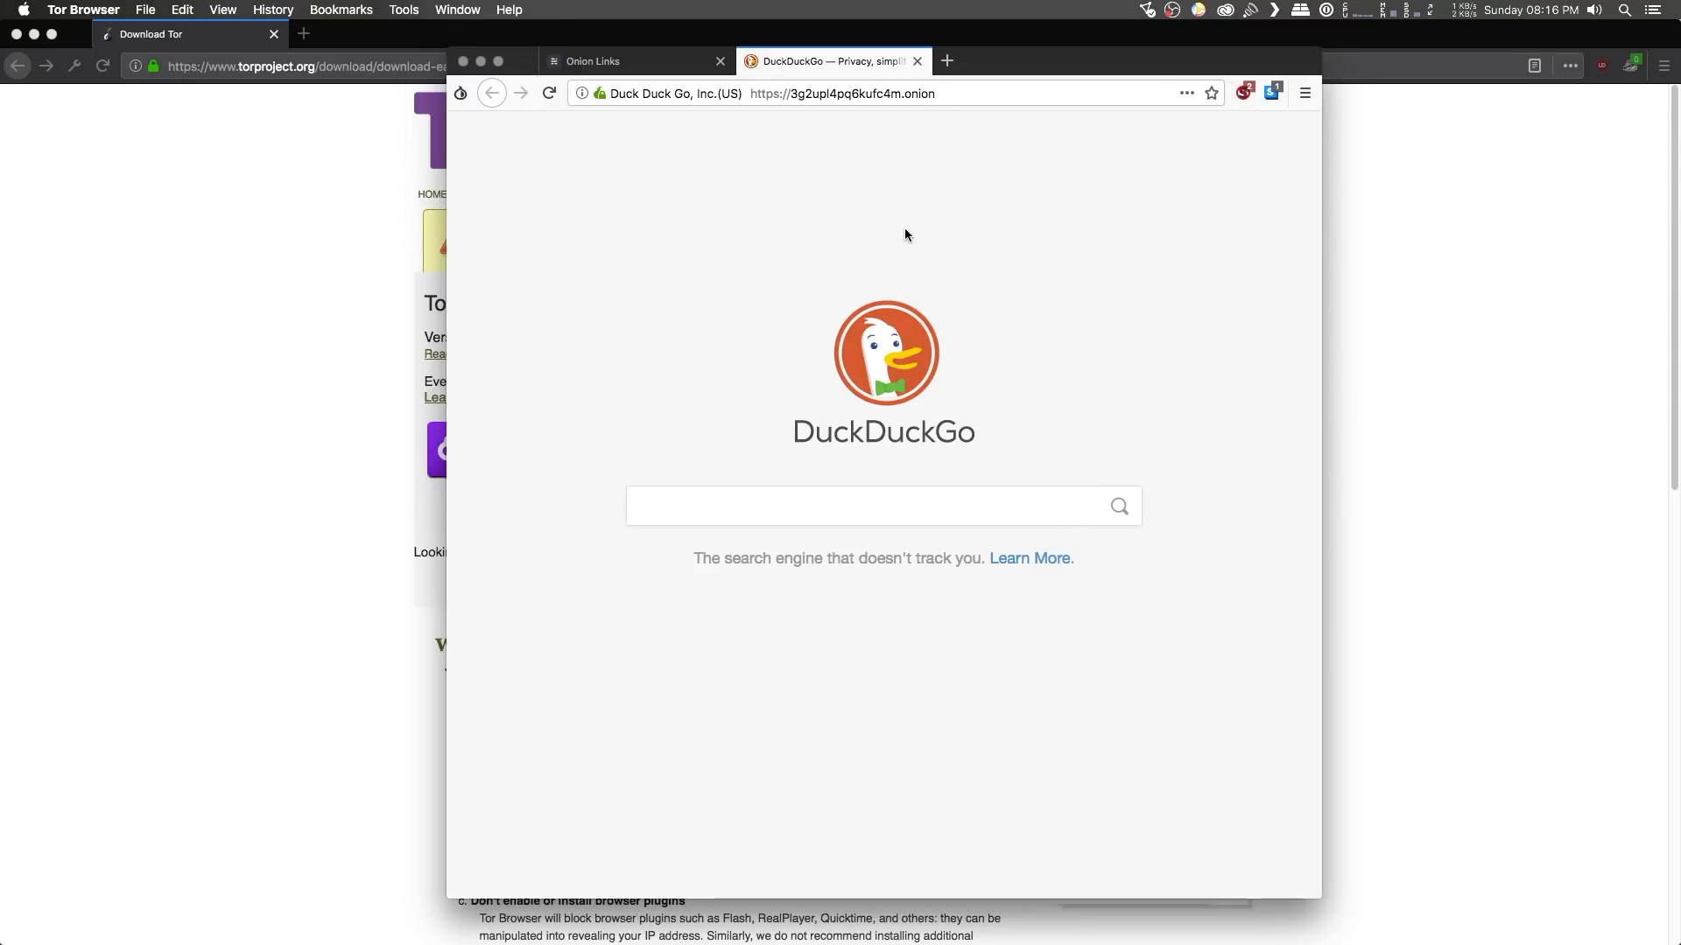
{"action": "mouse_move", "coordinate": [599, 94]}
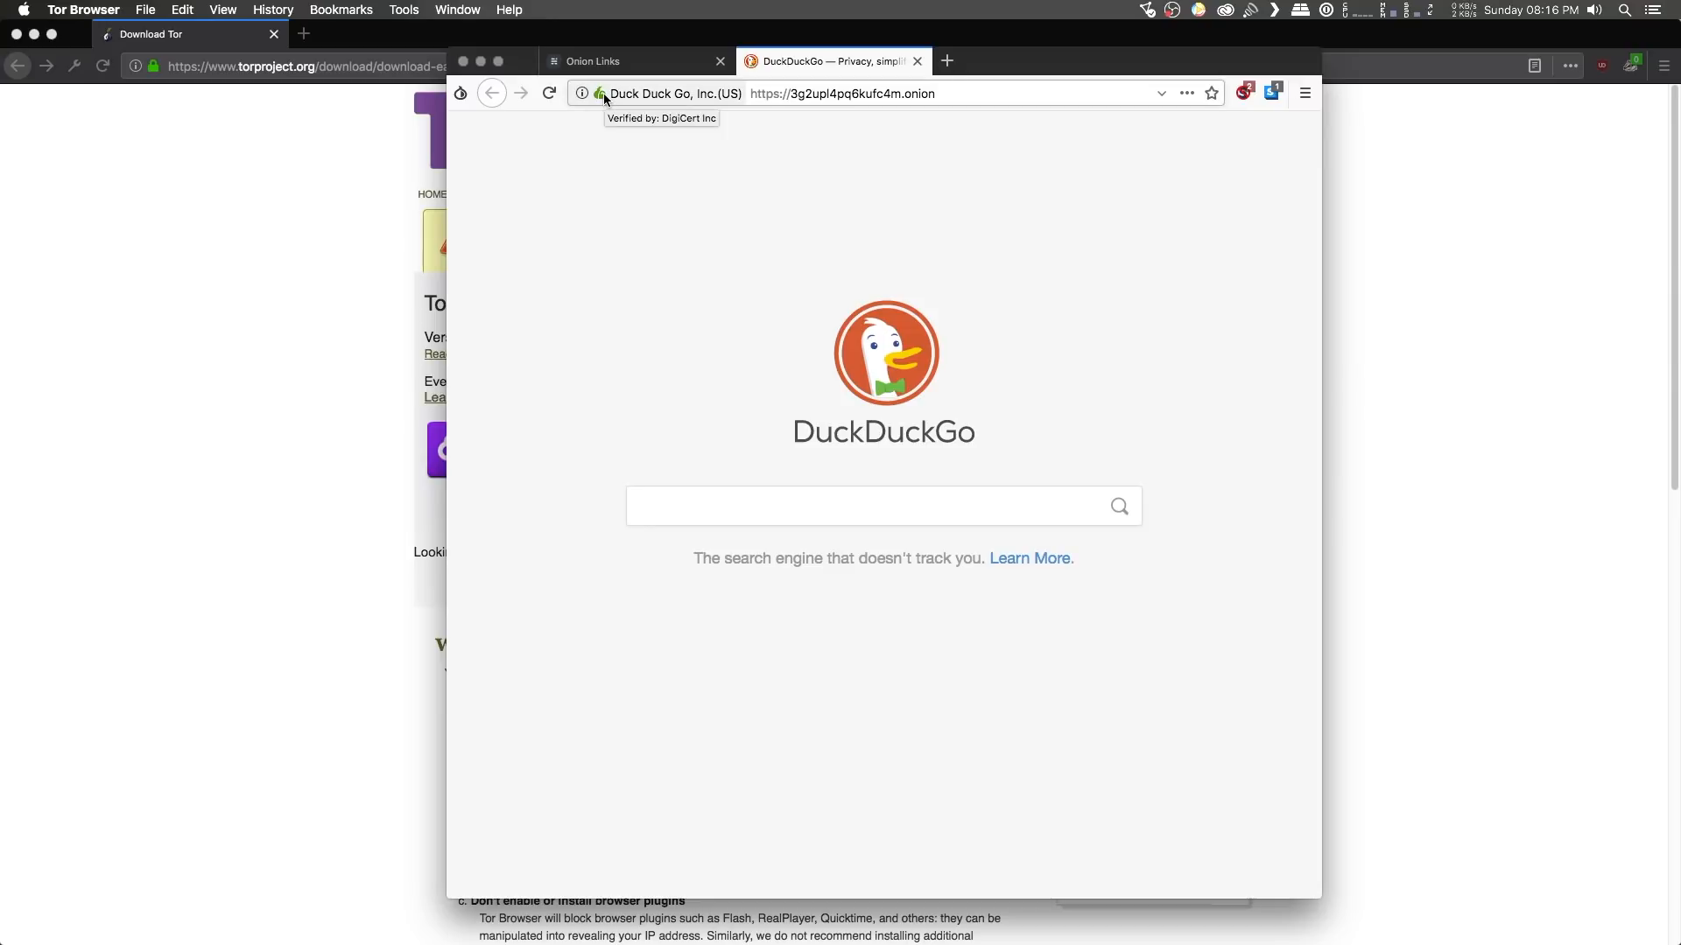
Show the DuckDuckGo onion site's Tor circuit relays via the site identity icon.
{"action": "left_click", "coordinate": [582, 94]}
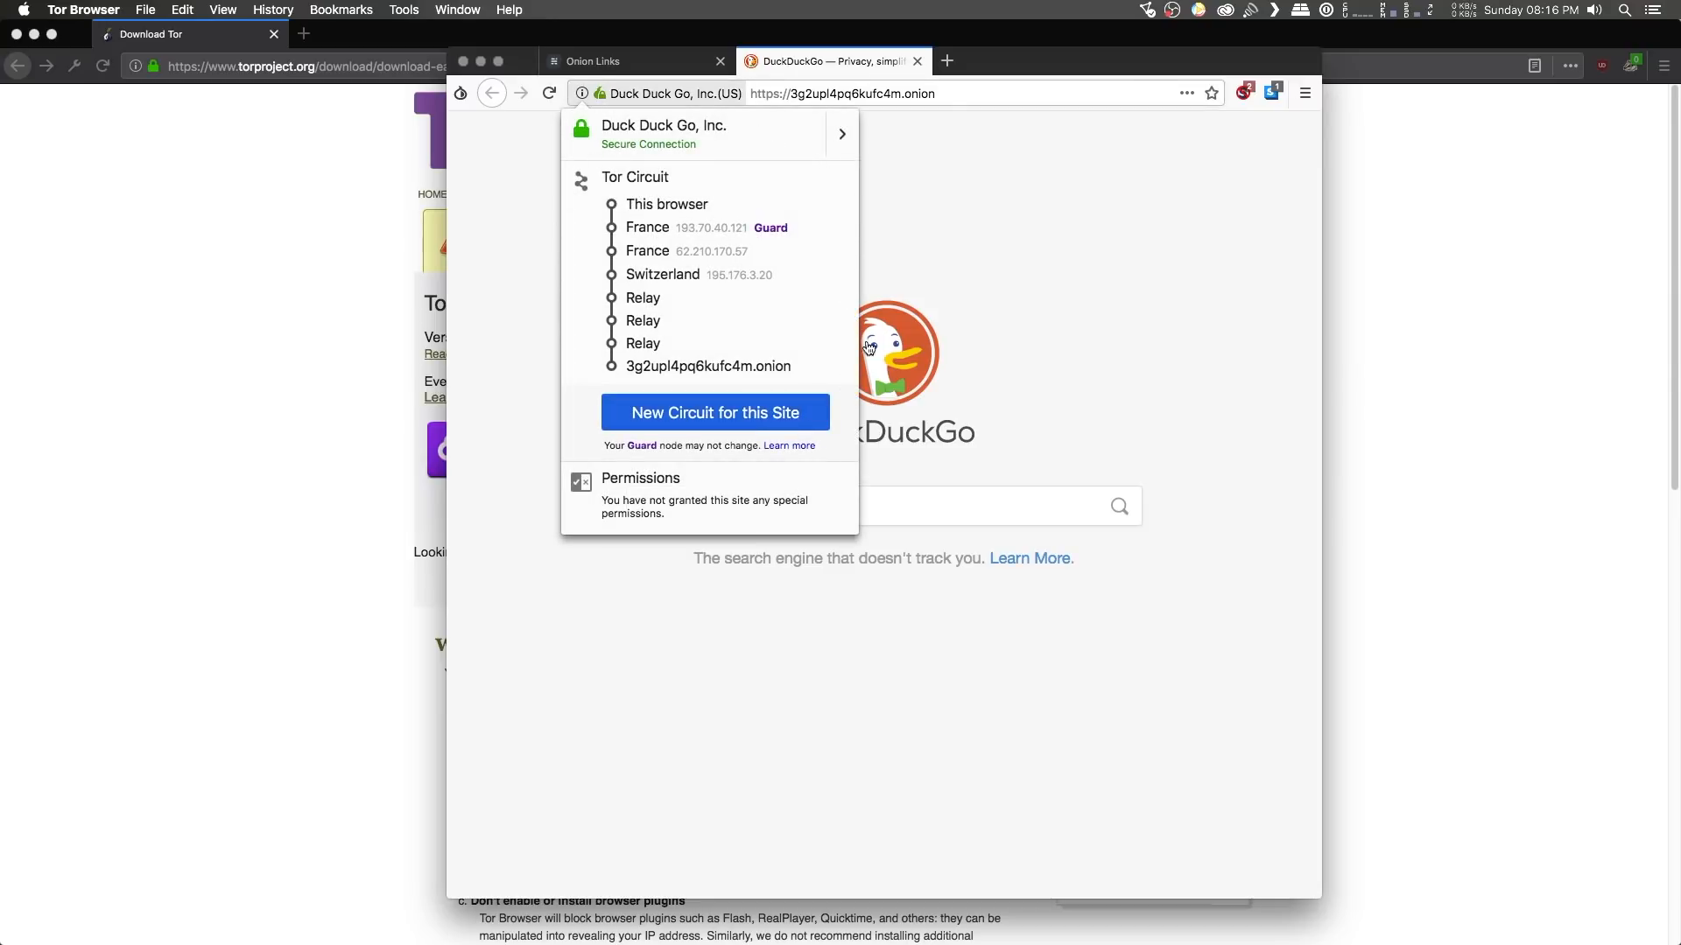
{"action": "mouse_move", "coordinate": [798, 191]}
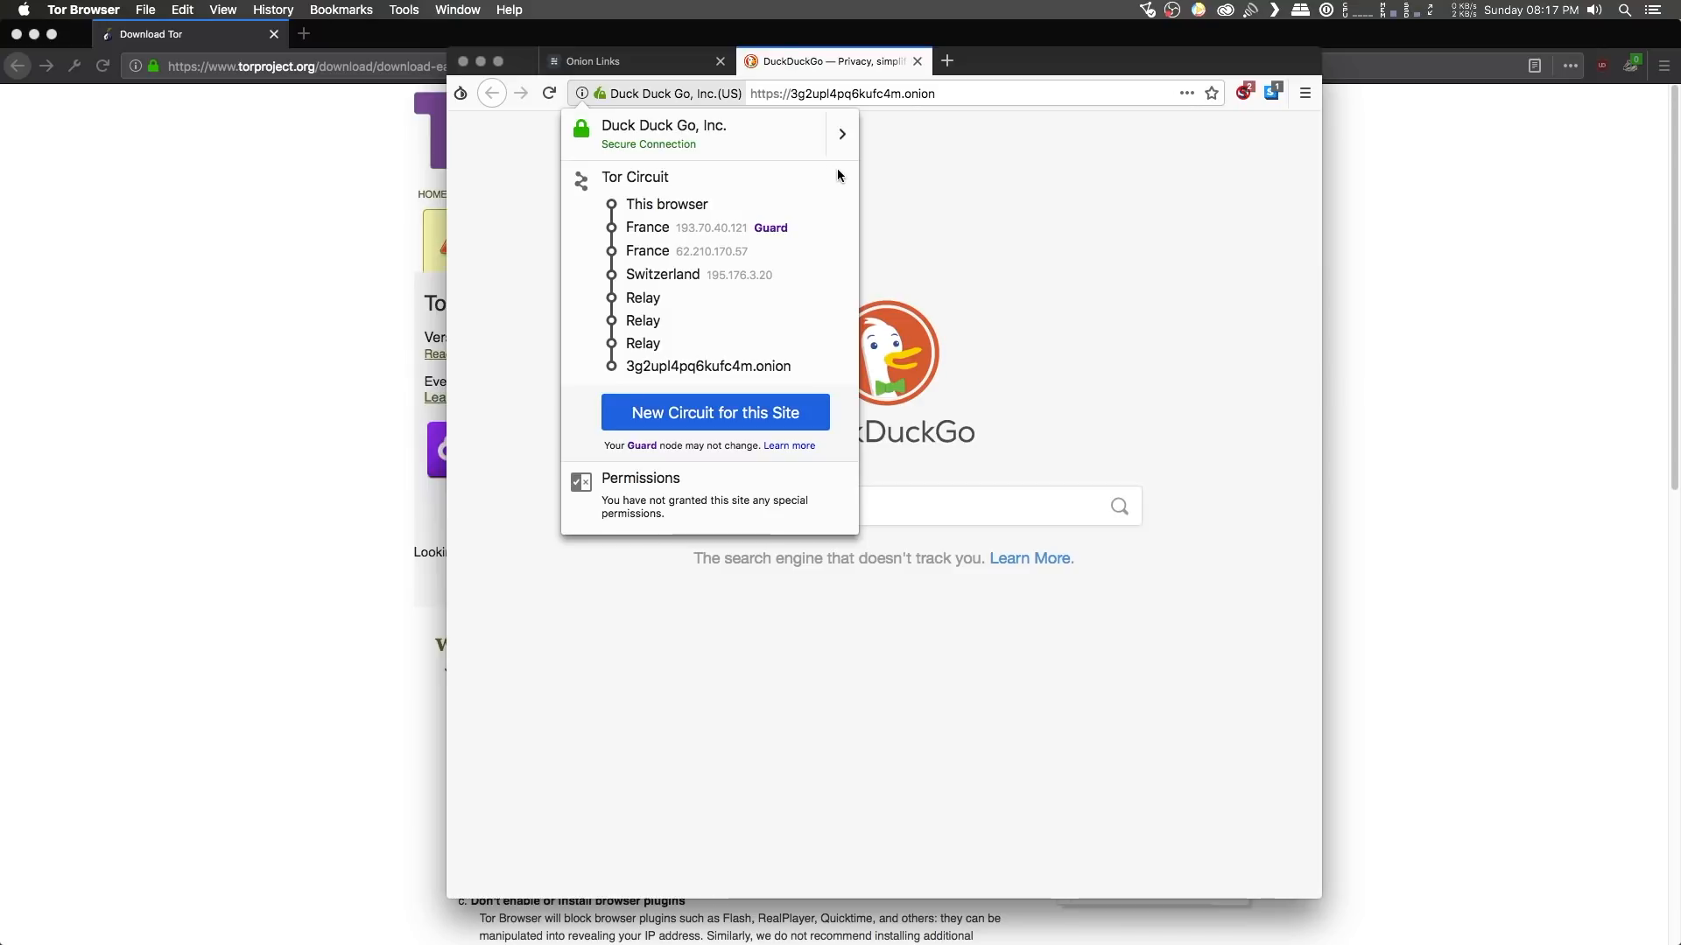
{"action": "mouse_move", "coordinate": [831, 224]}
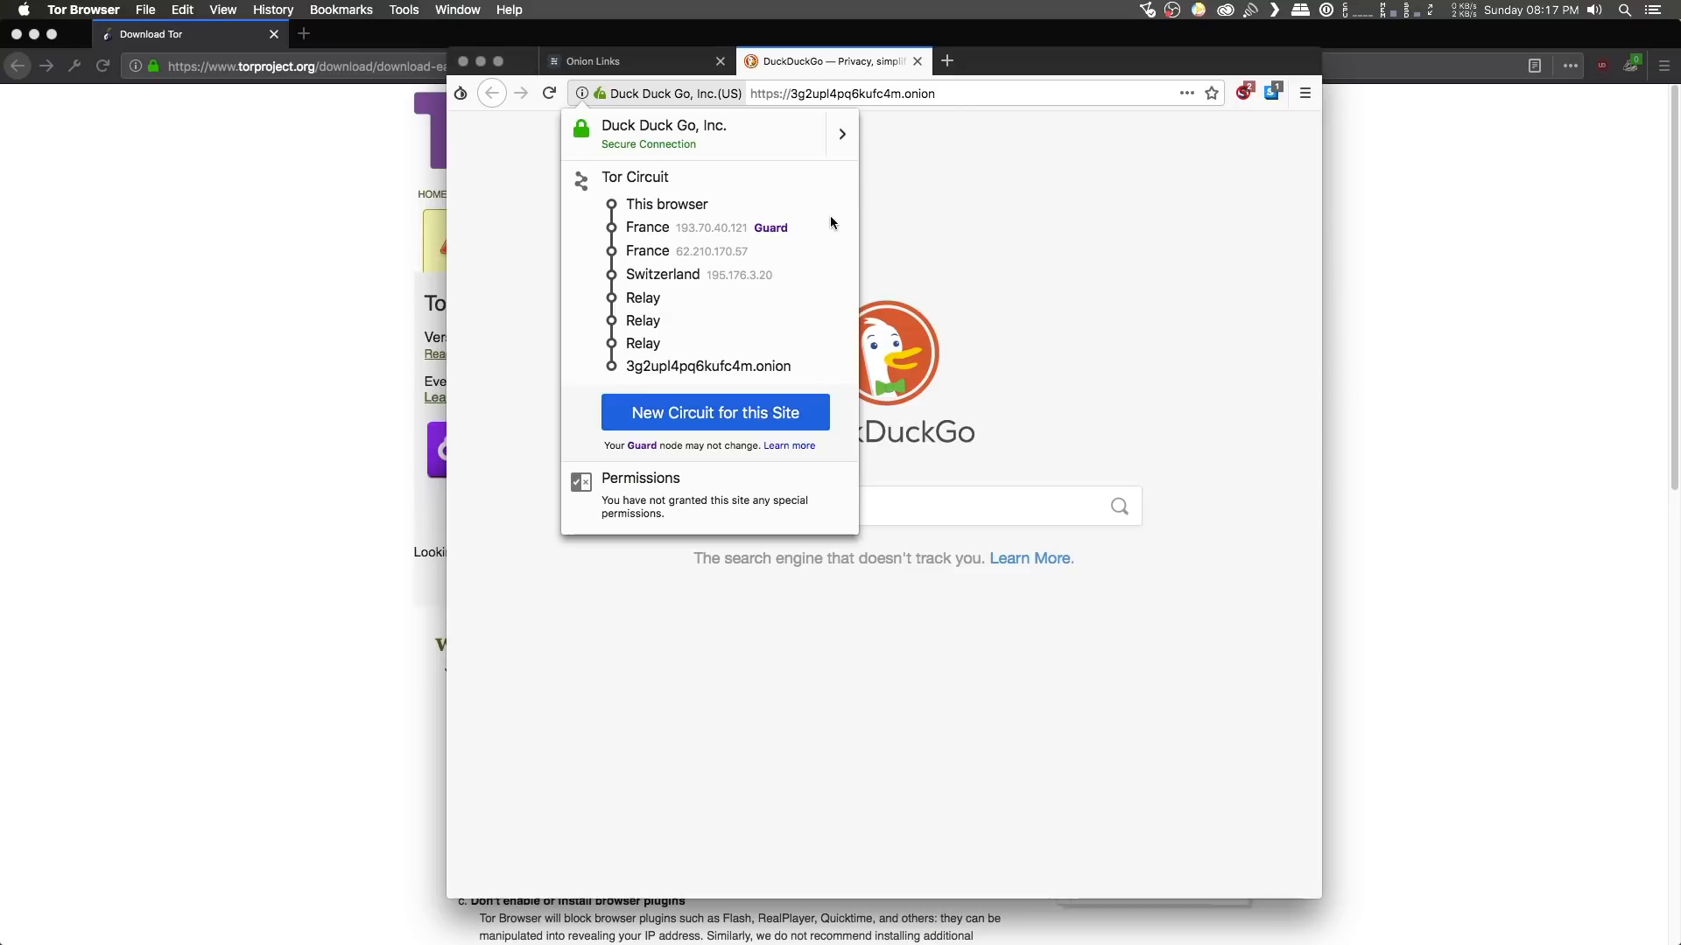
{"action": "mouse_move", "coordinate": [655, 244]}
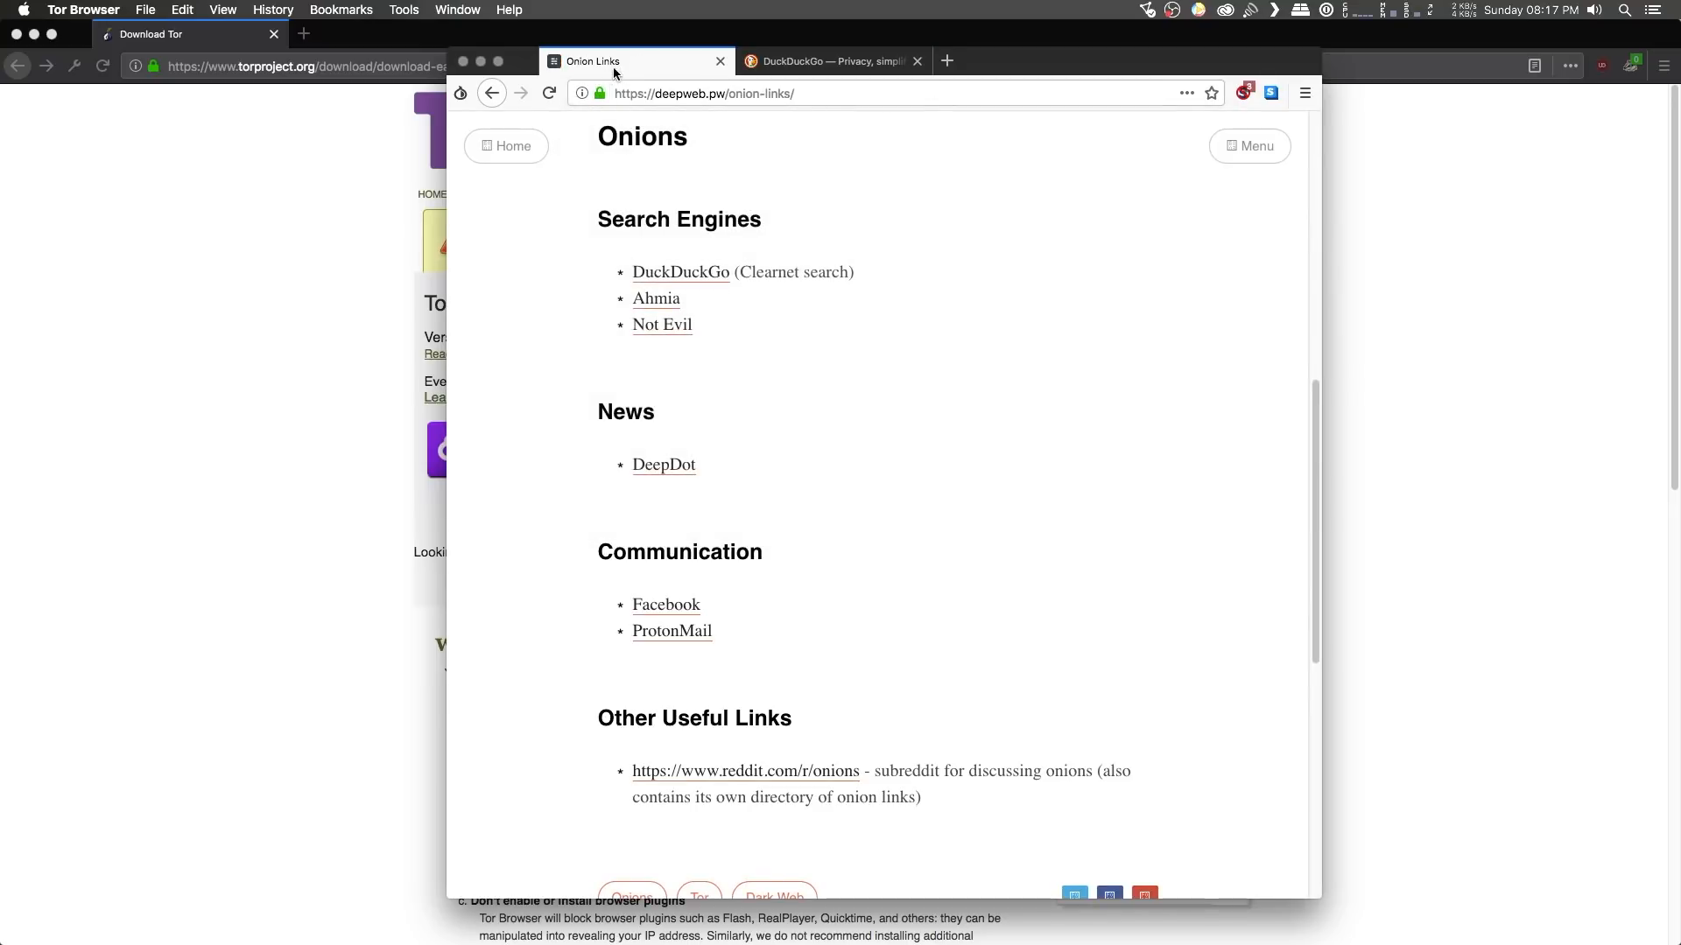
{"action": "left_click", "coordinate": [582, 93]}
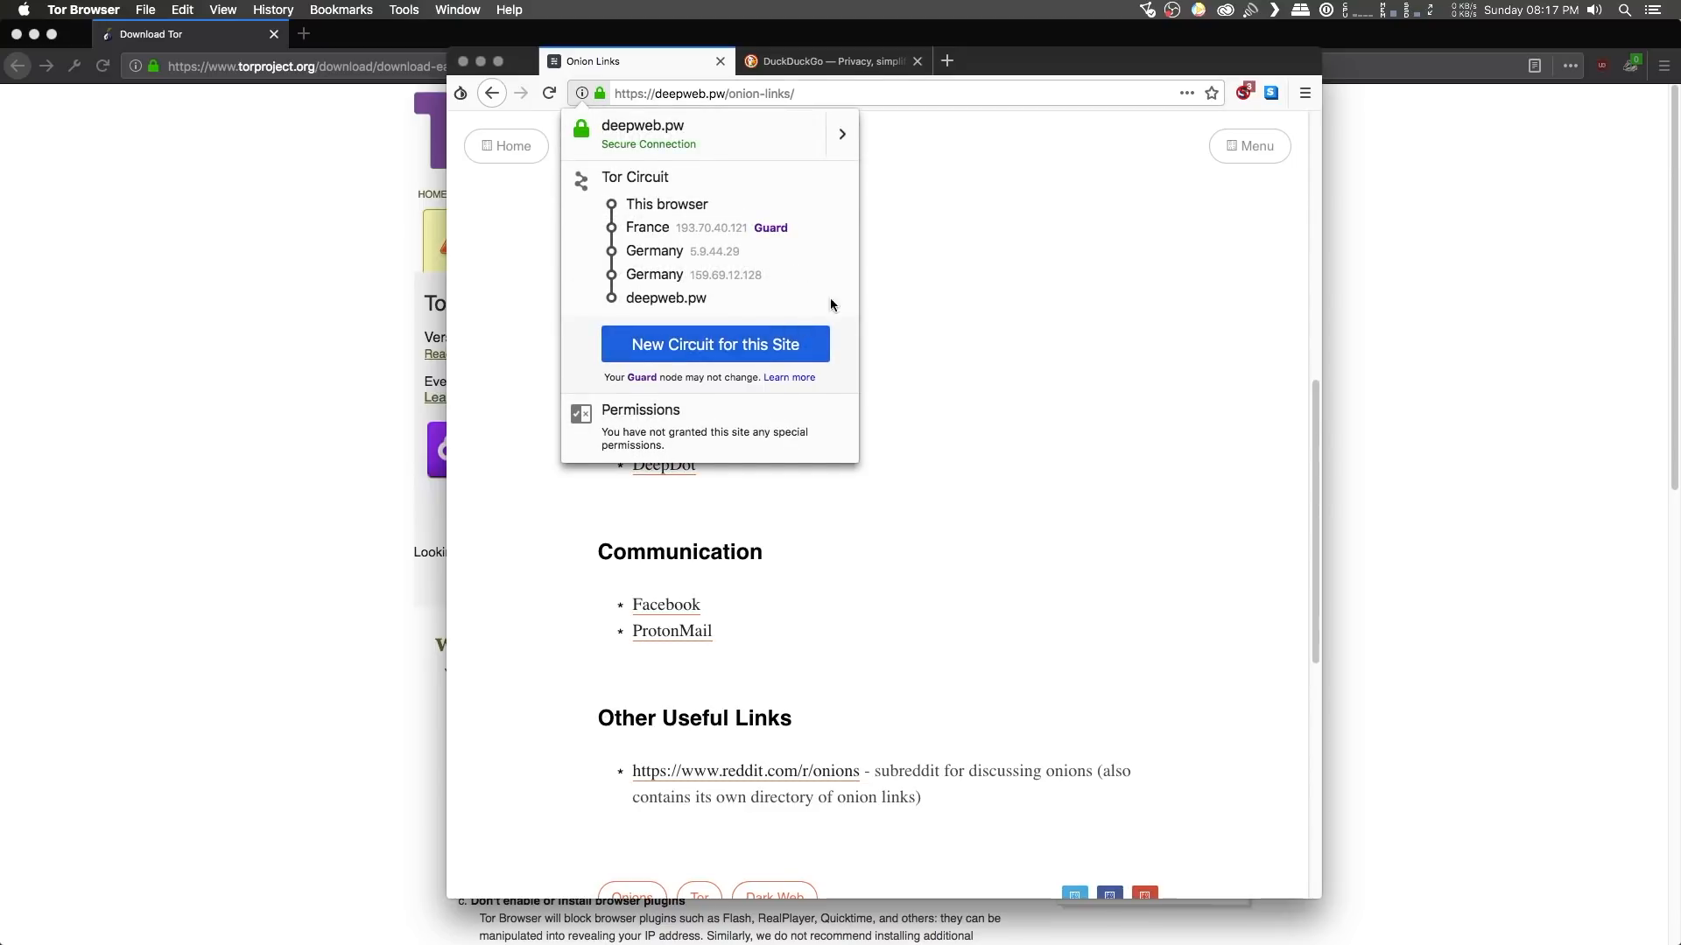
{"action": "mouse_move", "coordinate": [586, 178]}
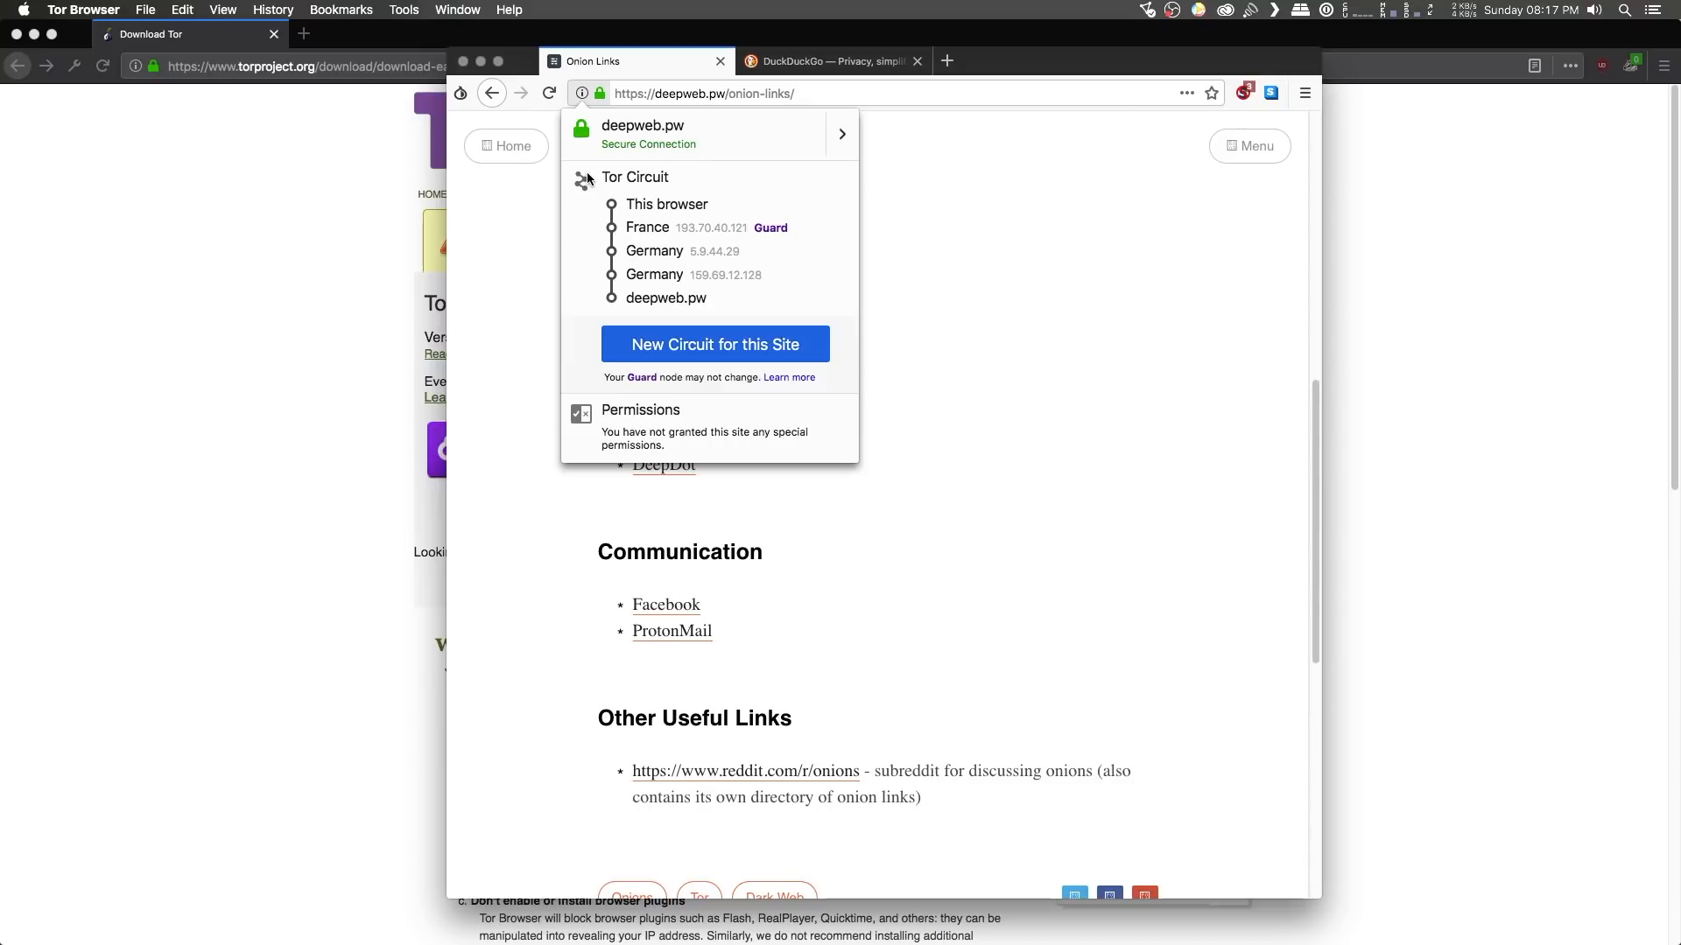
{"action": "mouse_move", "coordinate": [1075, 311]}
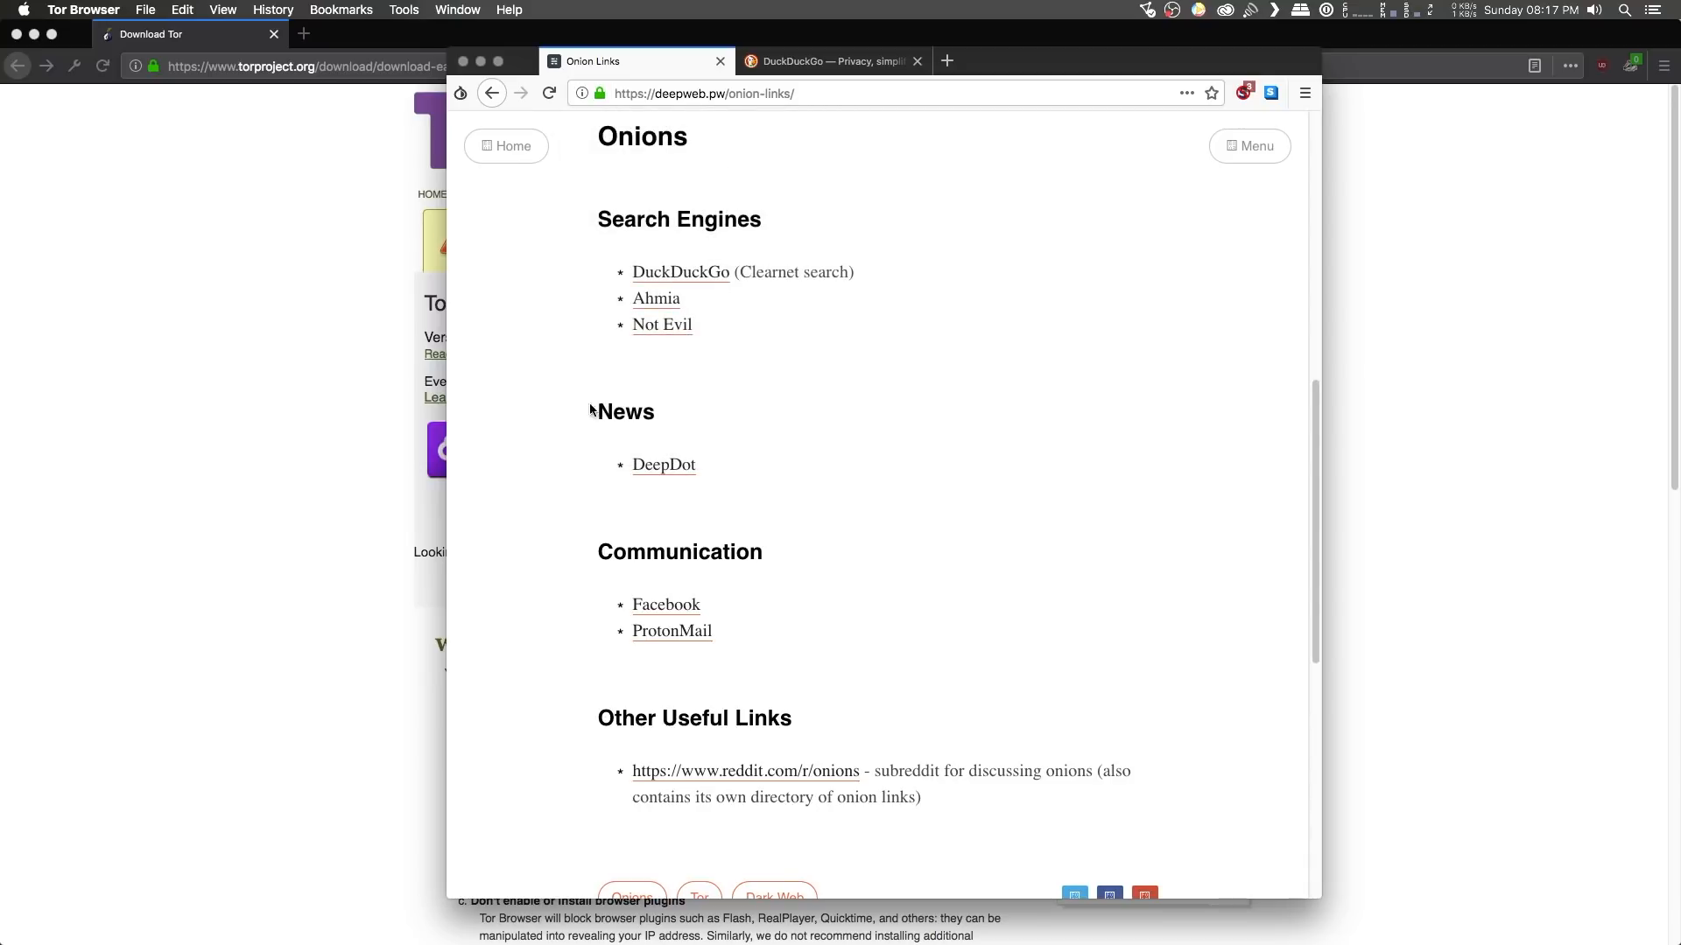
{"action": "mouse_move", "coordinate": [663, 325]}
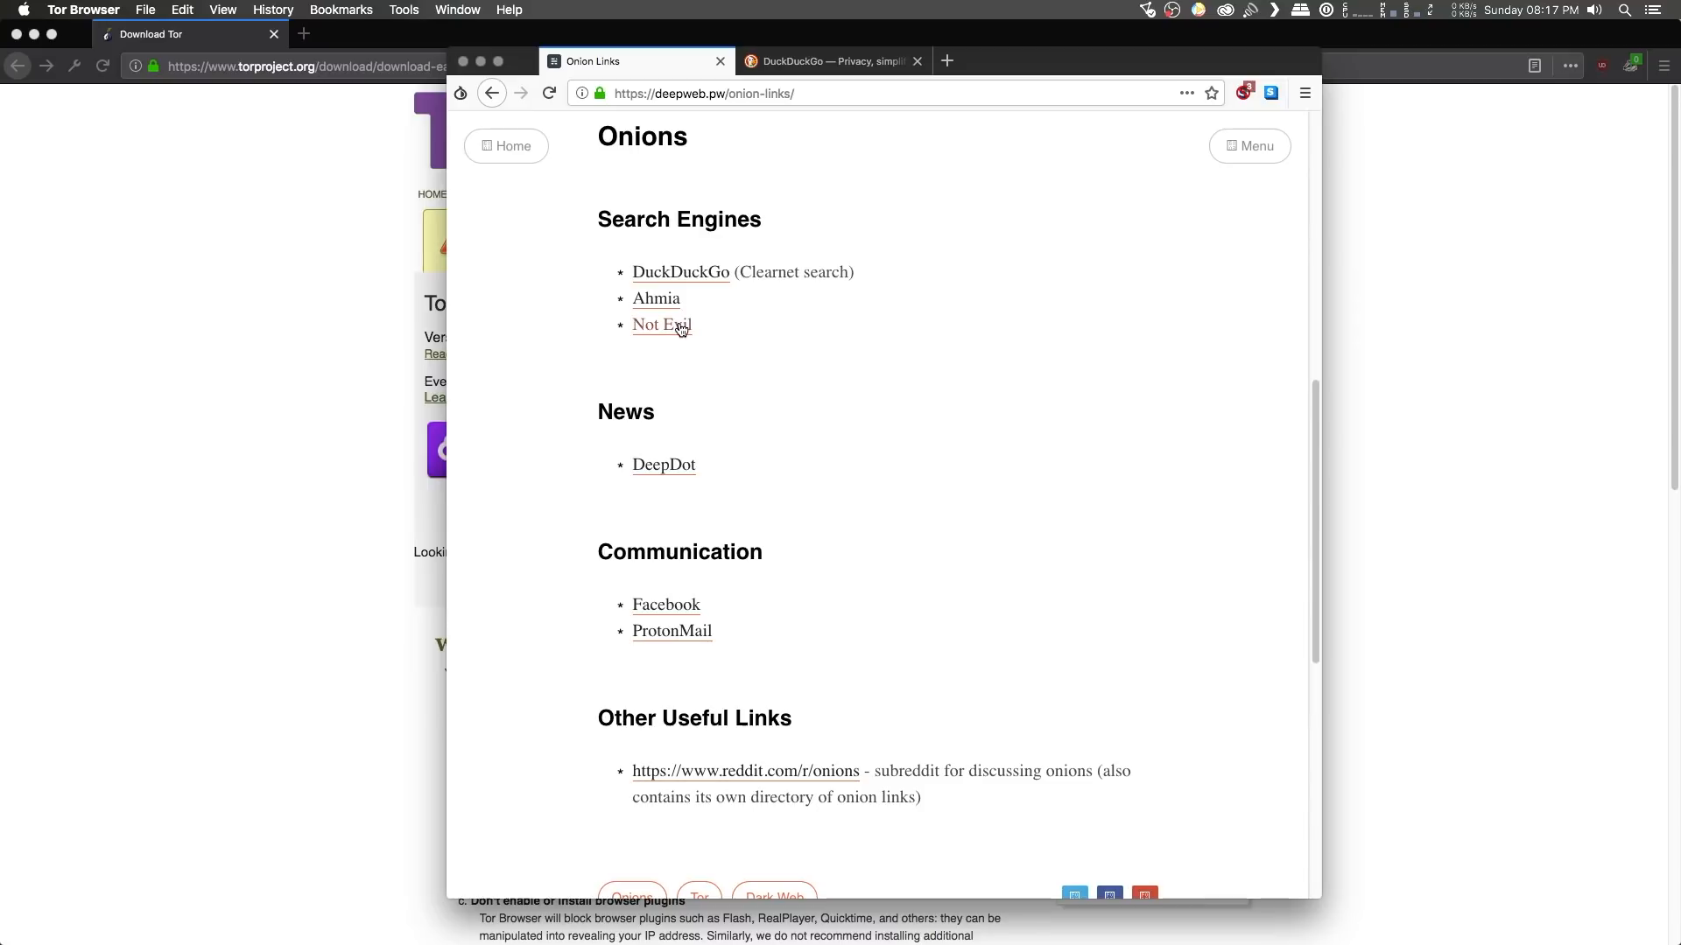
{"action": "mouse_move", "coordinate": [898, 325]}
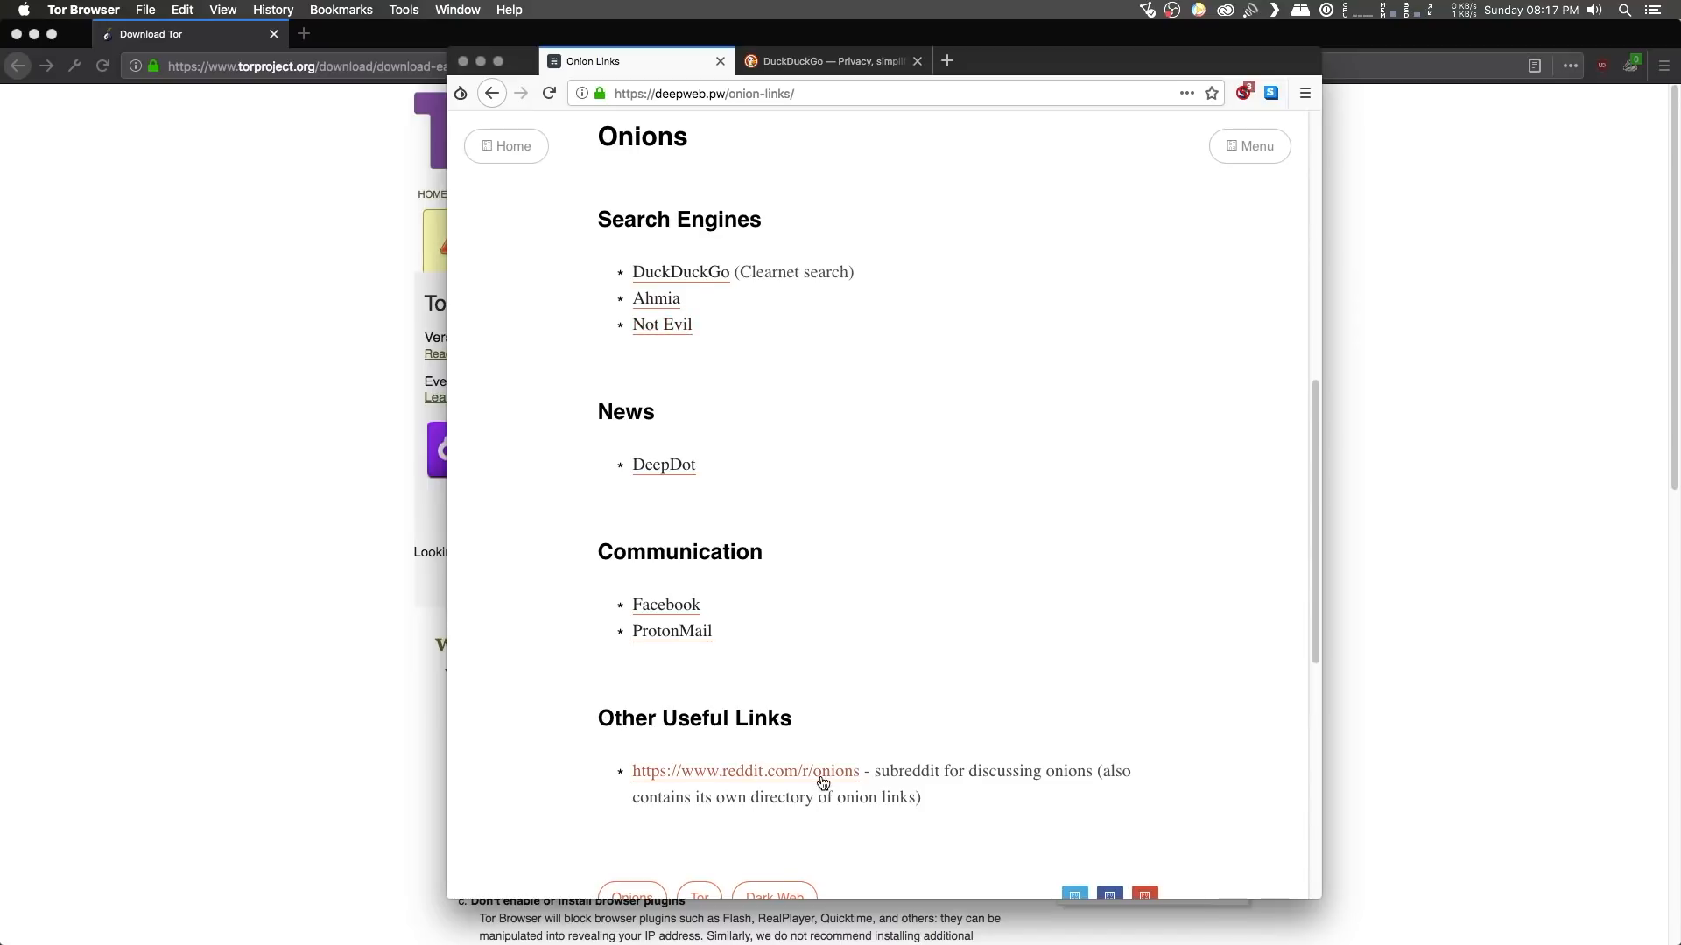
{"action": "mouse_move", "coordinate": [987, 548]}
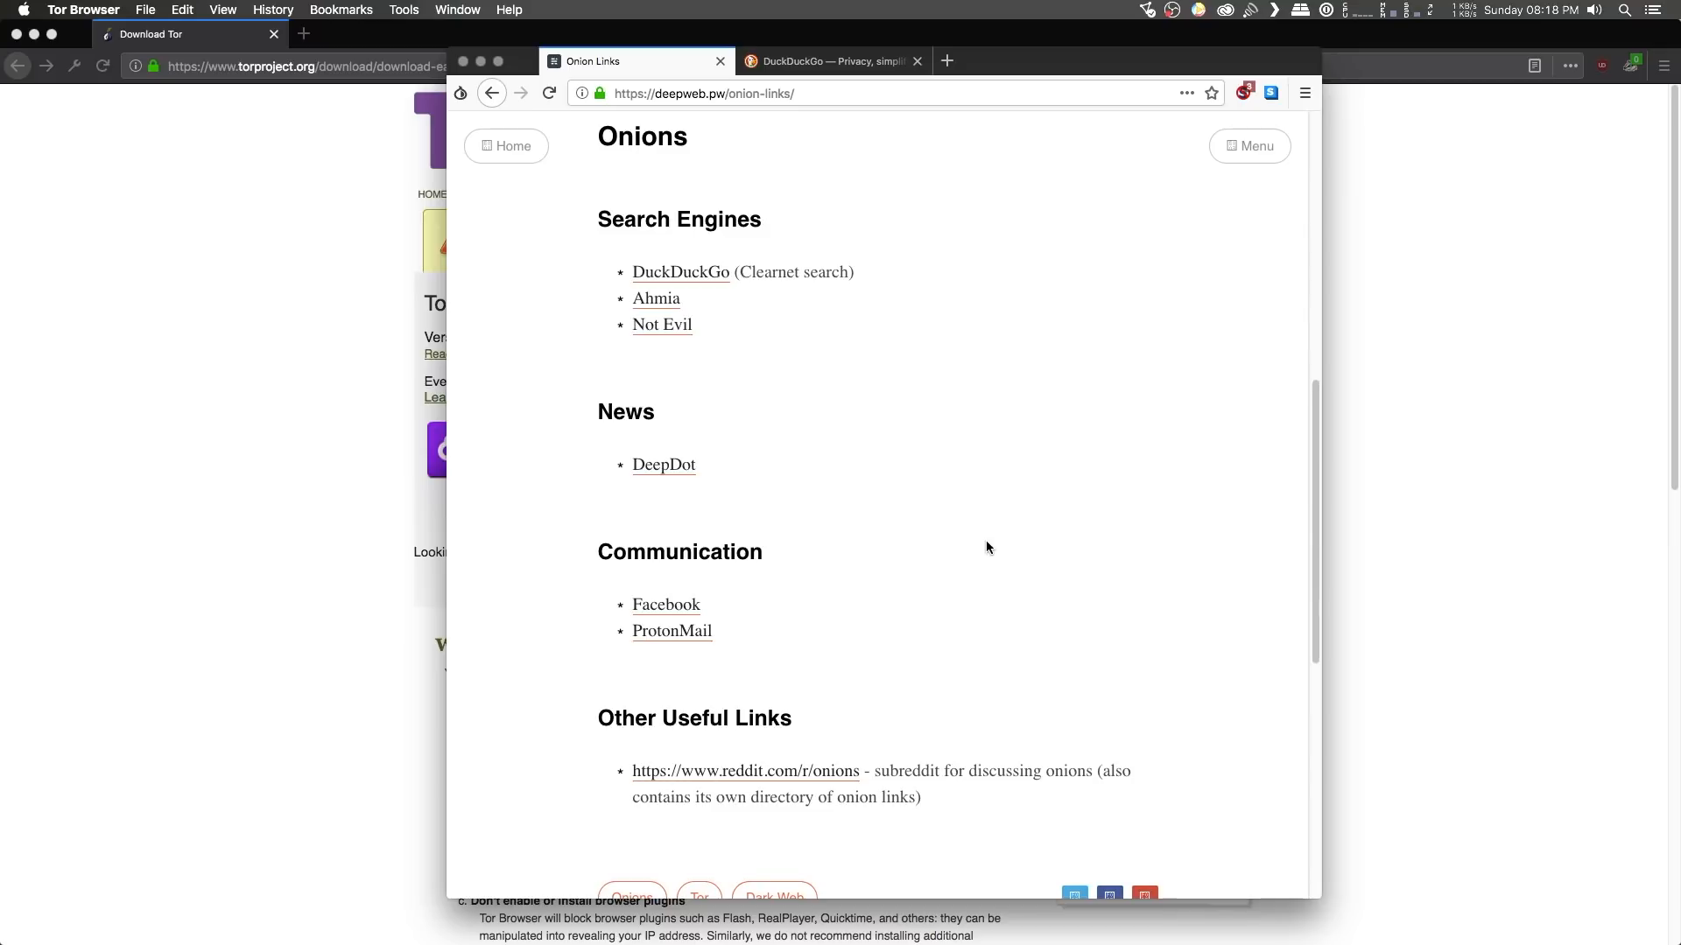
{"action": "mouse_move", "coordinate": [1069, 379]}
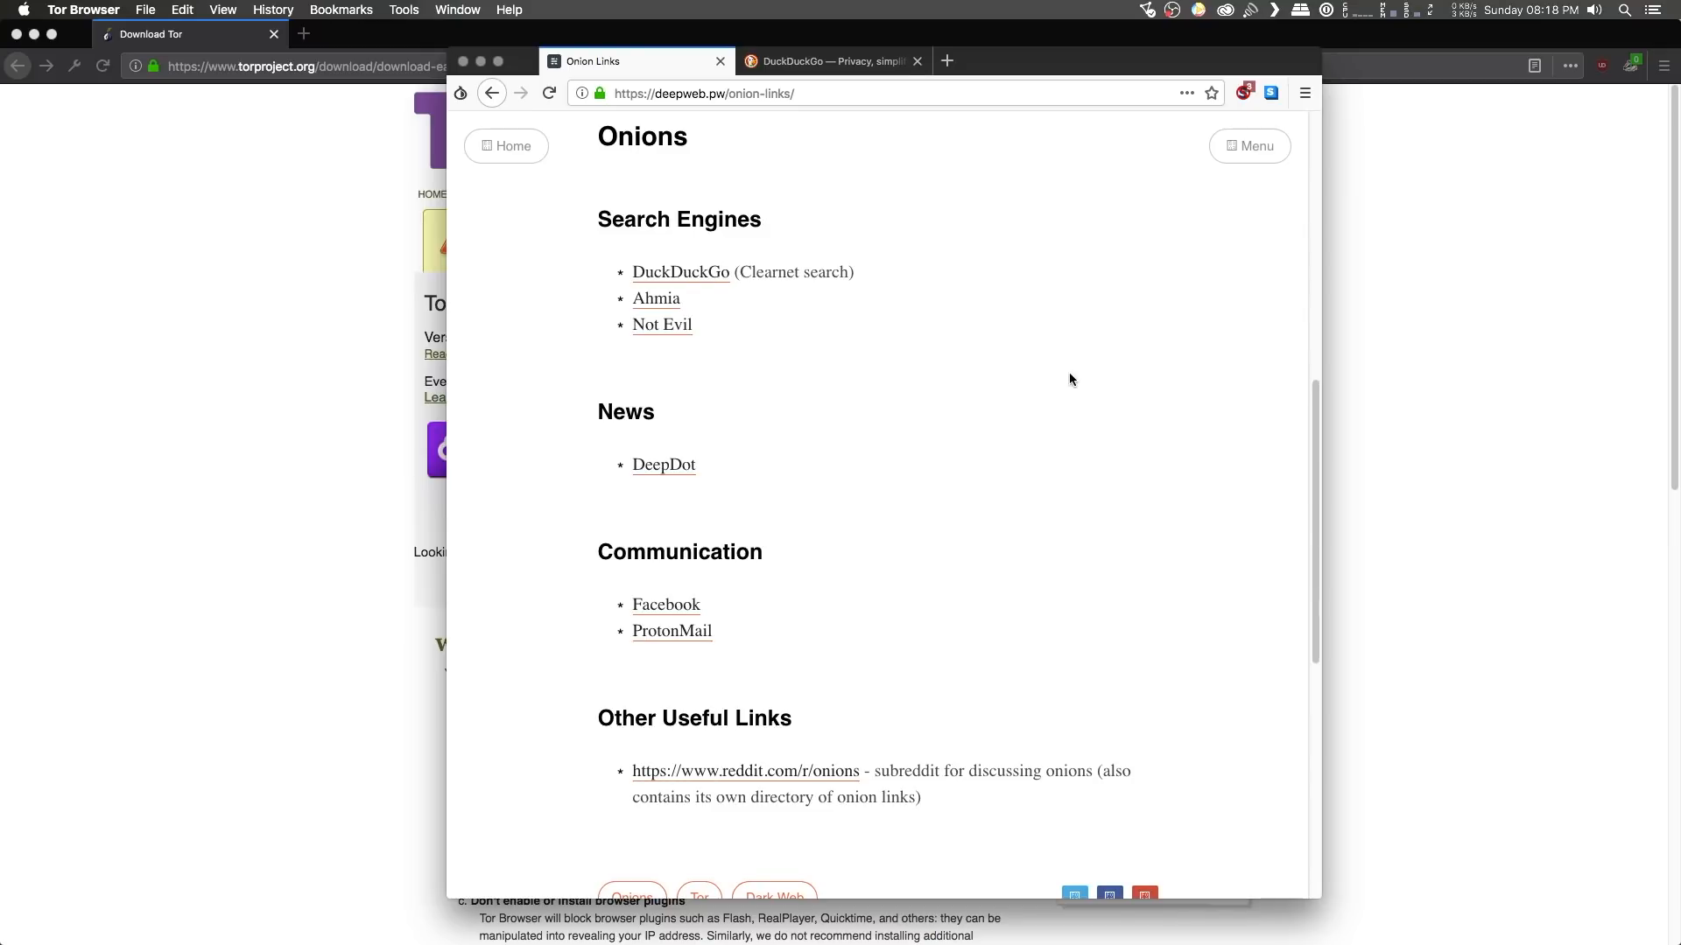